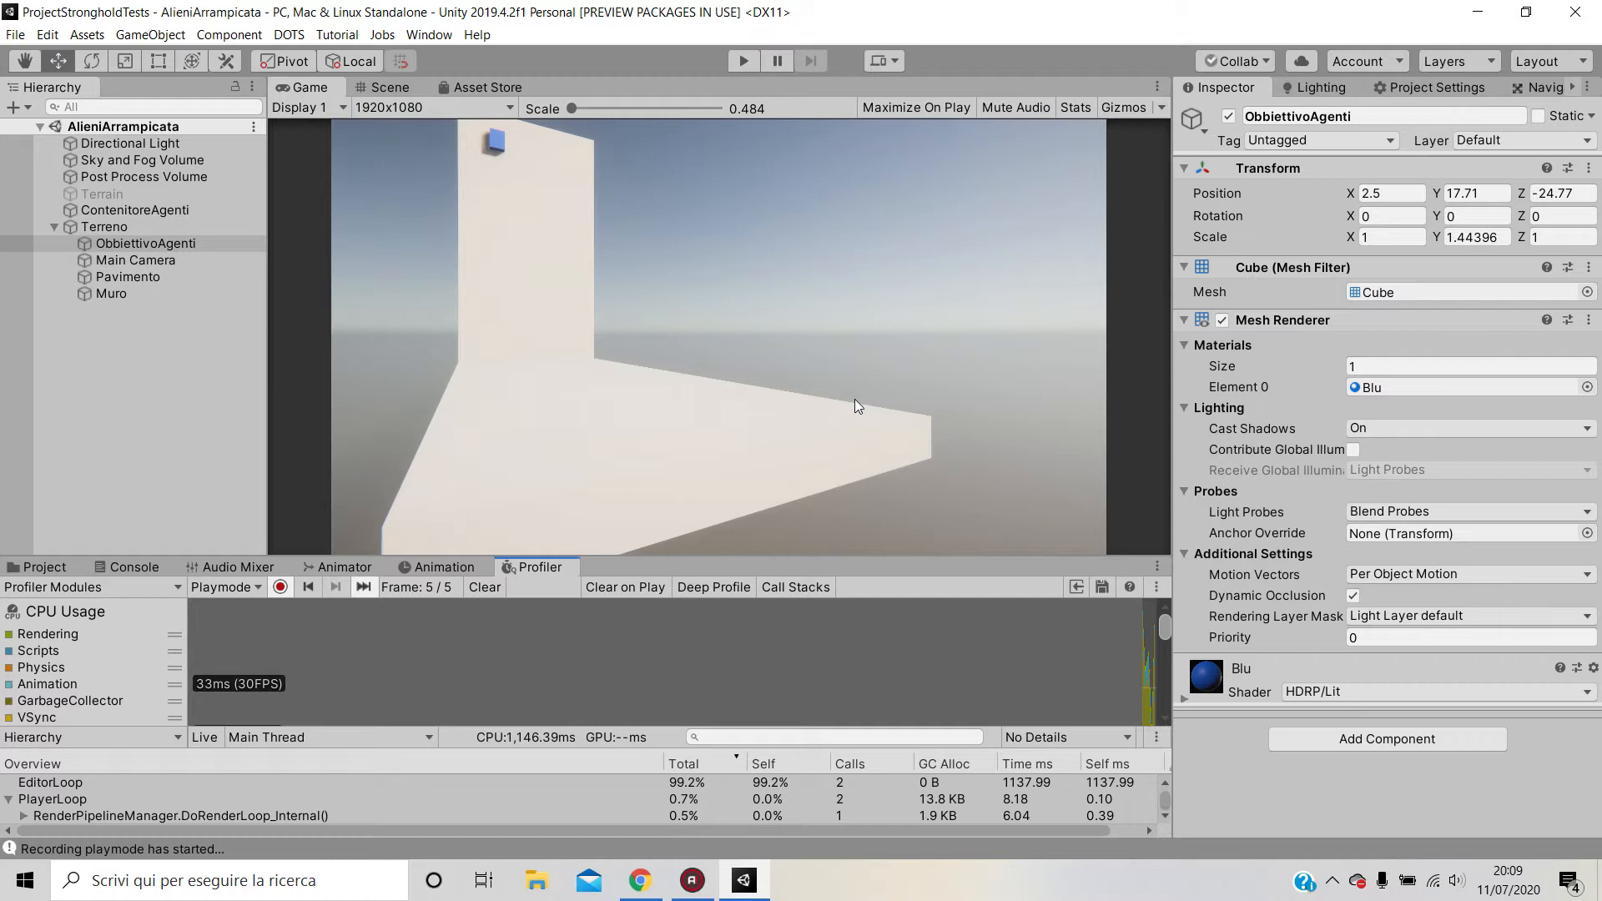
{"action": "mouse_move", "coordinate": [538, 339]}
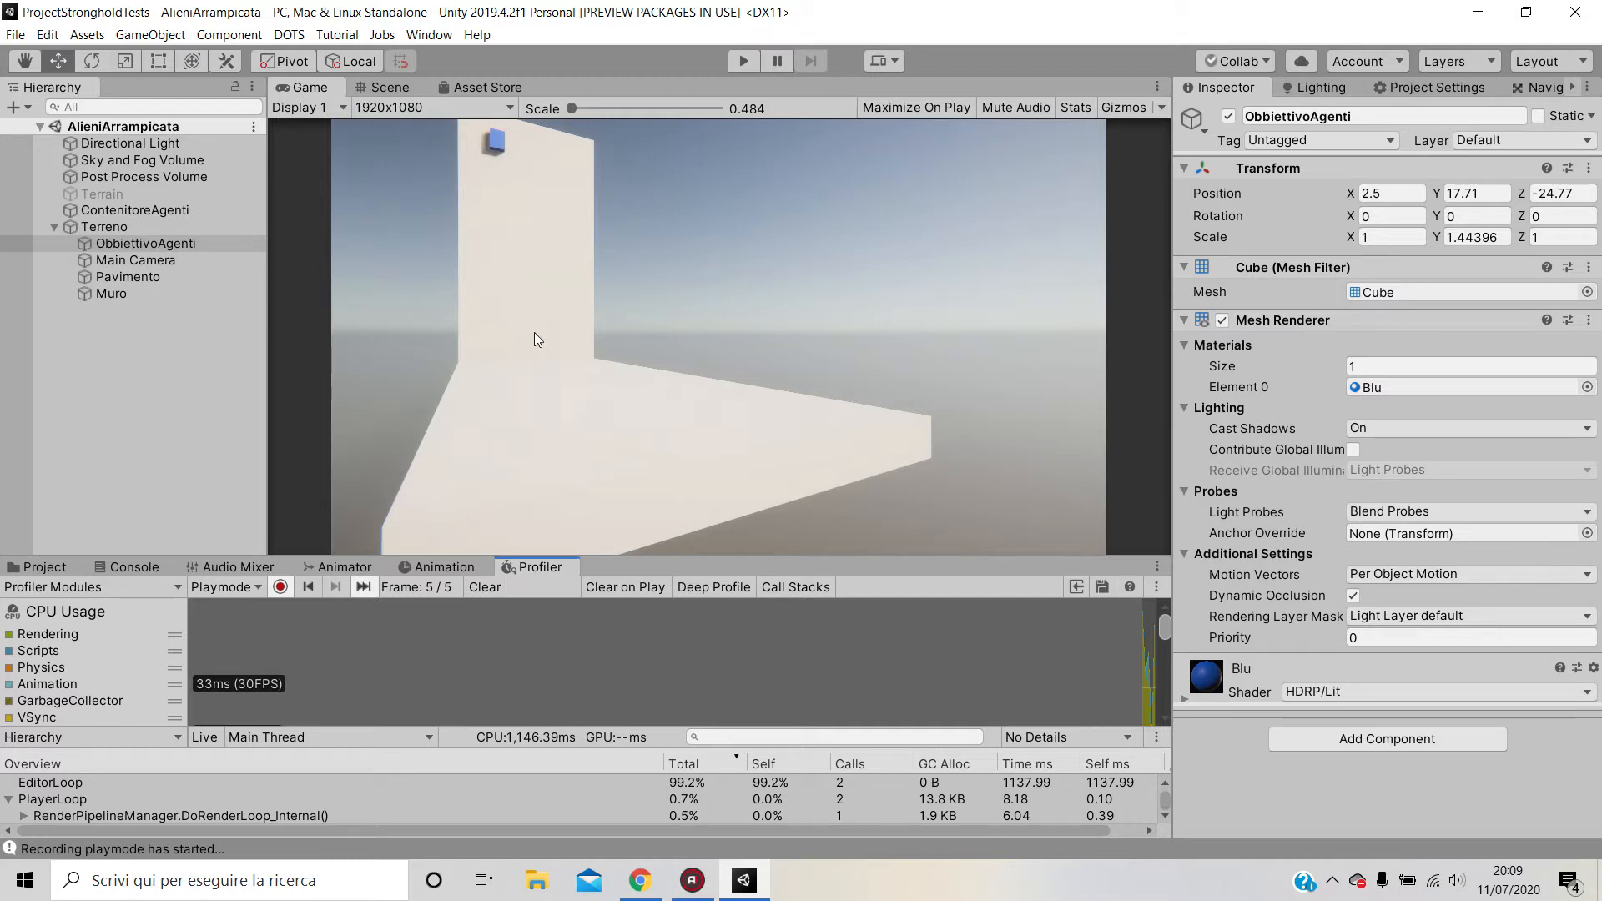
{"action": "mouse_move", "coordinate": [888, 246]}
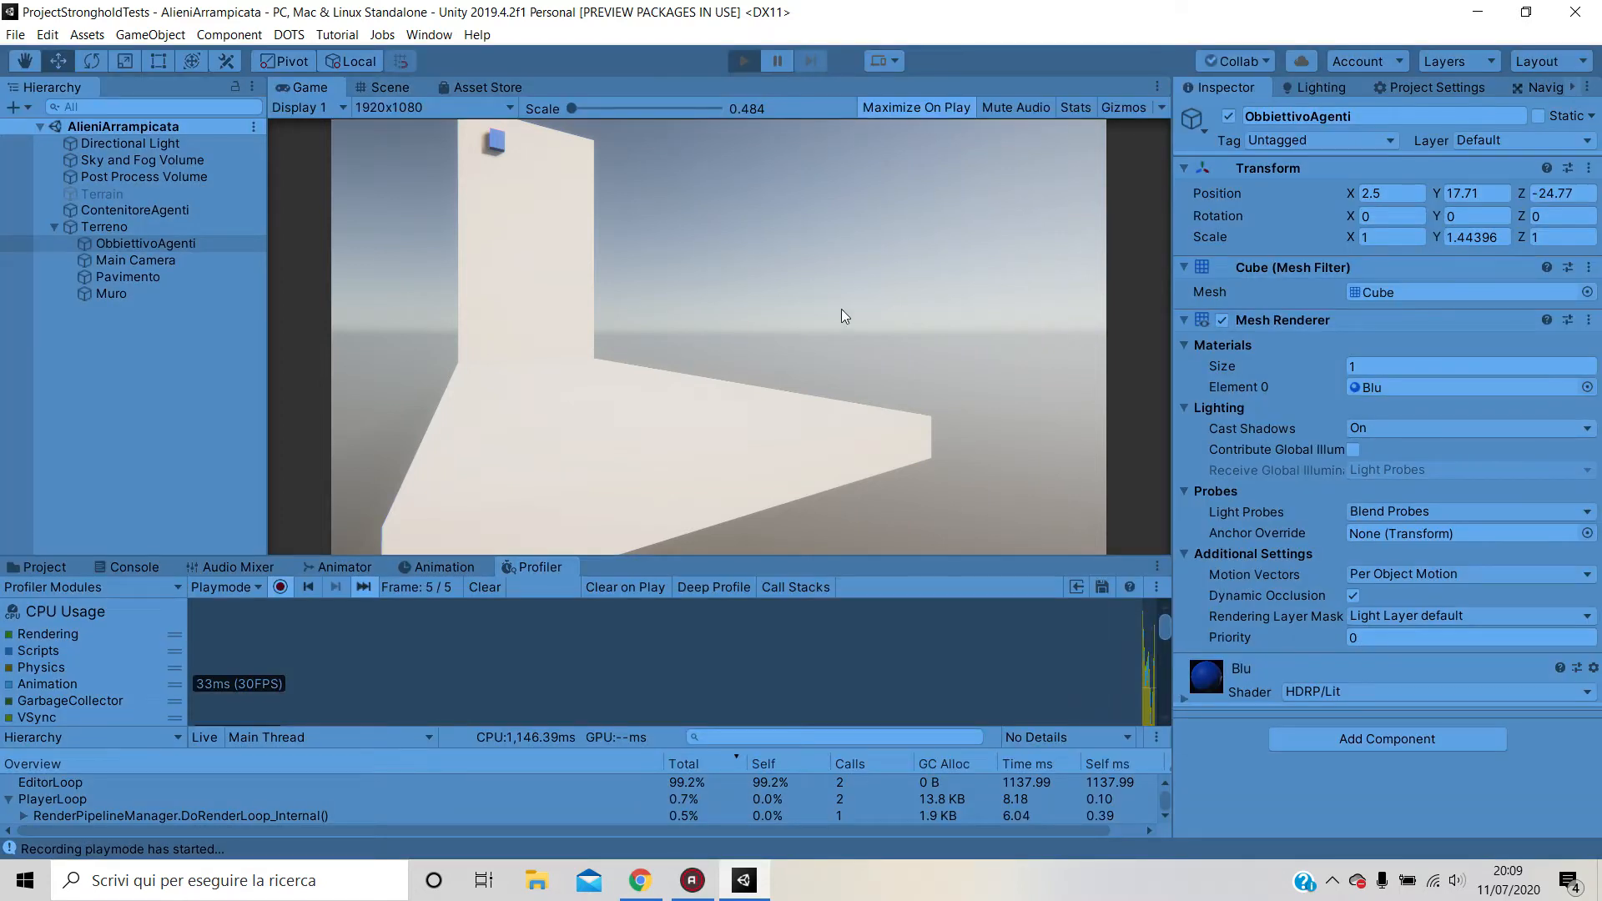
- Stop Play mode, check ObbiettivoAgenti's navigation bake settings, then browse the NavMeshComponents folder
{"action": "left_click", "coordinate": [742, 60]}
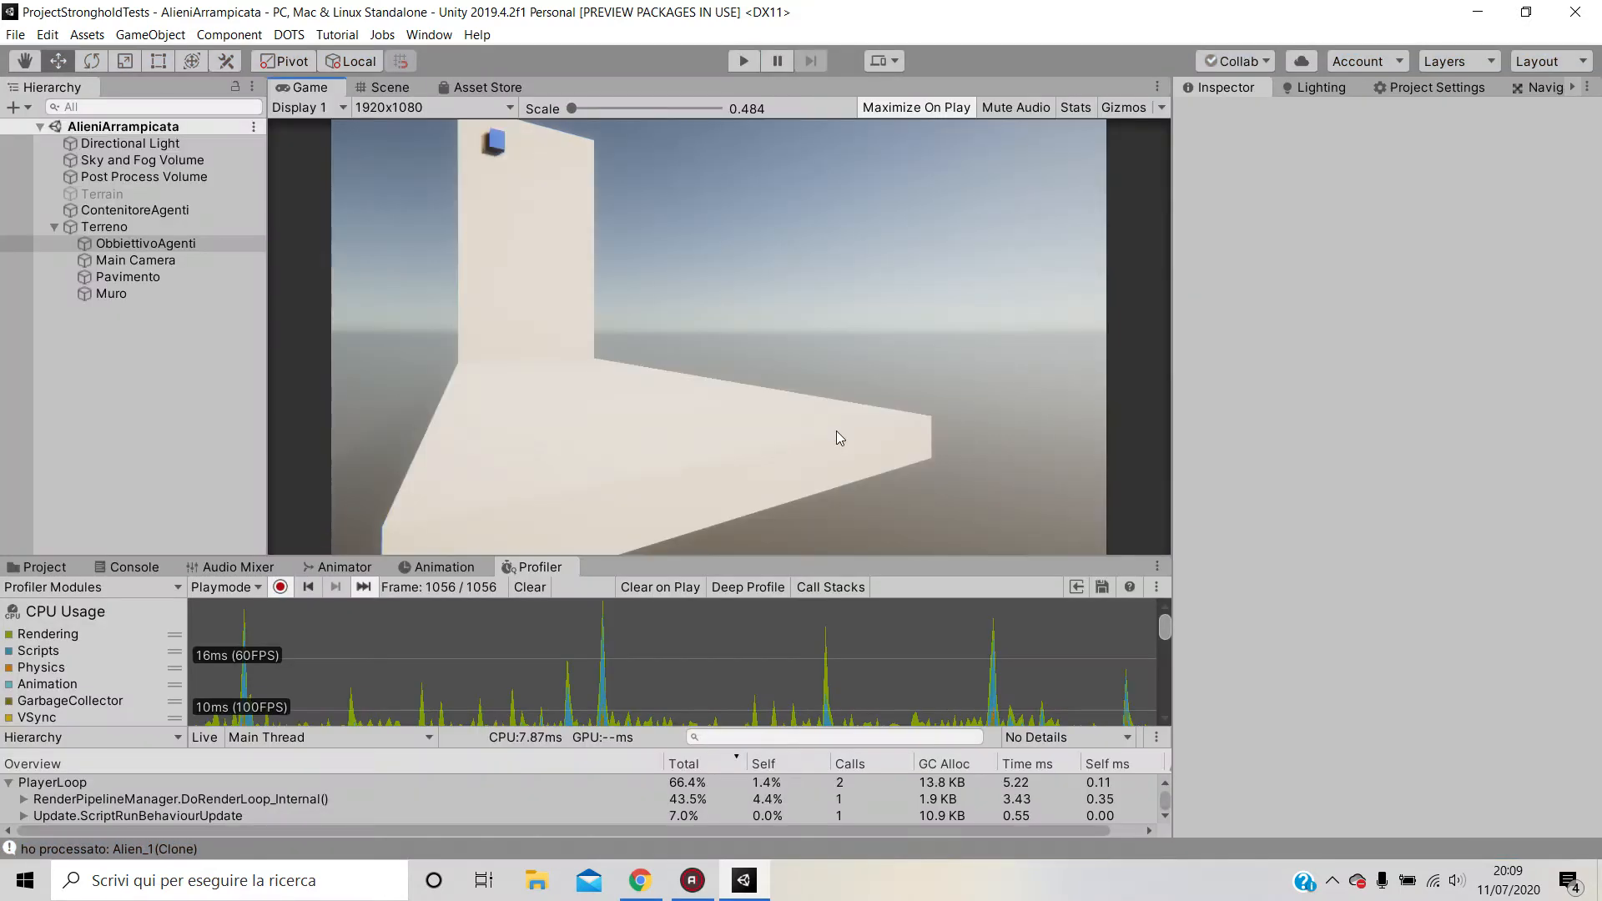
{"action": "left_click", "coordinate": [146, 243]}
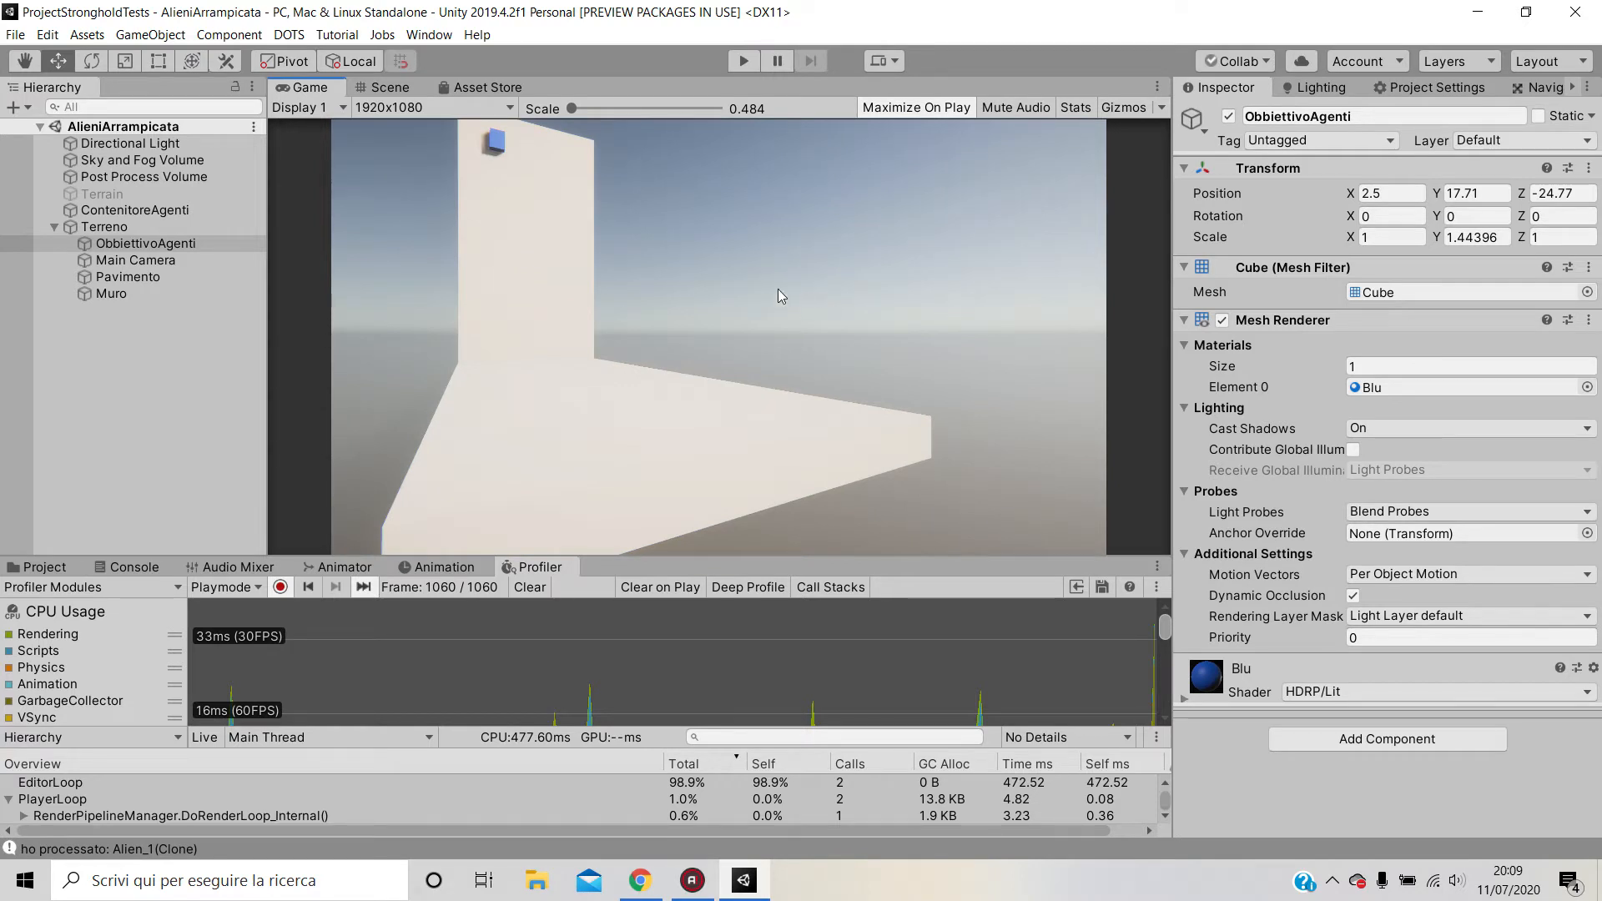
{"action": "mouse_move", "coordinate": [643, 273]}
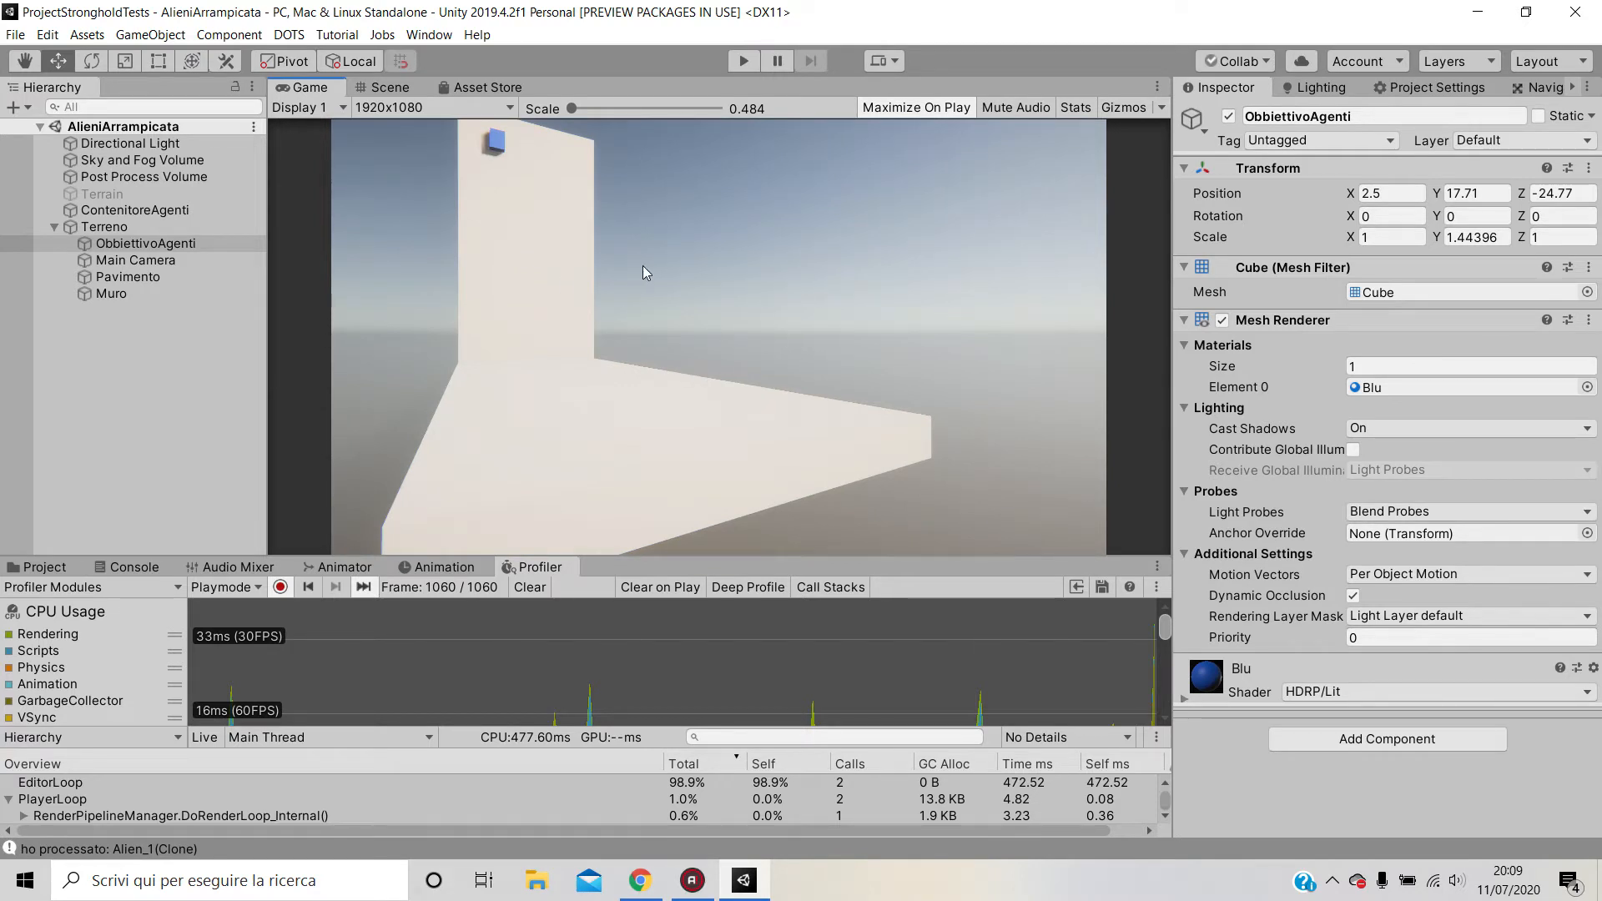
{"action": "mouse_move", "coordinate": [414, 360]}
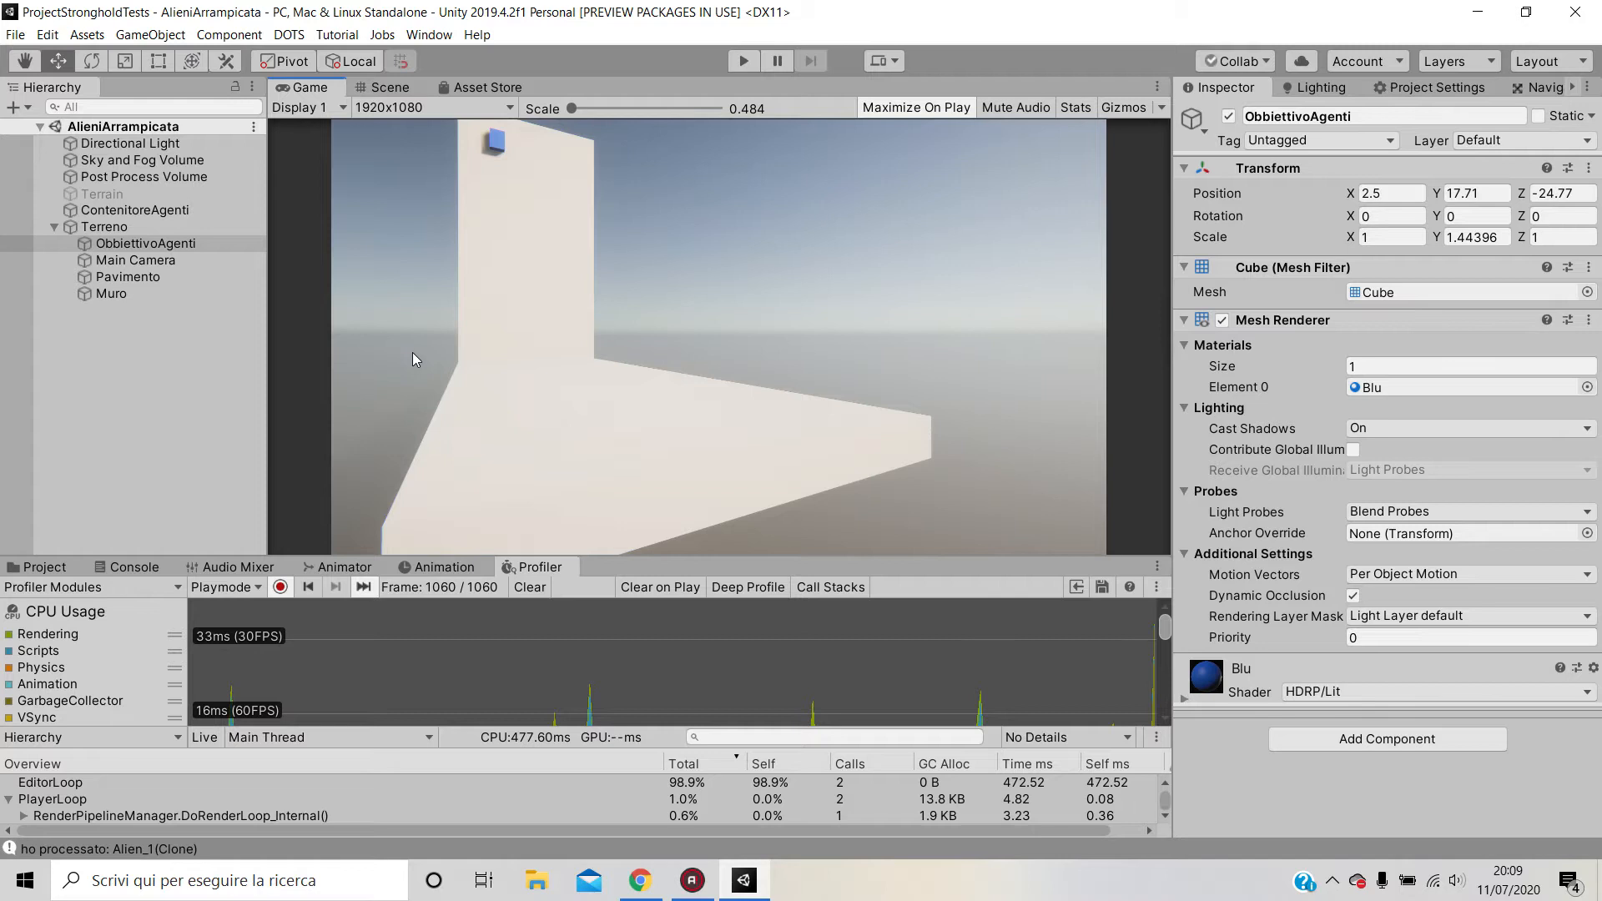
{"action": "mouse_move", "coordinate": [511, 359]}
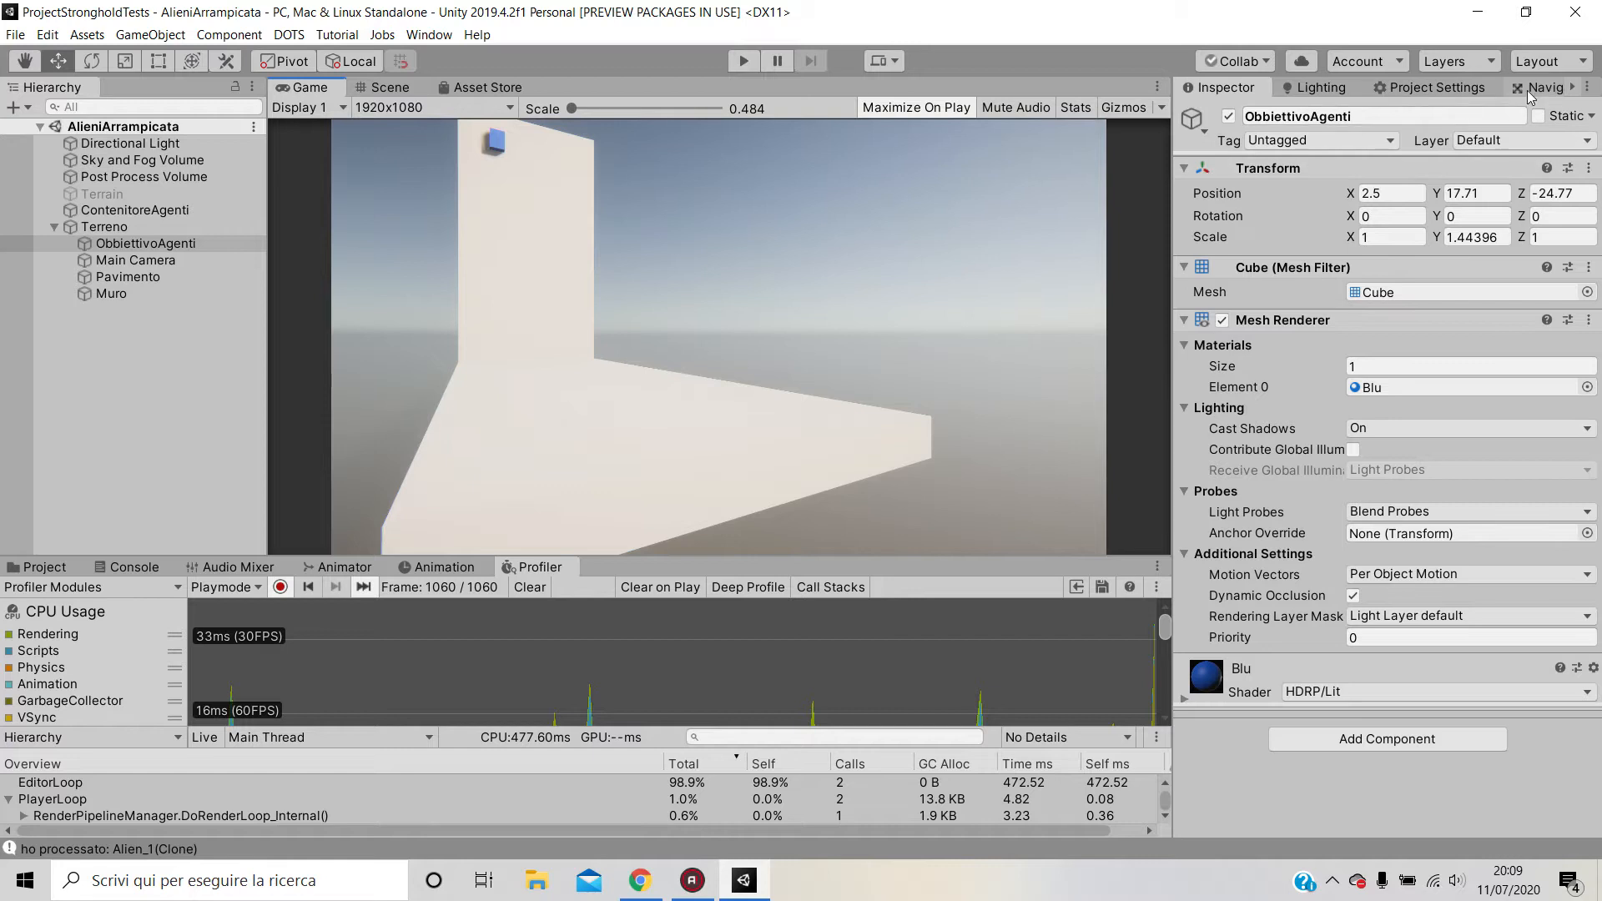
{"action": "left_click", "coordinate": [1547, 87]}
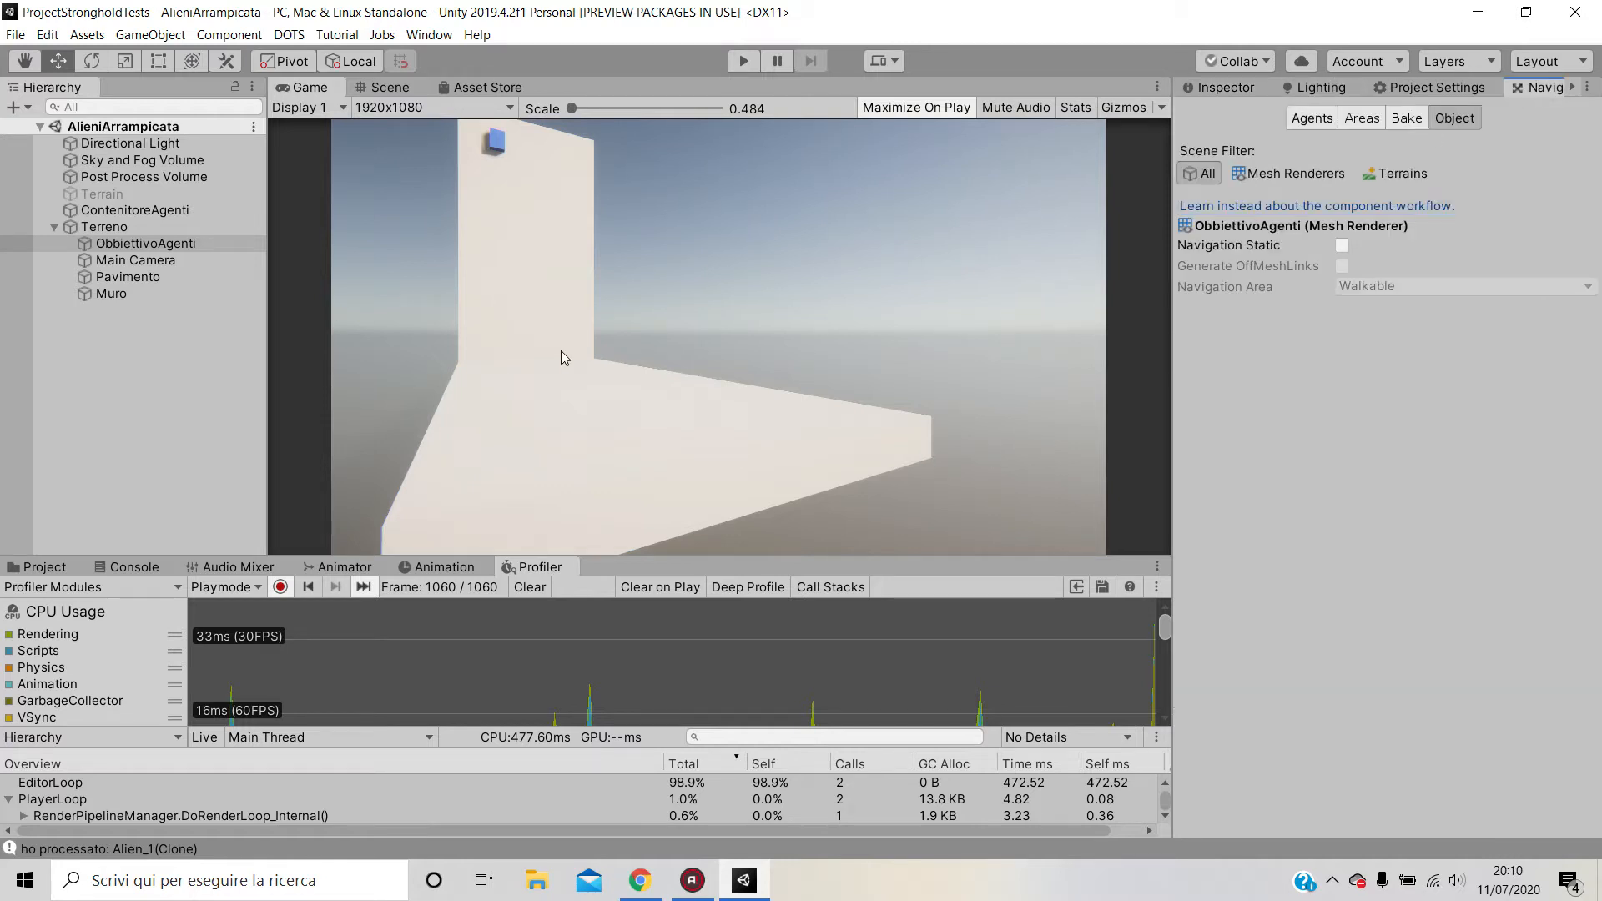
{"action": "mouse_move", "coordinate": [1371, 176]}
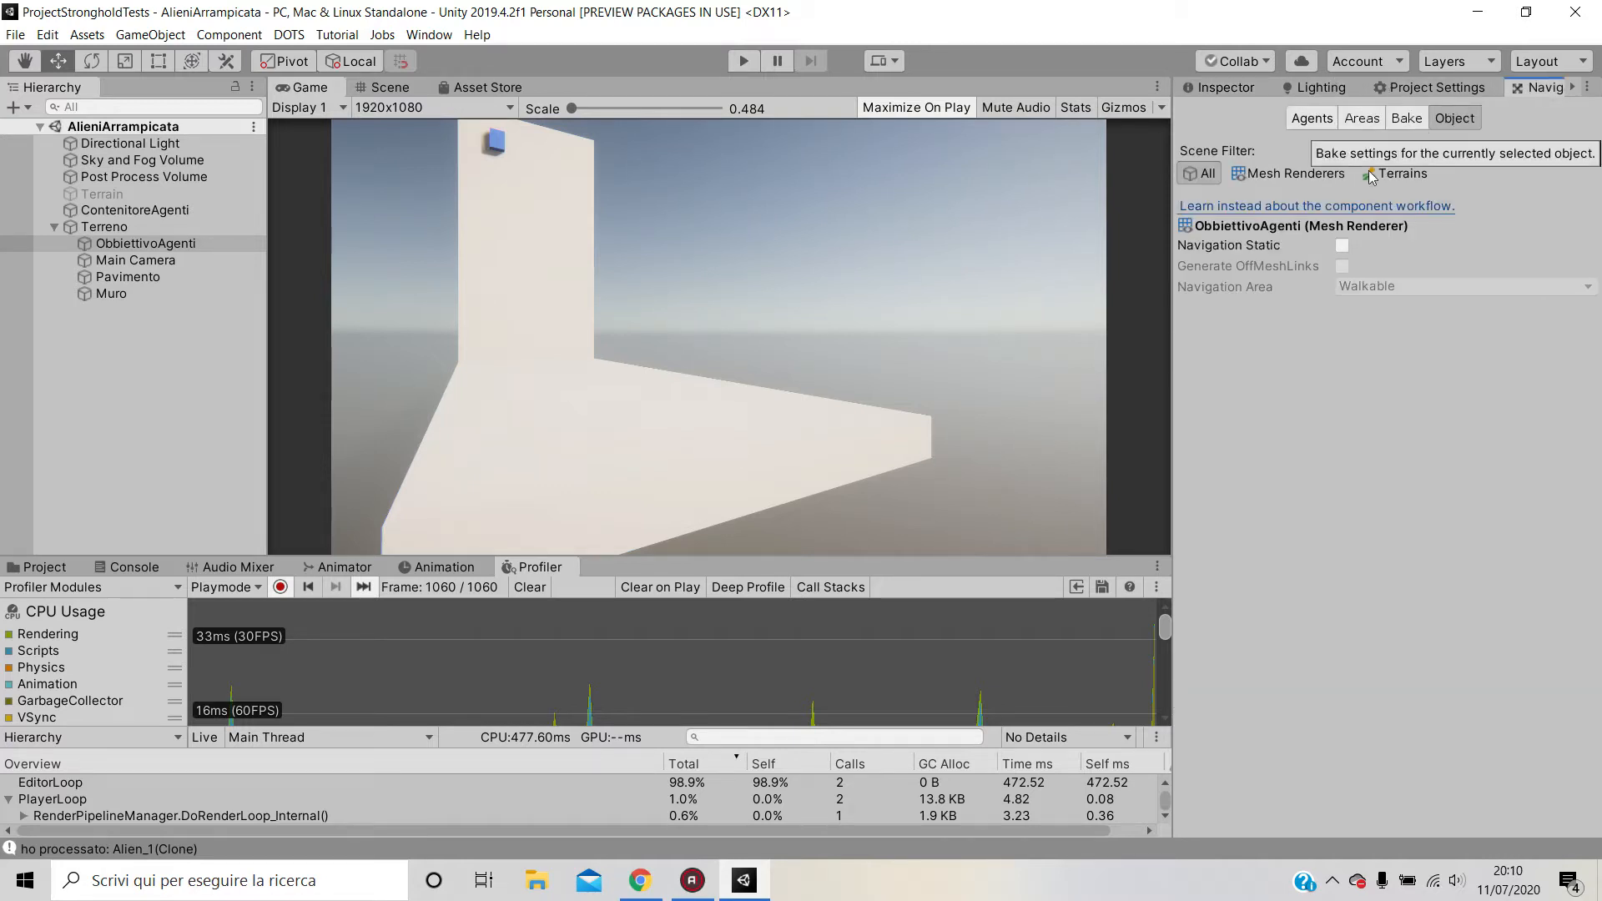
{"action": "mouse_move", "coordinate": [643, 414]}
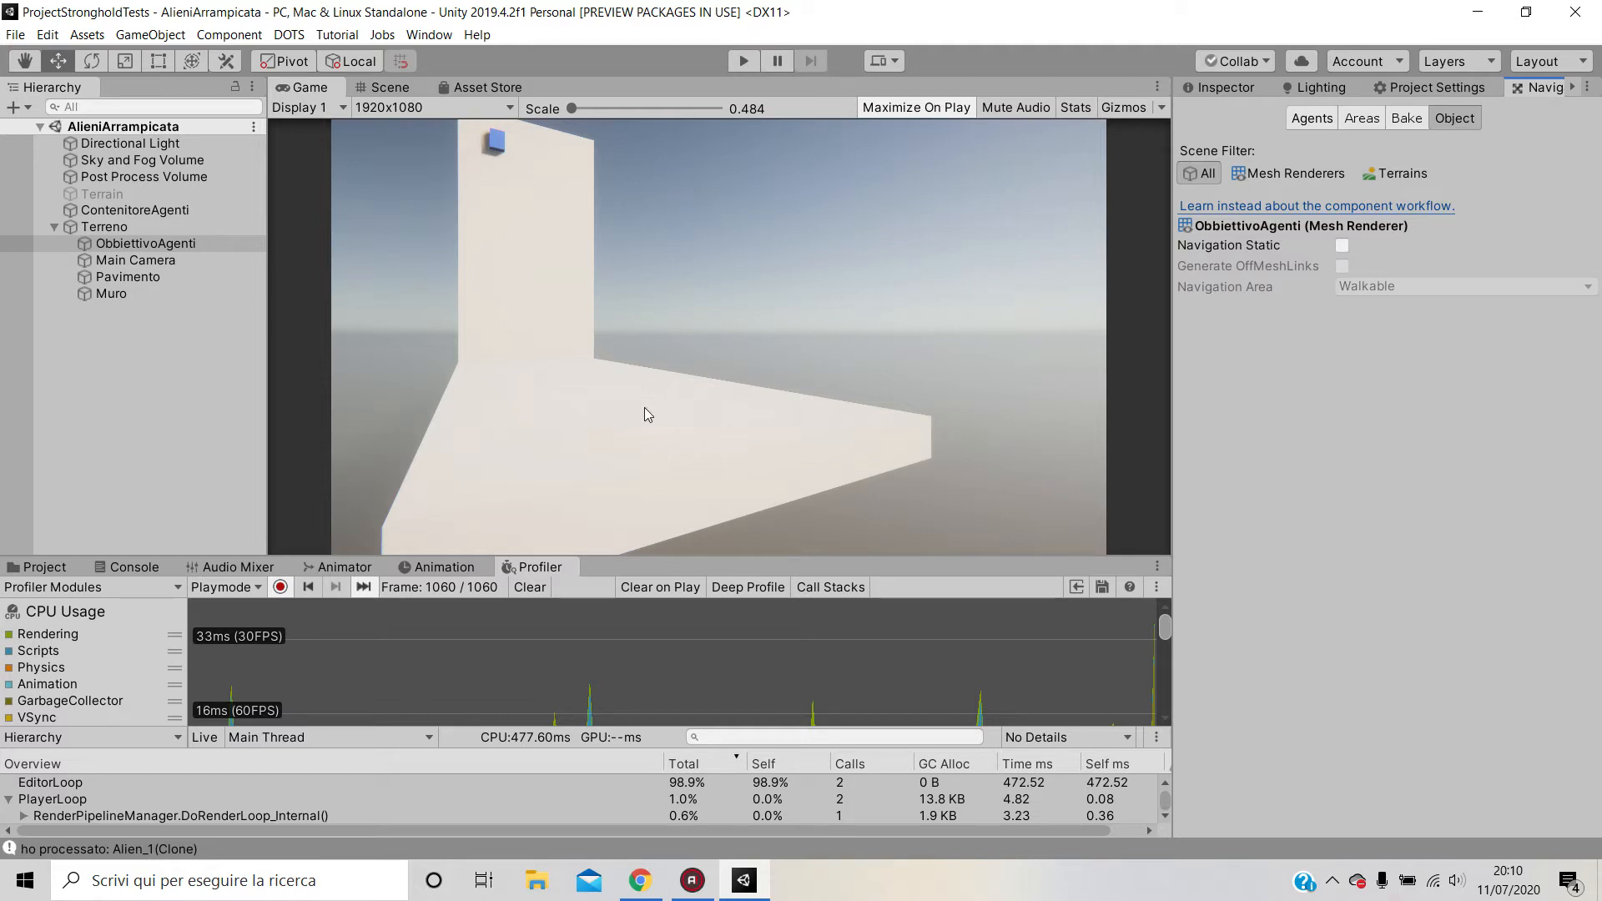
{"action": "left_click", "coordinate": [1218, 87]}
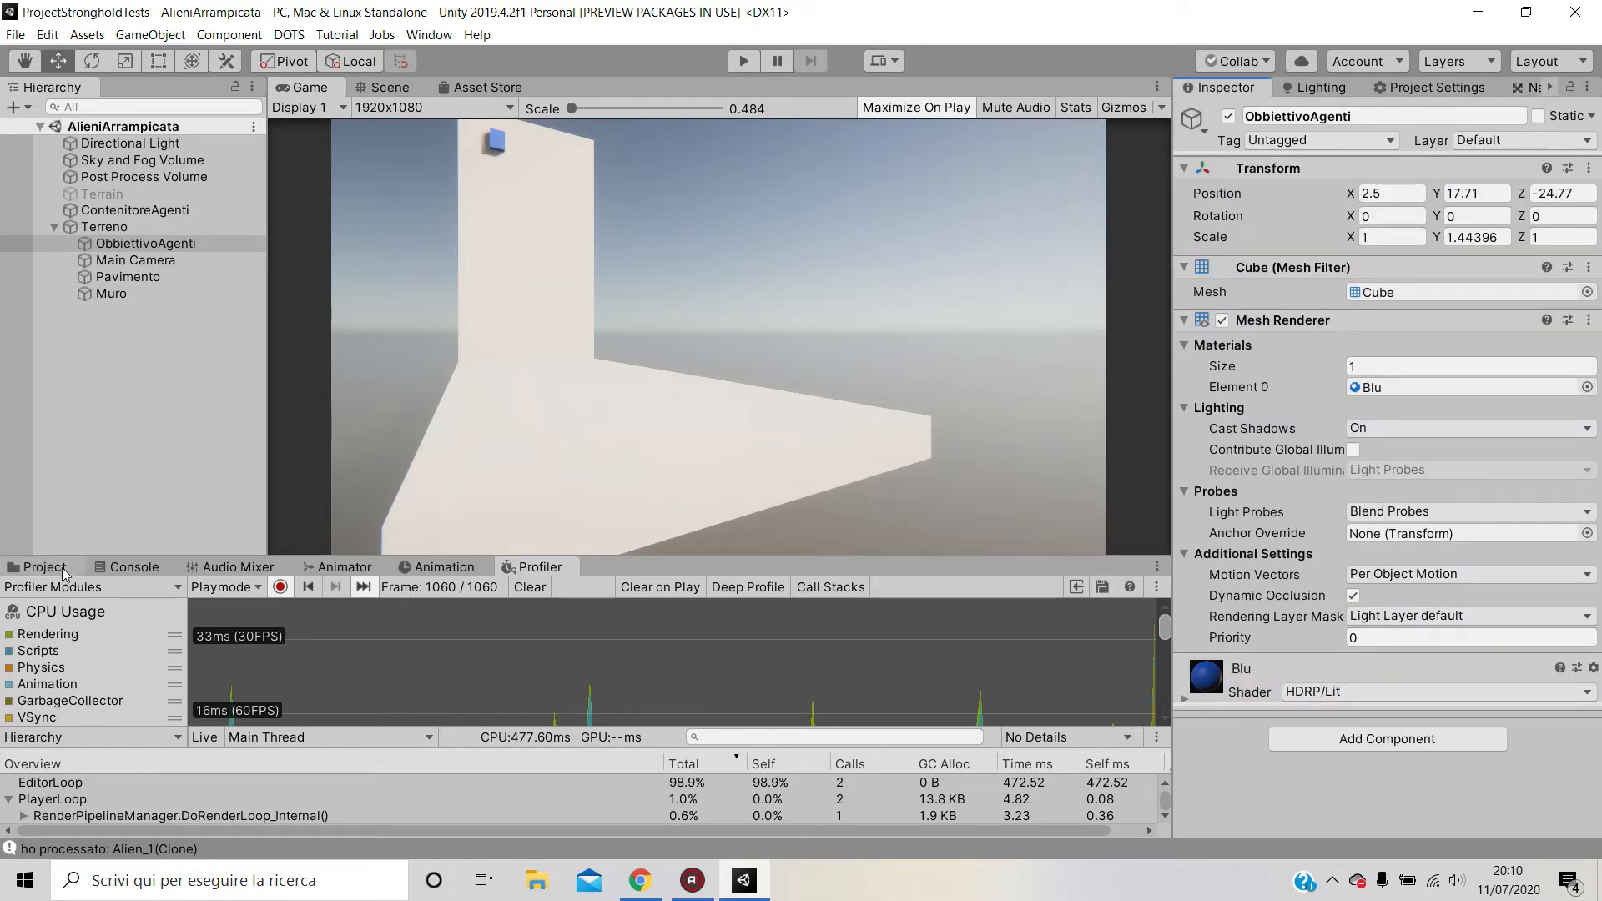
{"action": "left_click", "coordinate": [43, 568]}
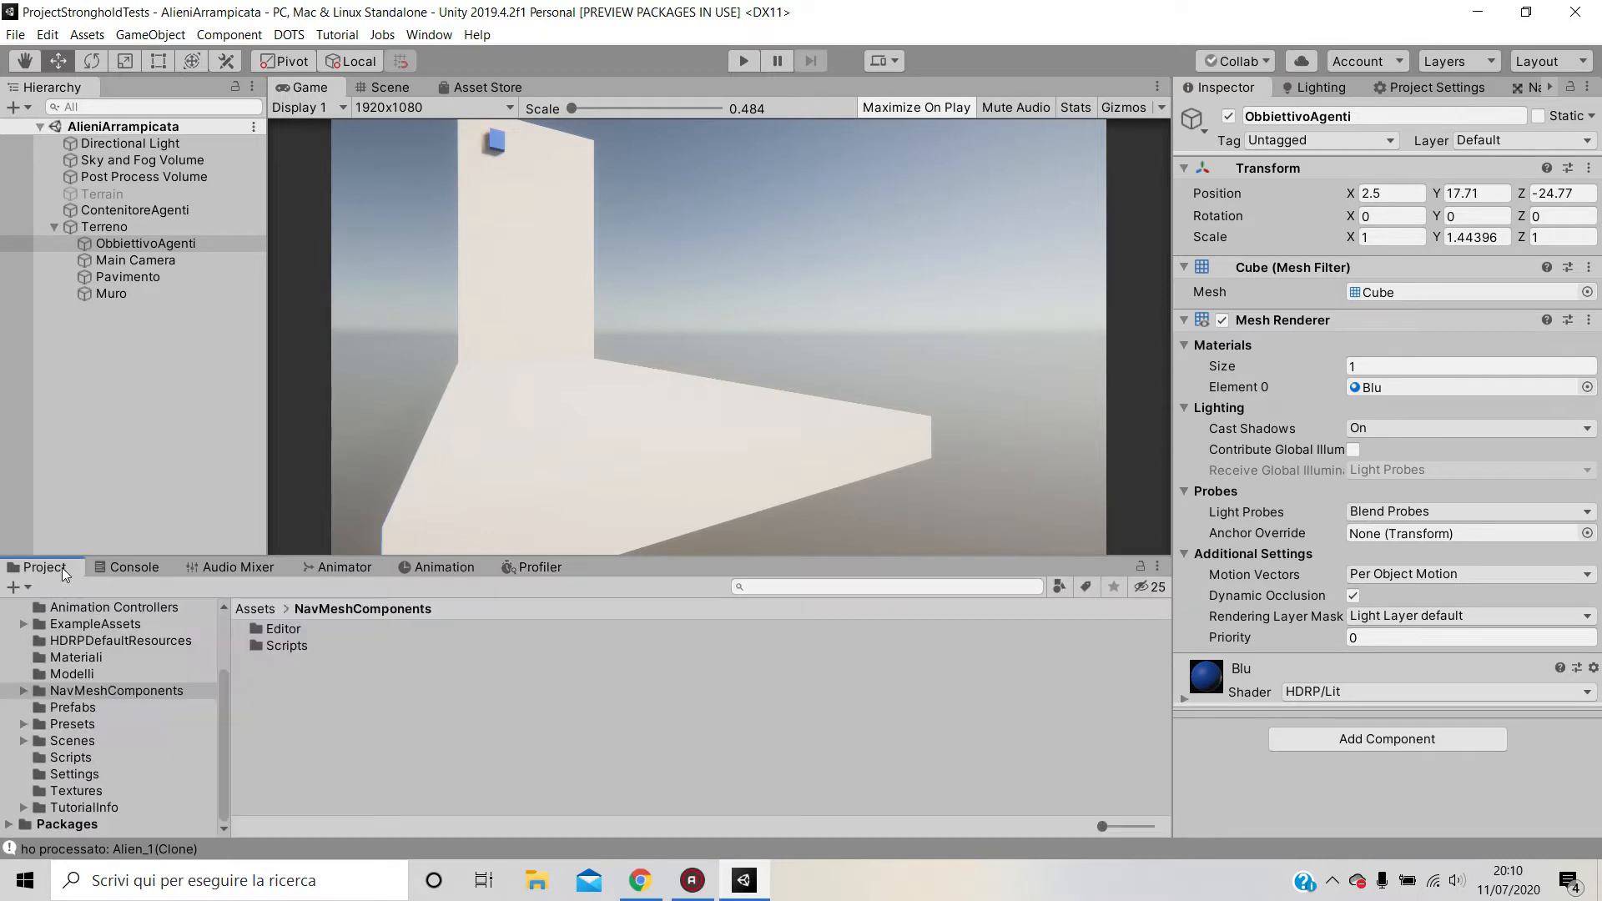
{"action": "left_click", "coordinate": [115, 691]}
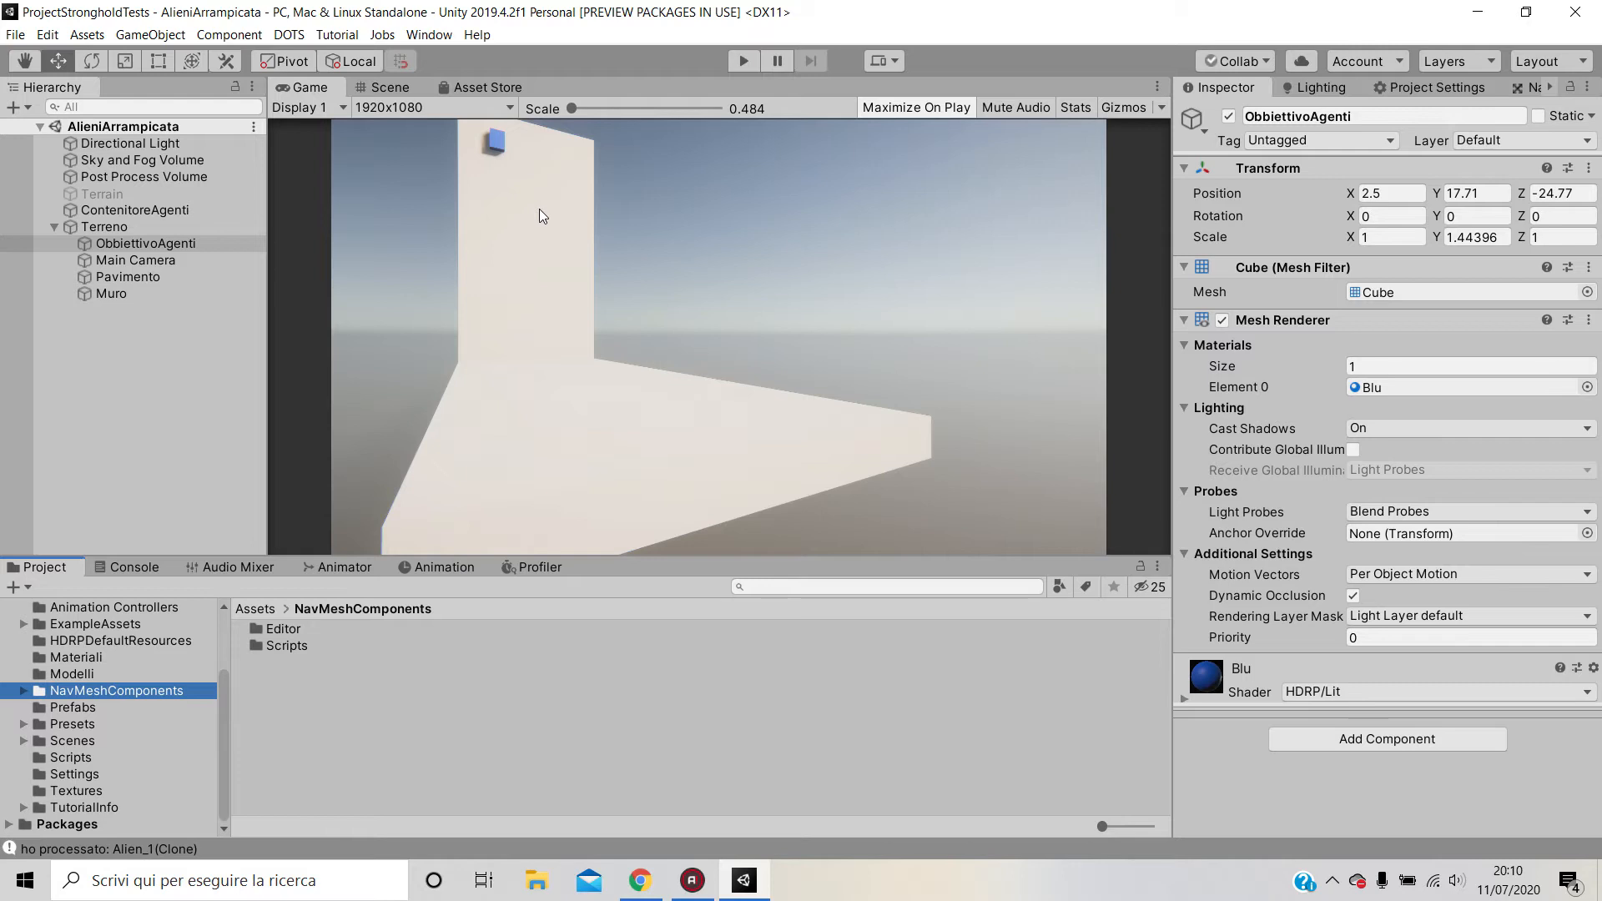
{"action": "mouse_move", "coordinate": [520, 227]}
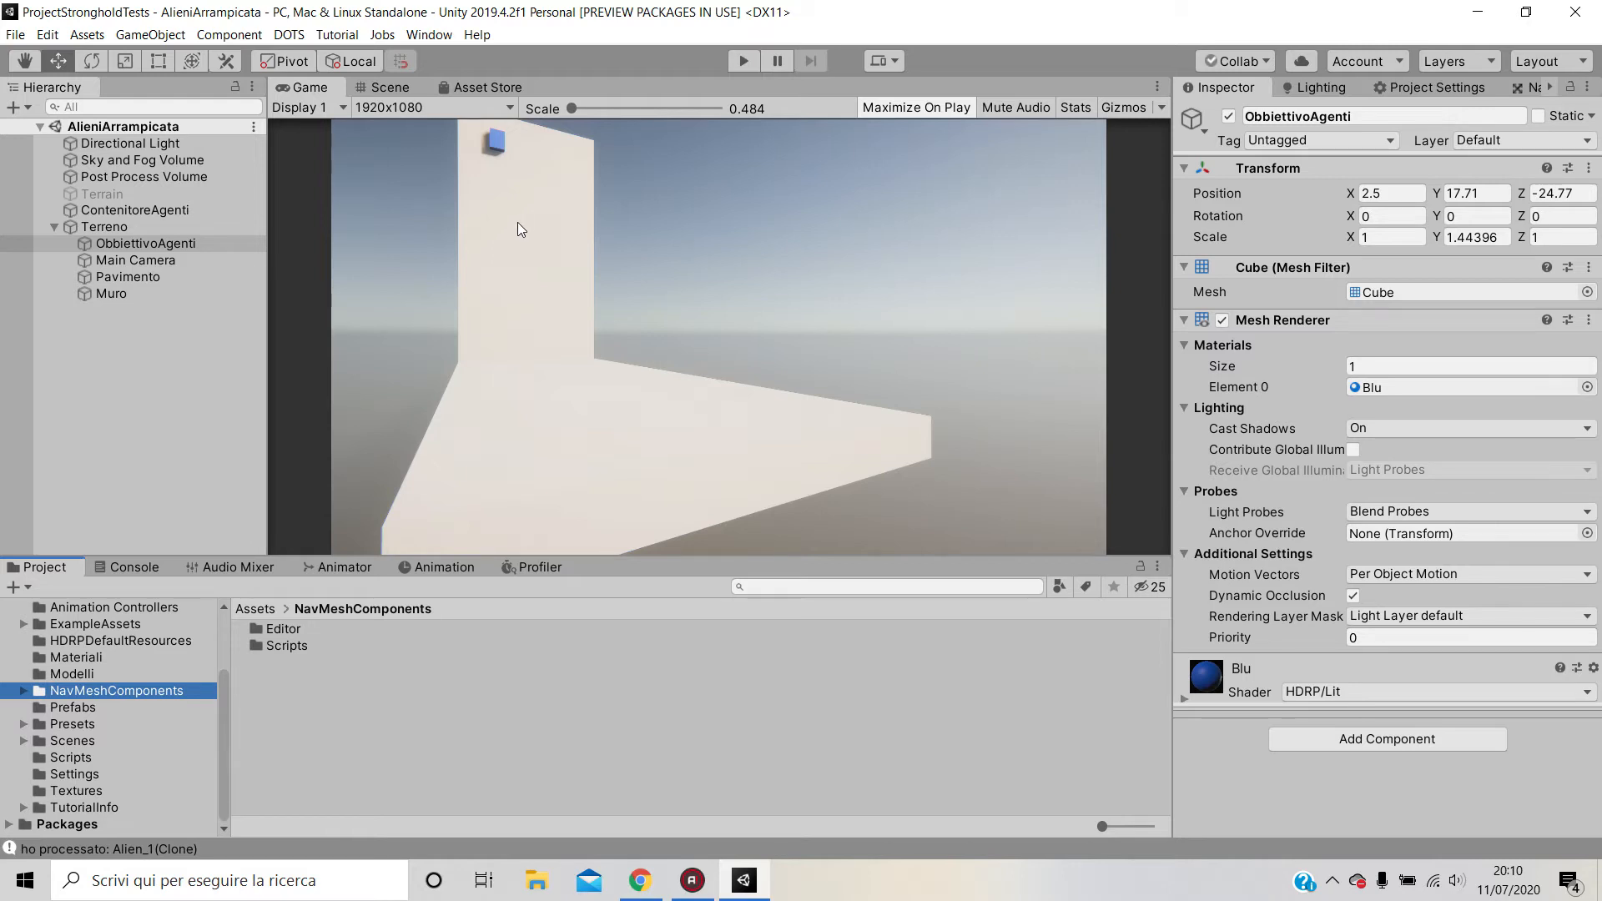
{"action": "mouse_move", "coordinate": [529, 170]}
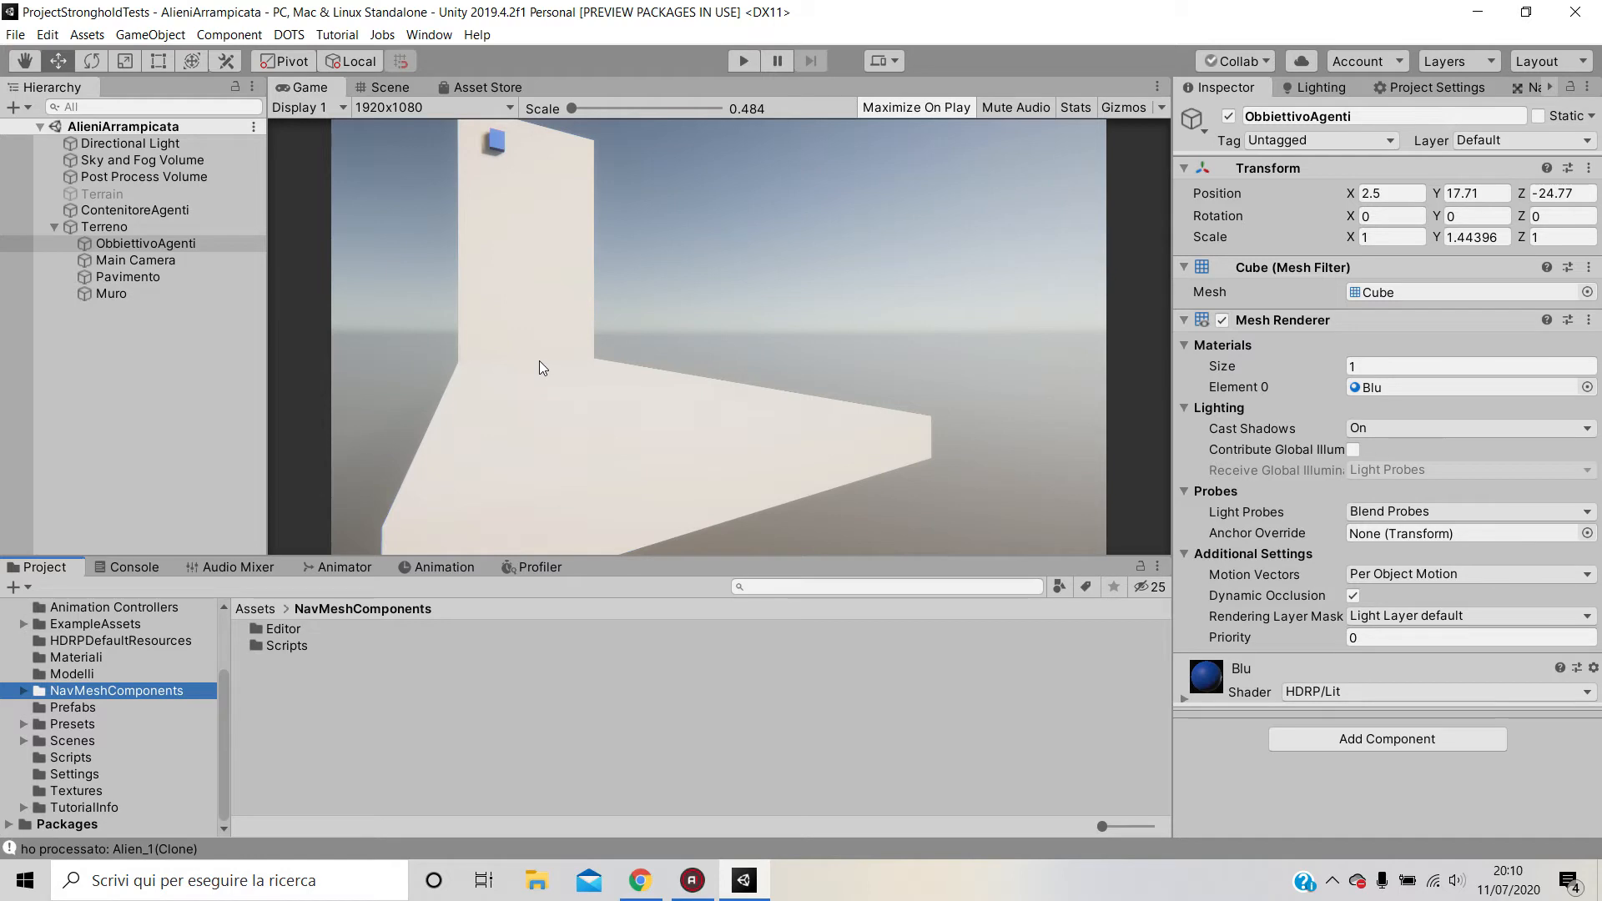
{"action": "mouse_move", "coordinate": [543, 368]}
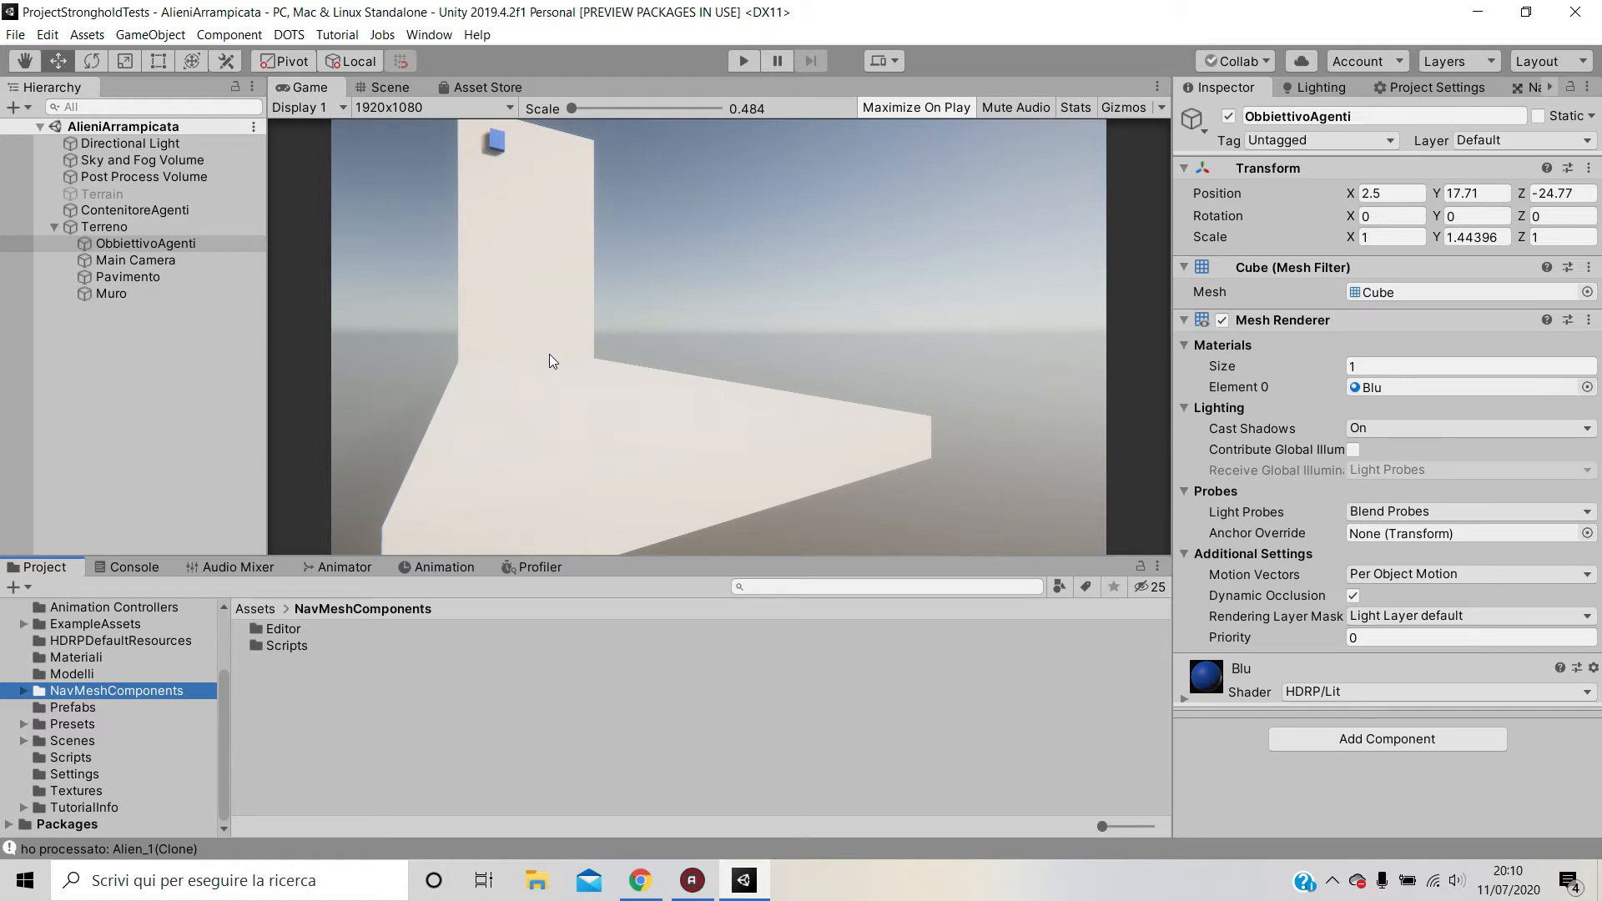
- Switch to the Scene view and deselect Pavimento to see the floor and wall navmeshes
{"action": "left_click", "coordinate": [390, 86]}
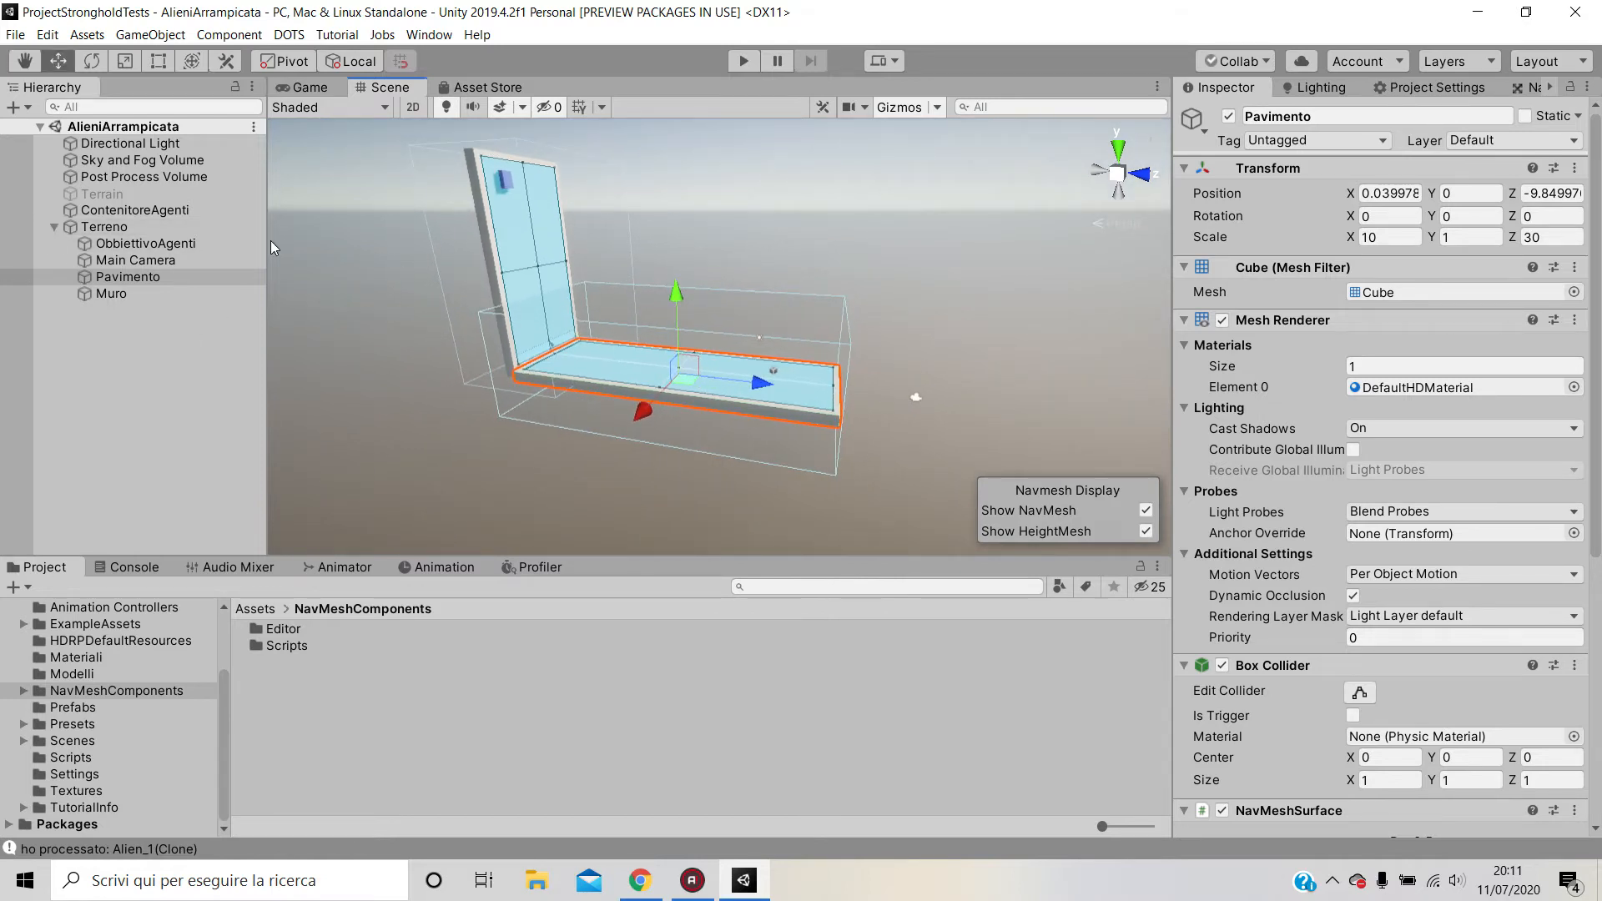
{"action": "left_click", "coordinate": [128, 277]}
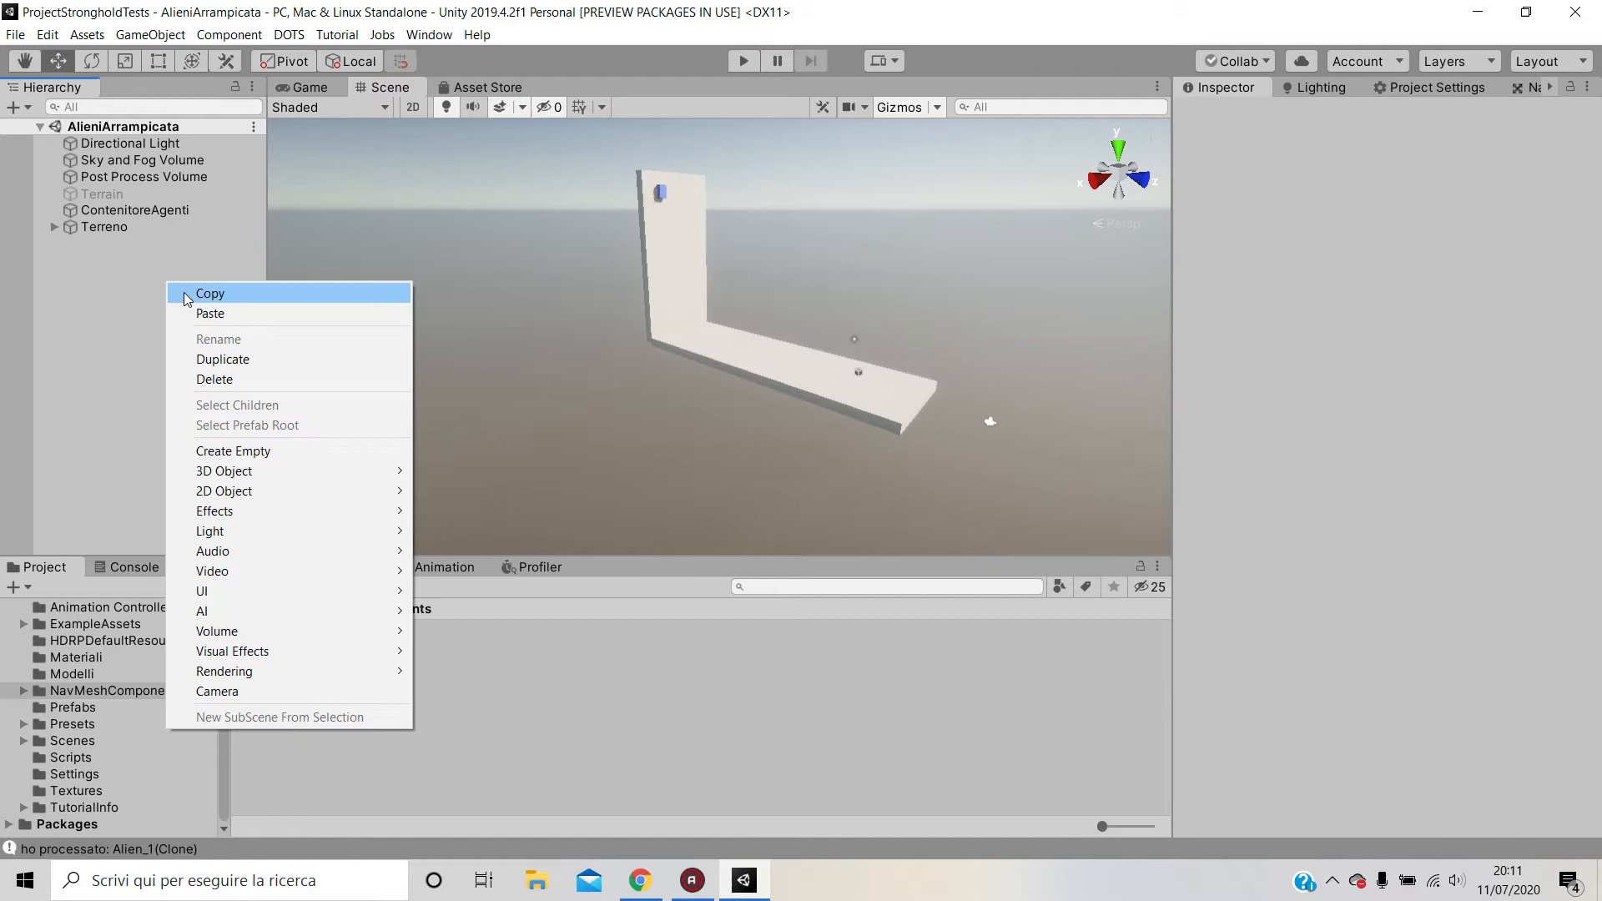
{"action": "mouse_move", "coordinate": [222, 471]}
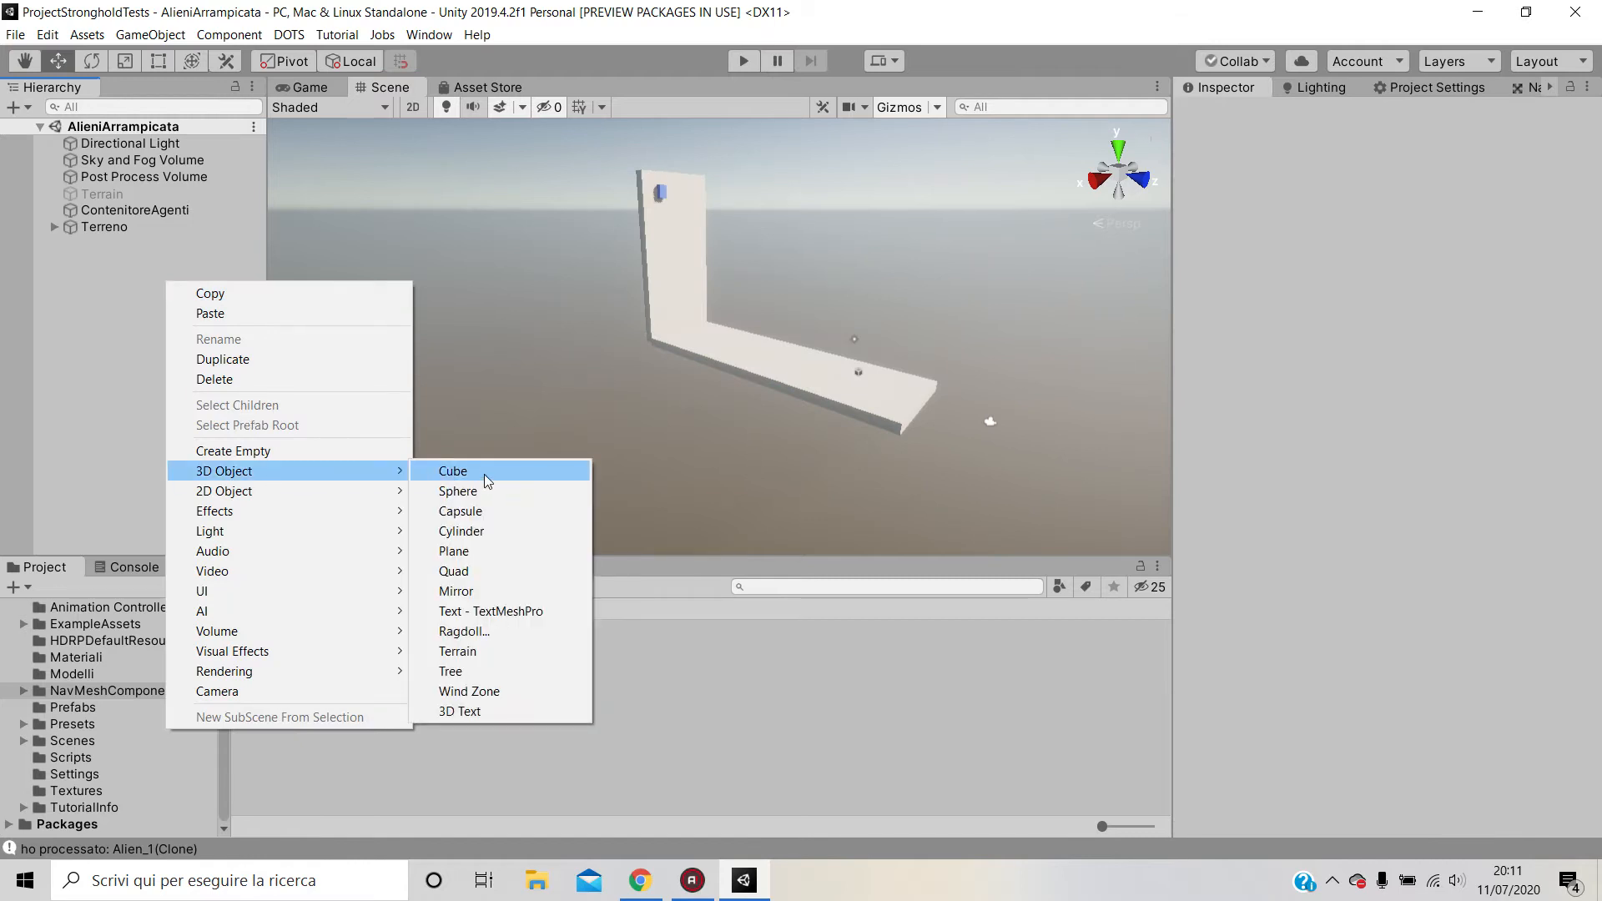
- Create a new Cube and shape it into a 6.9 × 1 × 19 slab beside the structure
{"action": "left_click", "coordinate": [452, 471]}
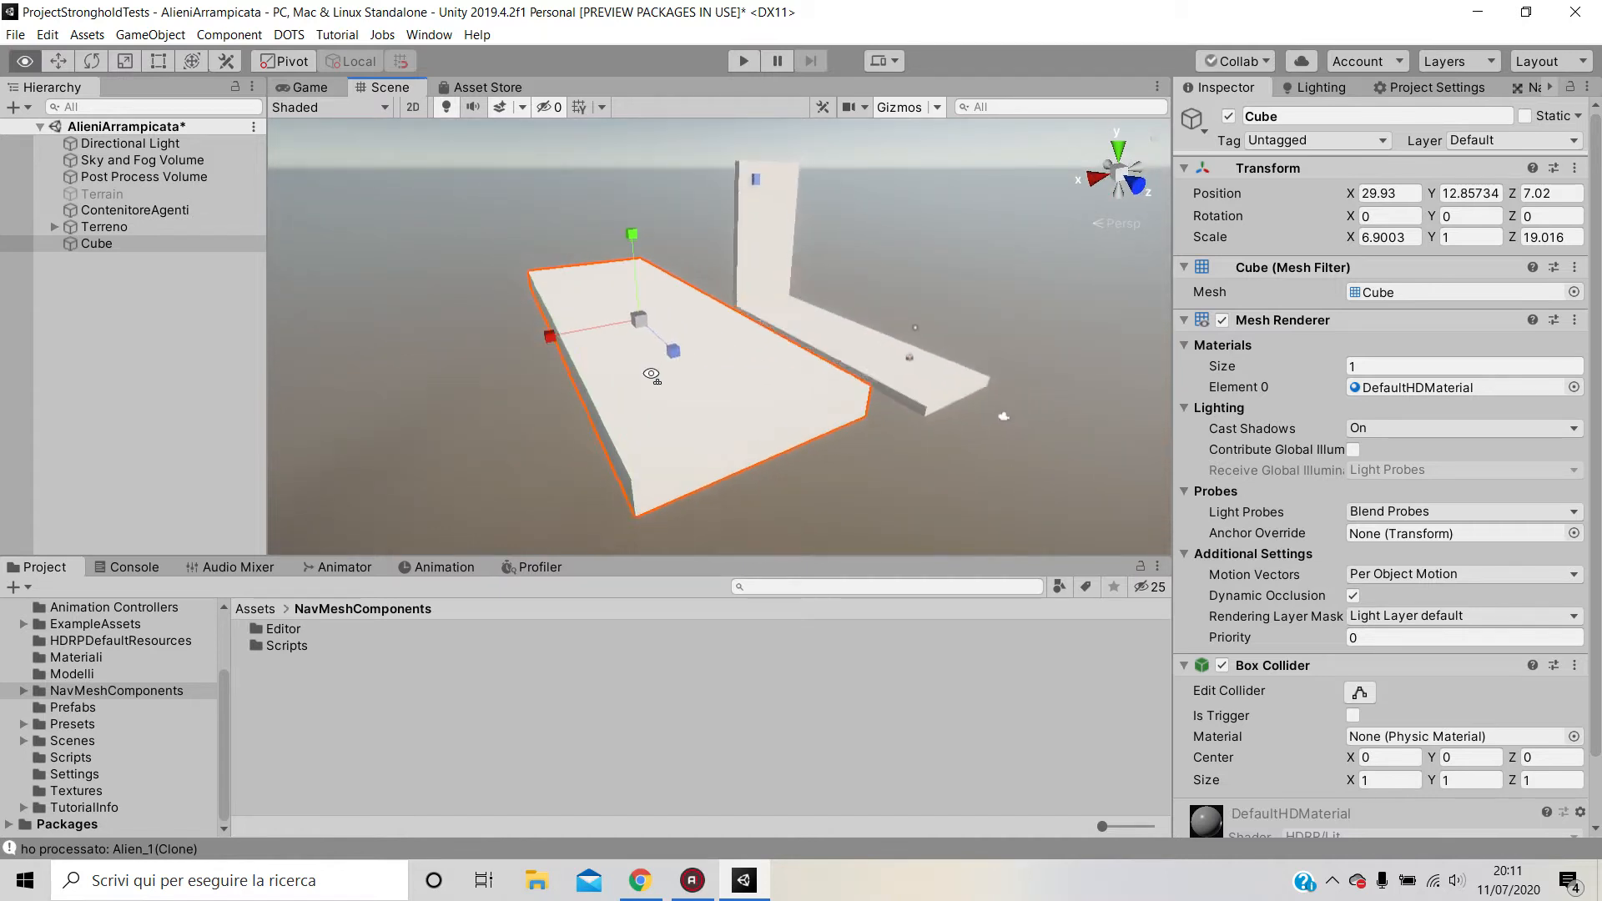
{"action": "left_click", "coordinate": [96, 243]}
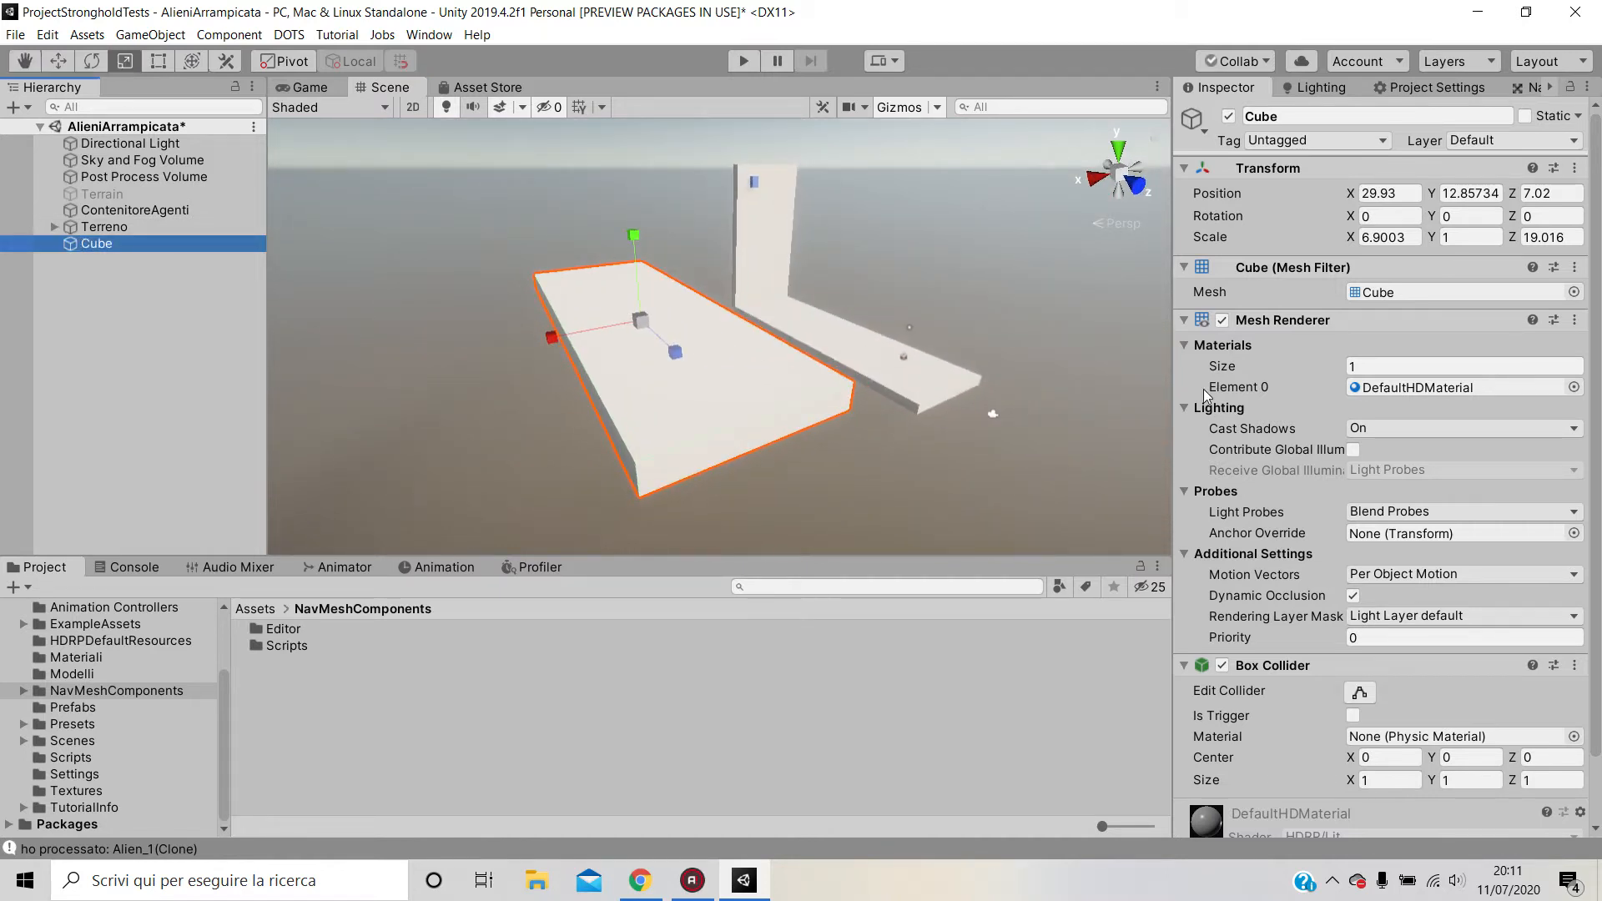
{"action": "scroll", "scroll_direction": "down", "scroll_amount": 3}
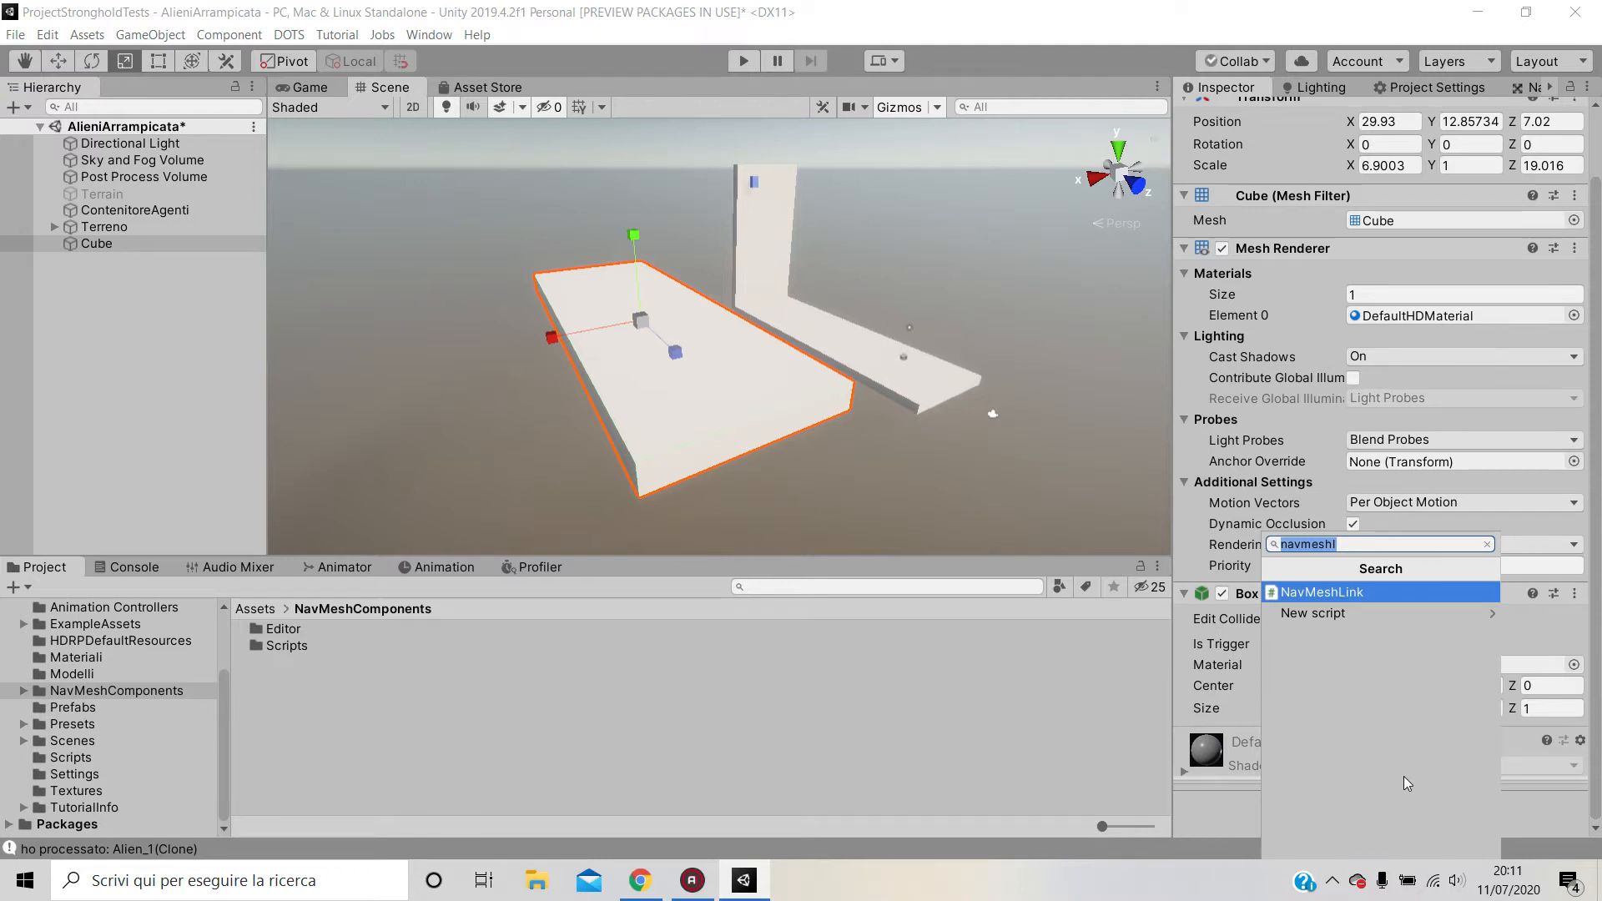
- Add a NavMeshSurface component to the new Cube slab via the navmesh component search
{"action": "key", "text": "Backspace"}
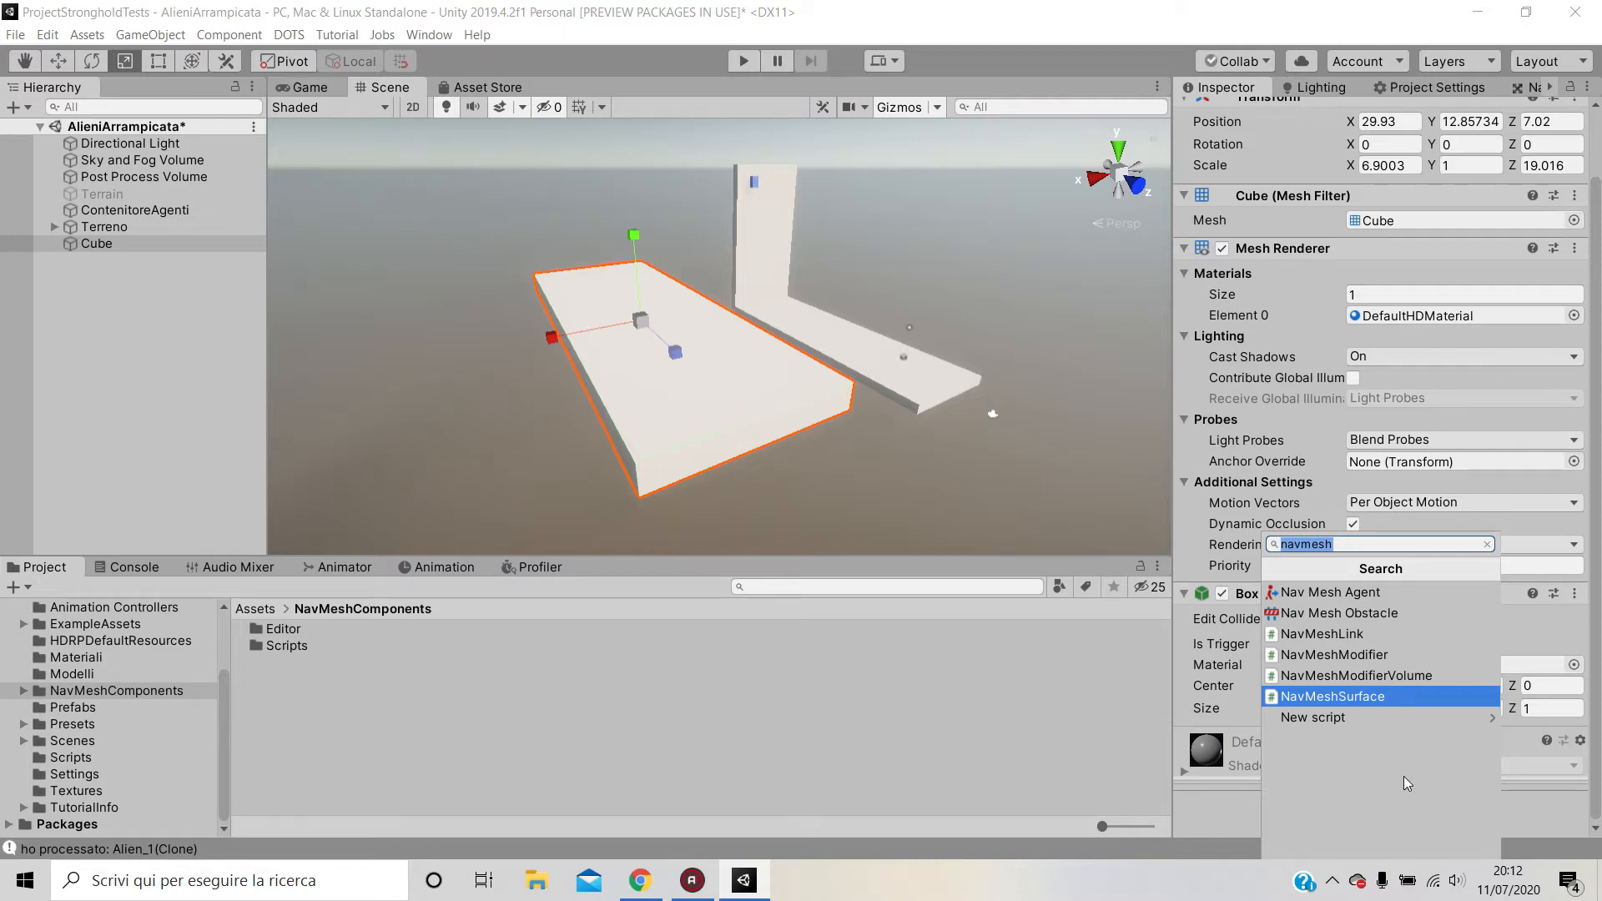
{"action": "left_click", "coordinate": [1333, 696]}
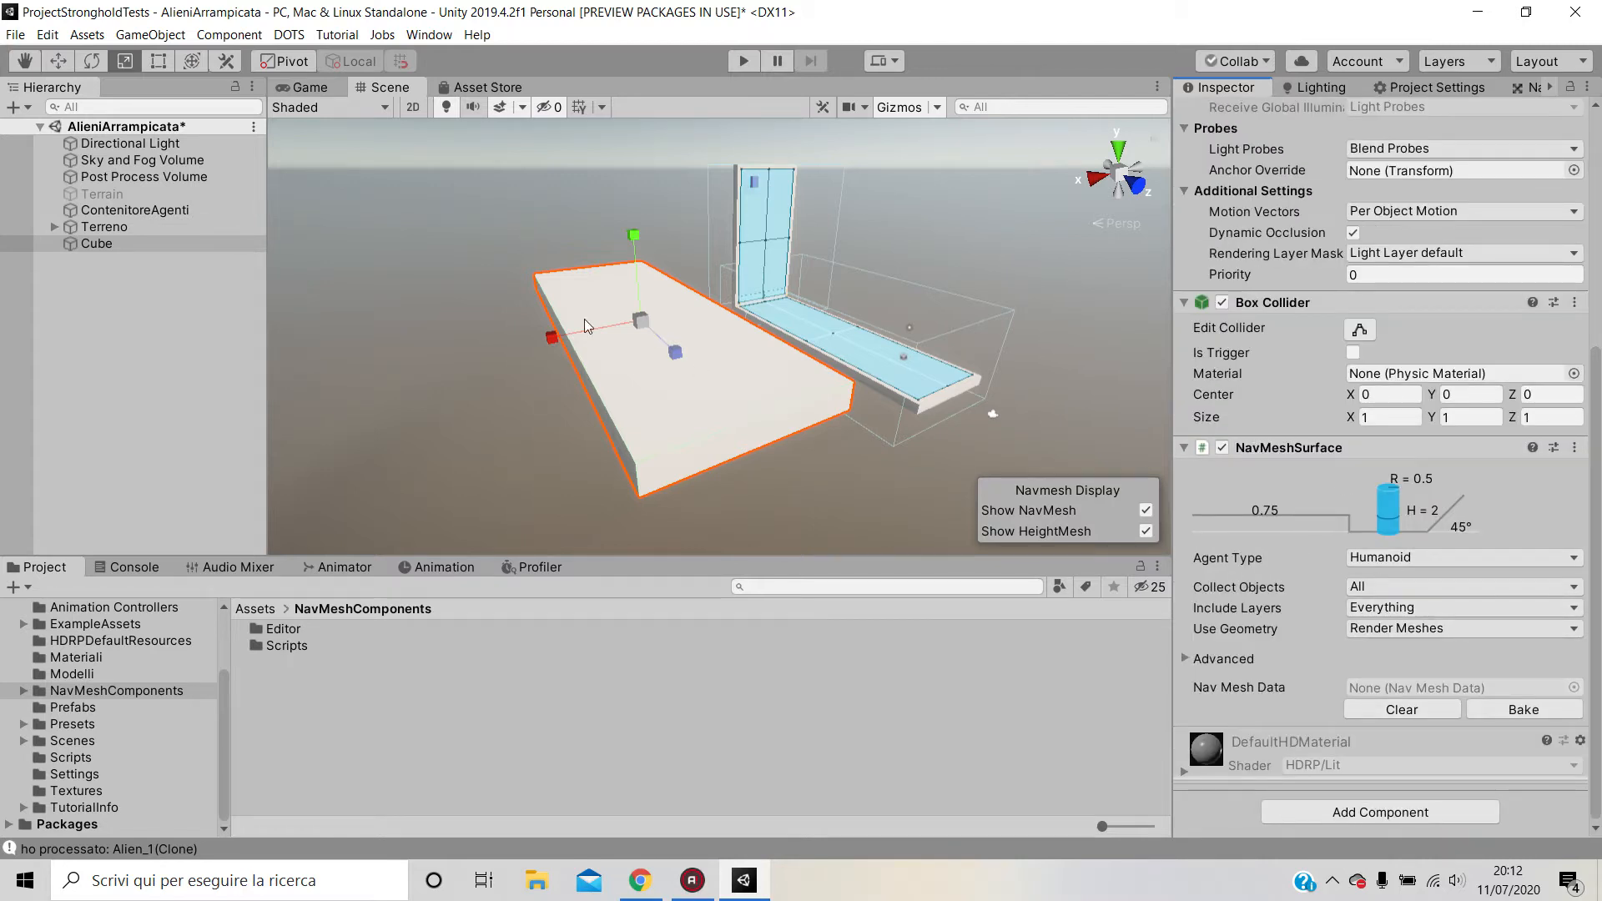
{"action": "left_click", "coordinate": [96, 243]}
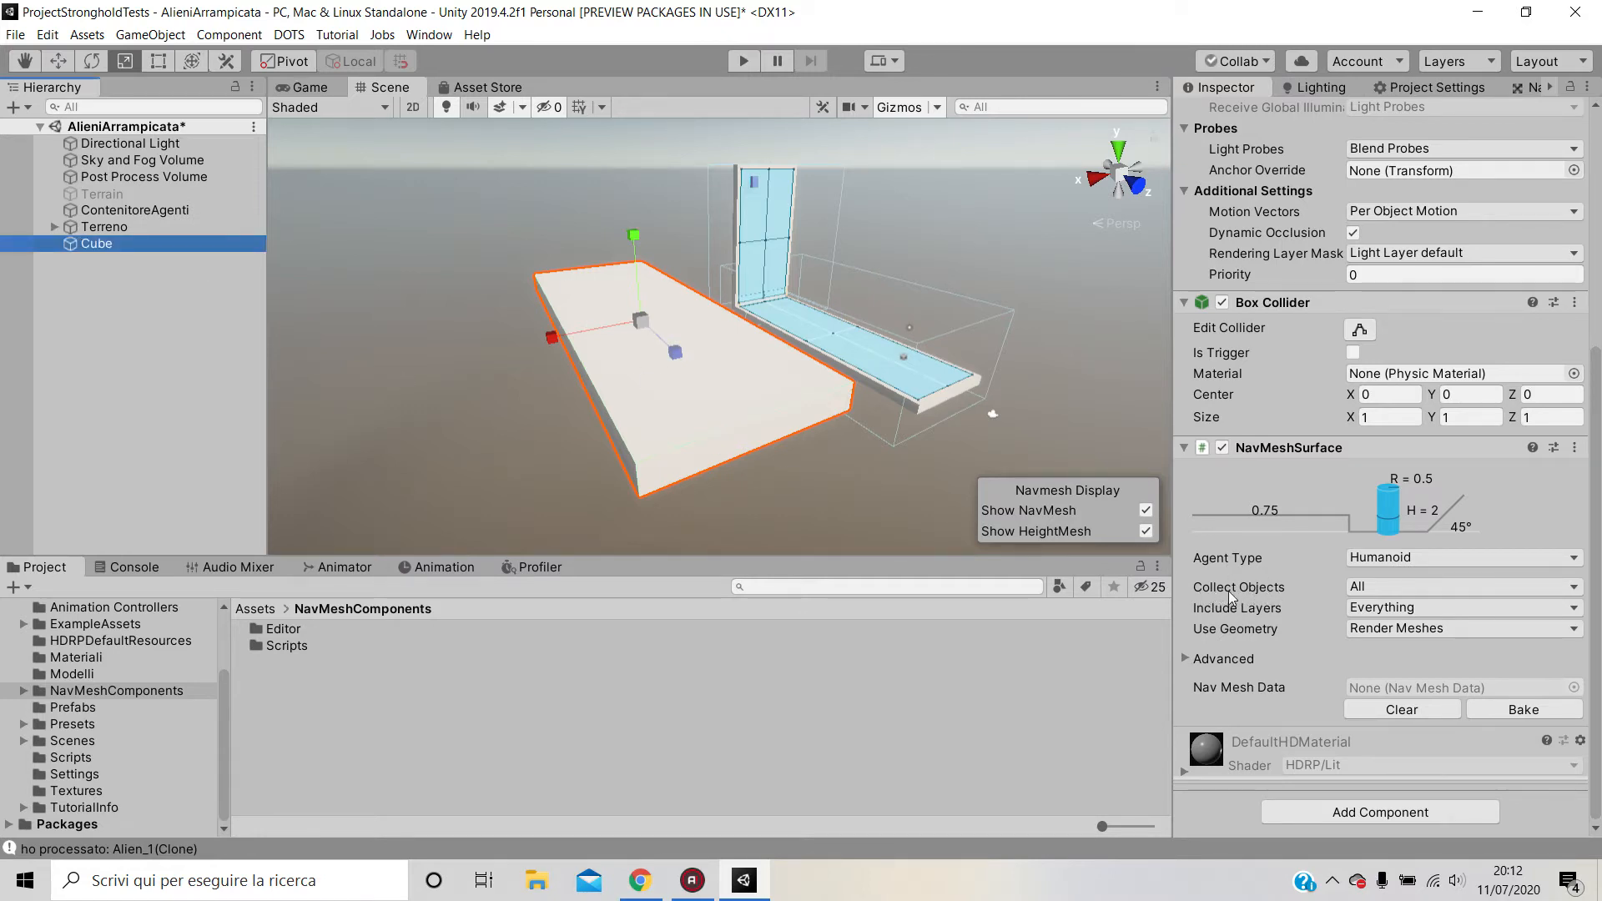
- Set the Cube's NavMeshSurface to collect by Volume sized 9.14 × 6 × 20.84, then bake
{"action": "left_click", "coordinate": [1461, 628]}
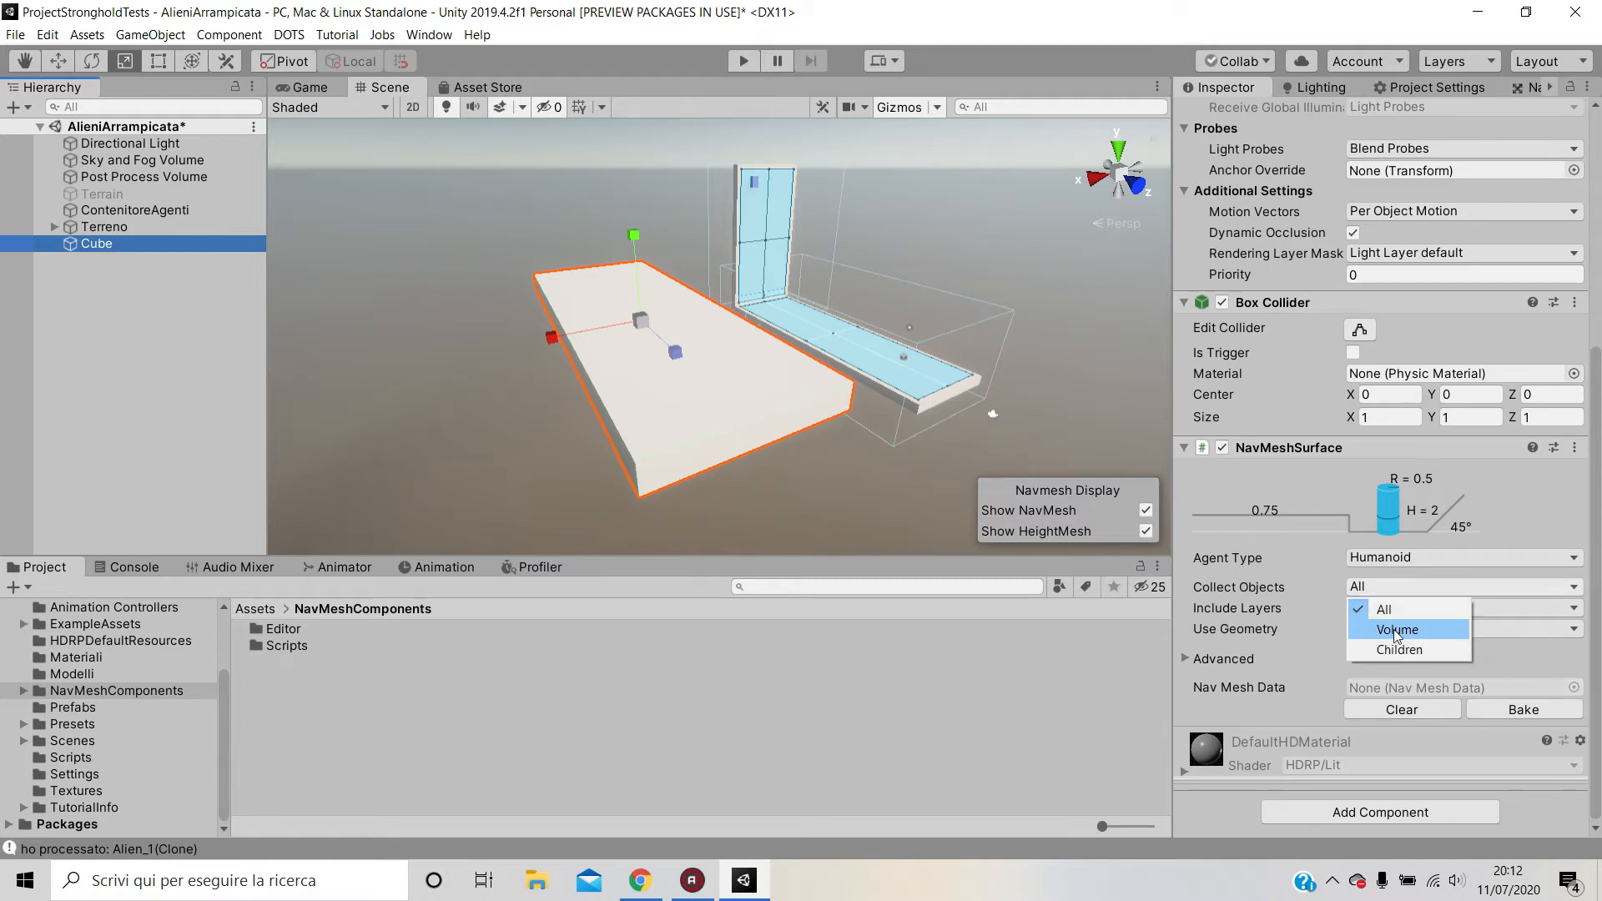
{"action": "left_click", "coordinate": [1397, 628]}
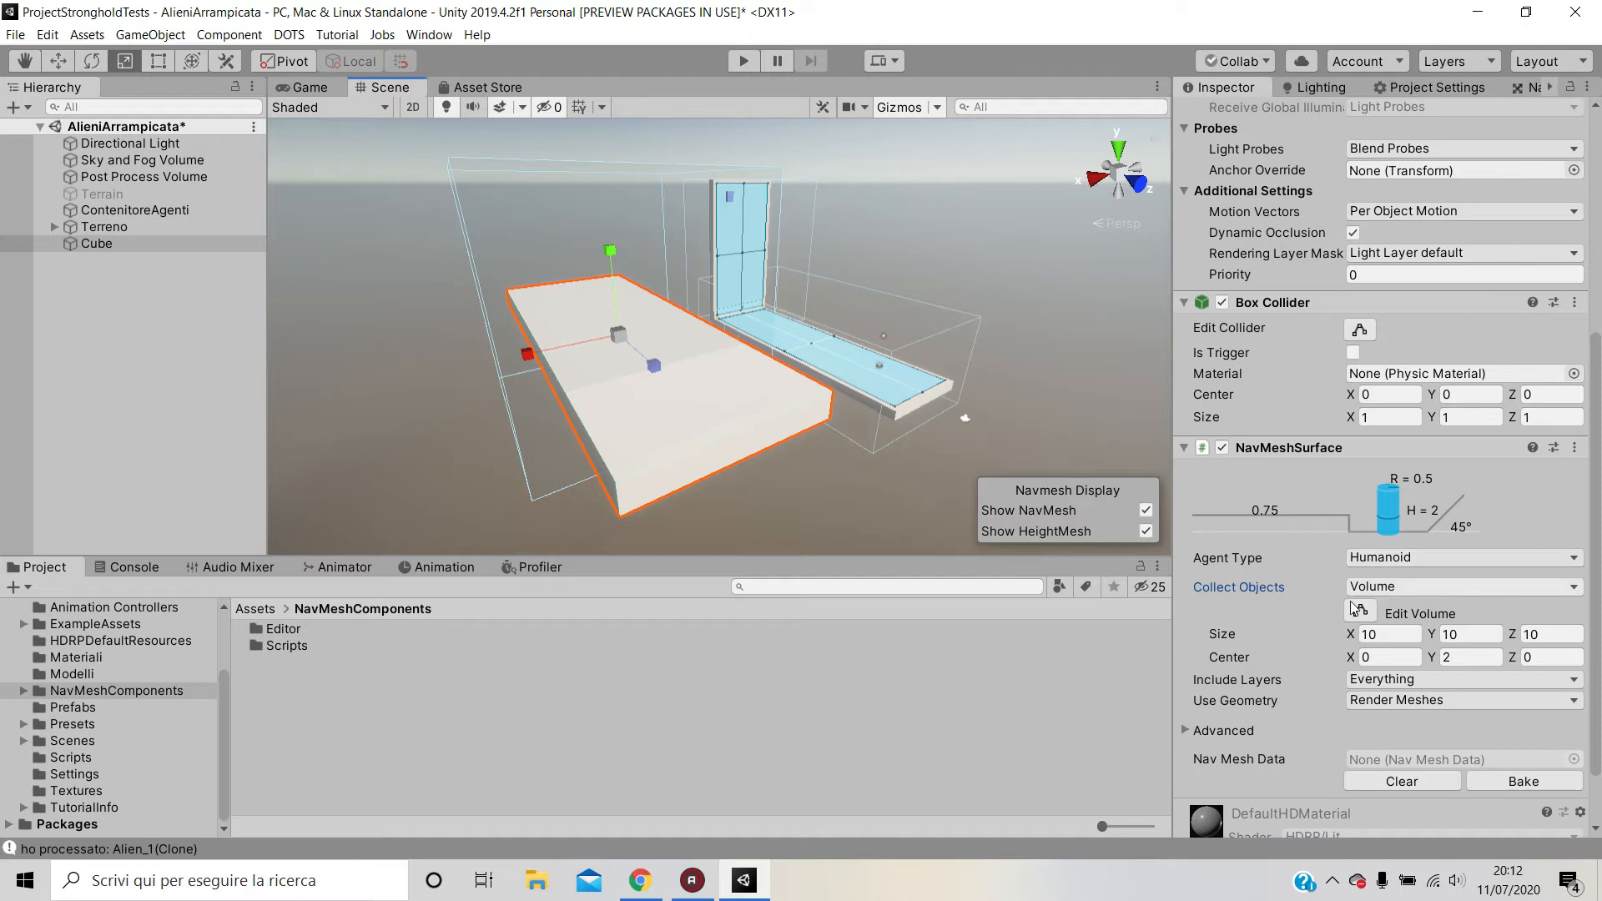
{"action": "left_click_drag", "start_coordinate": [920, 358], "coordinate": [971, 371]}
{"action": "type", "text": "6"}
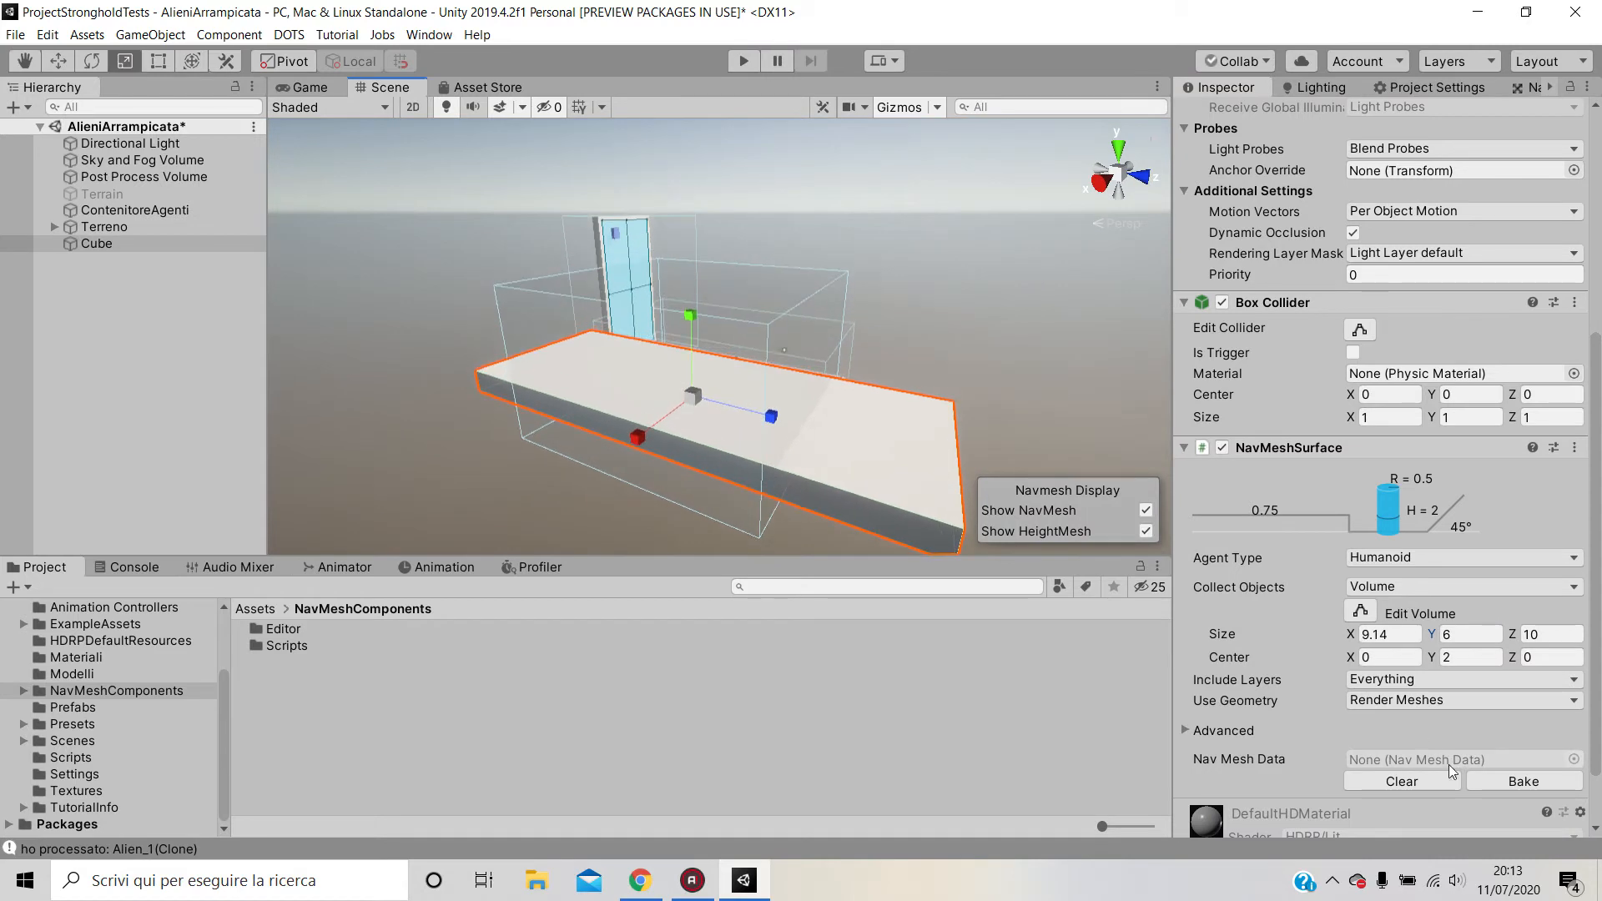
{"action": "left_click", "coordinate": [1524, 782]}
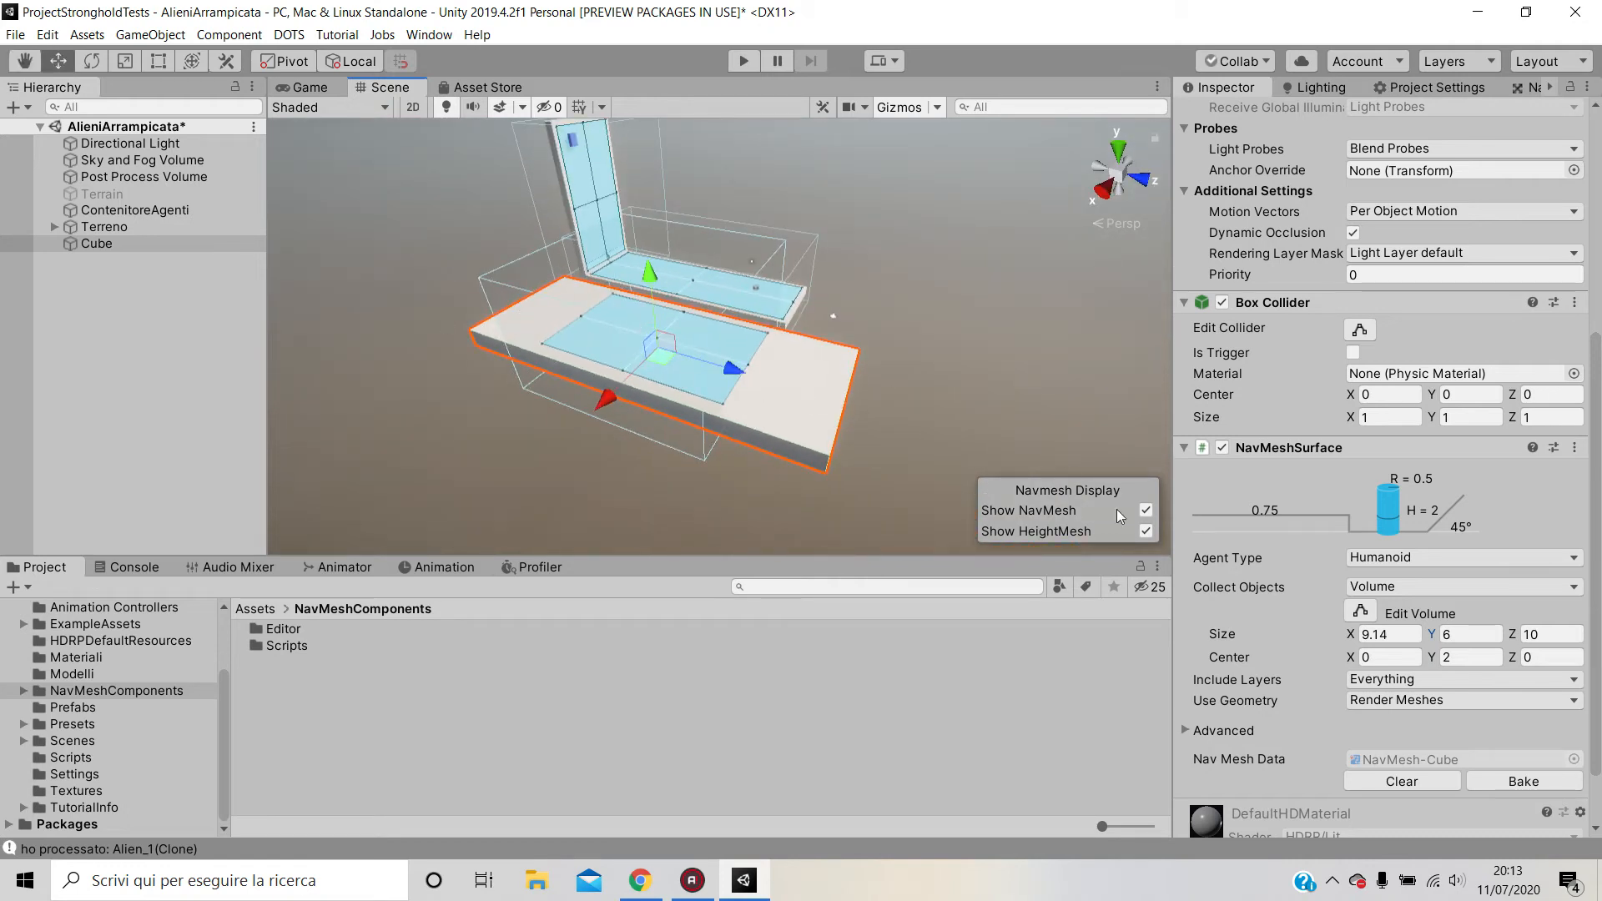
{"action": "type", "text": "18.97"}
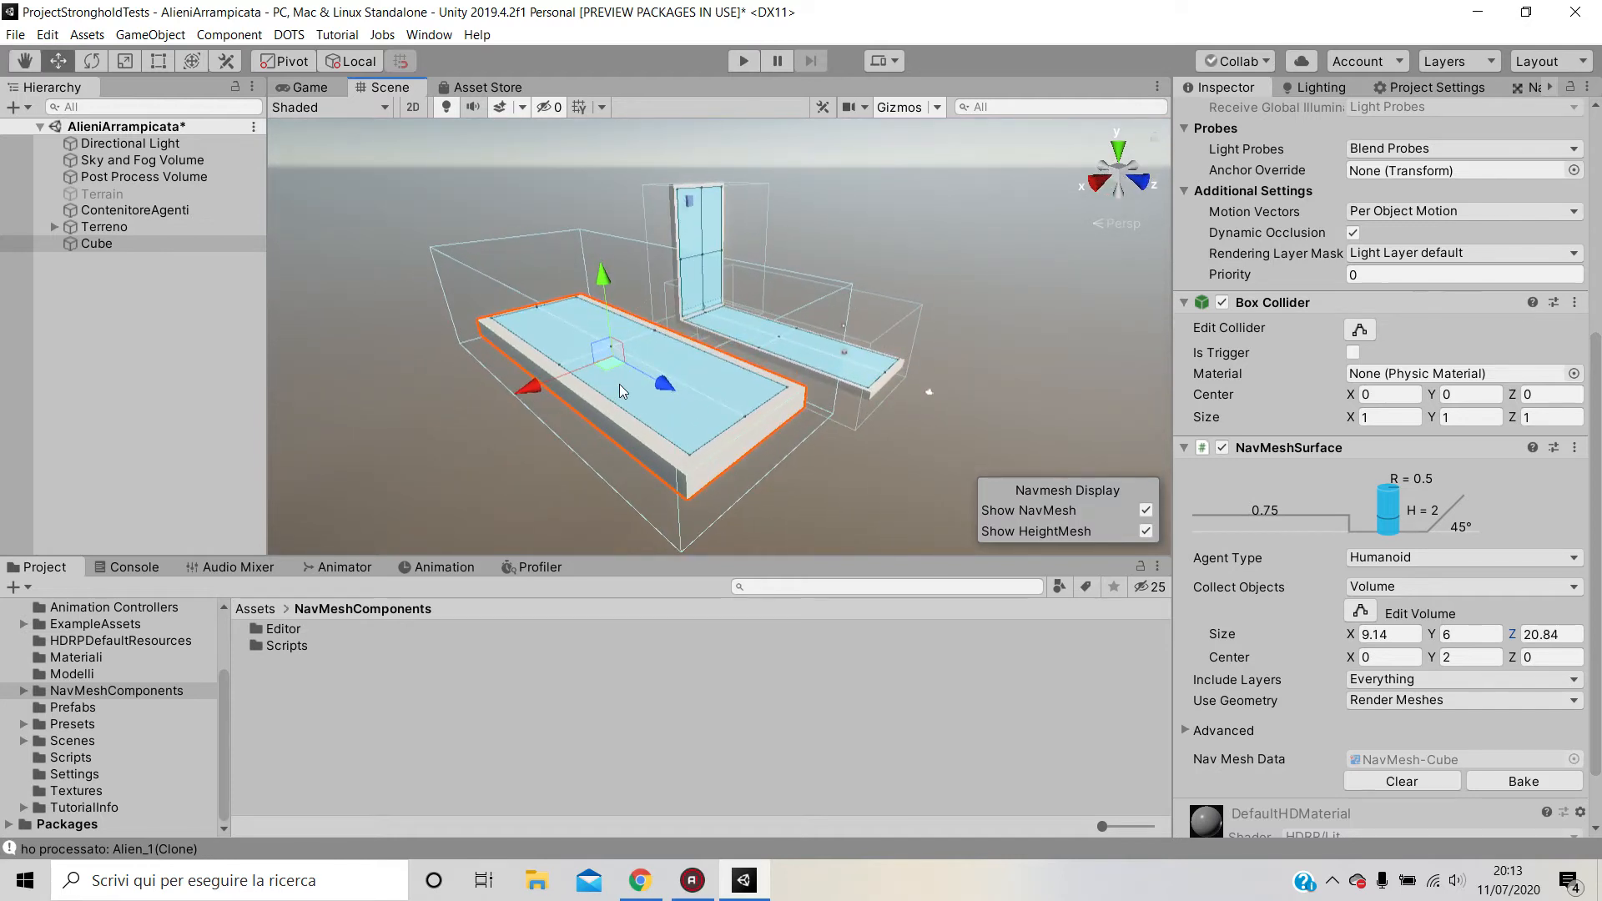
{"action": "mouse_move", "coordinate": [833, 355]}
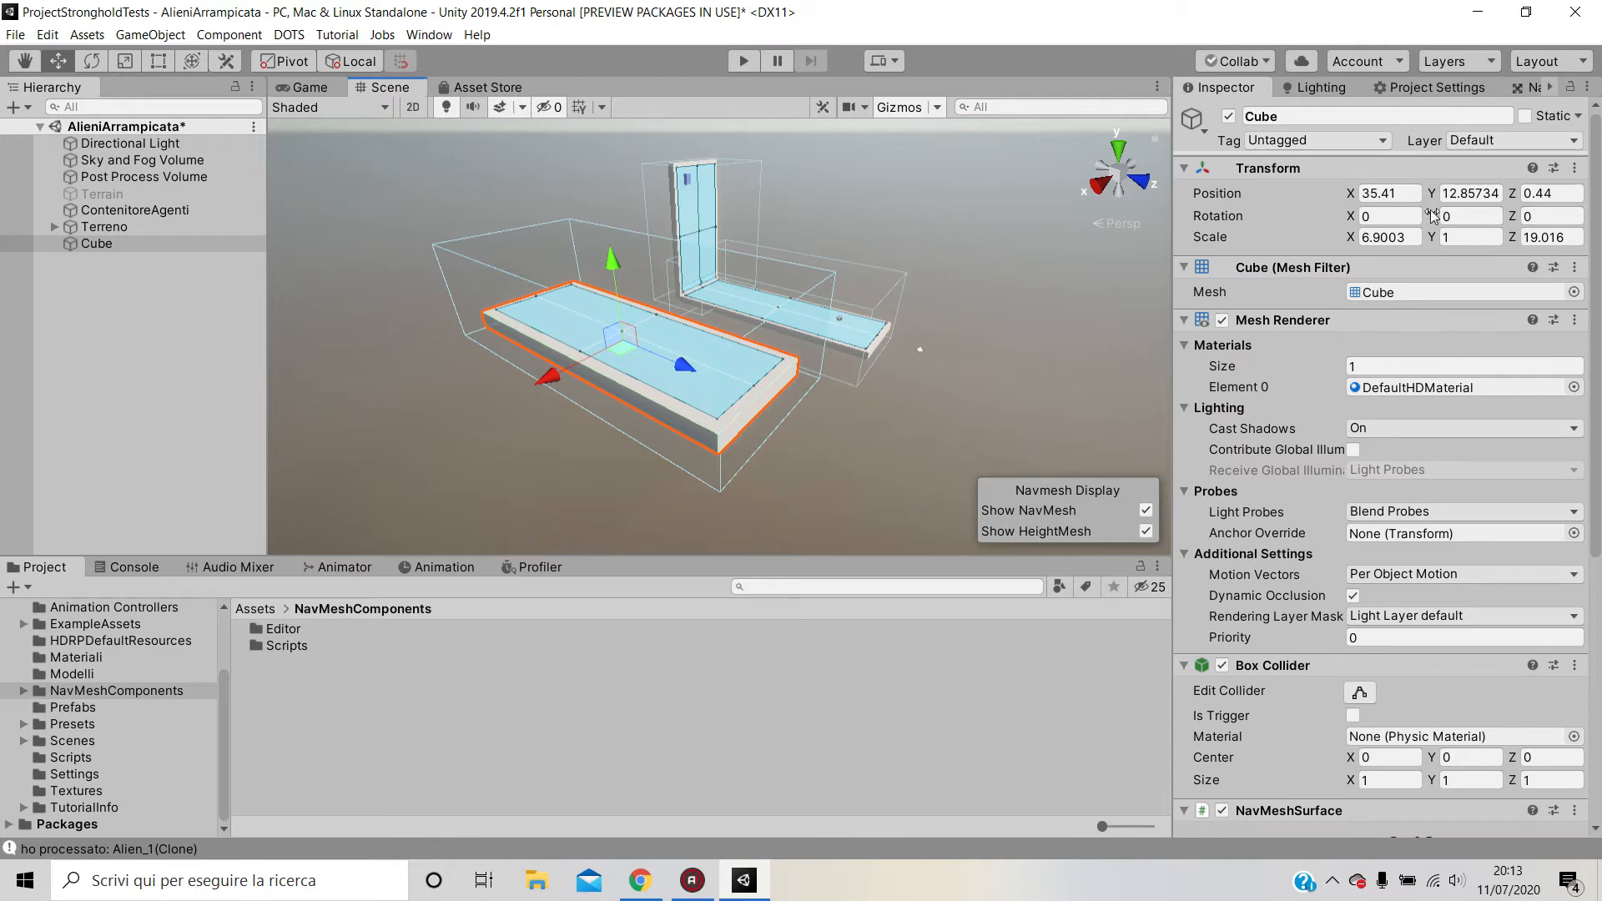
- Rotate the baked Cube to 90° on X so it stands upright as a wall
{"action": "type", "text": "90"}
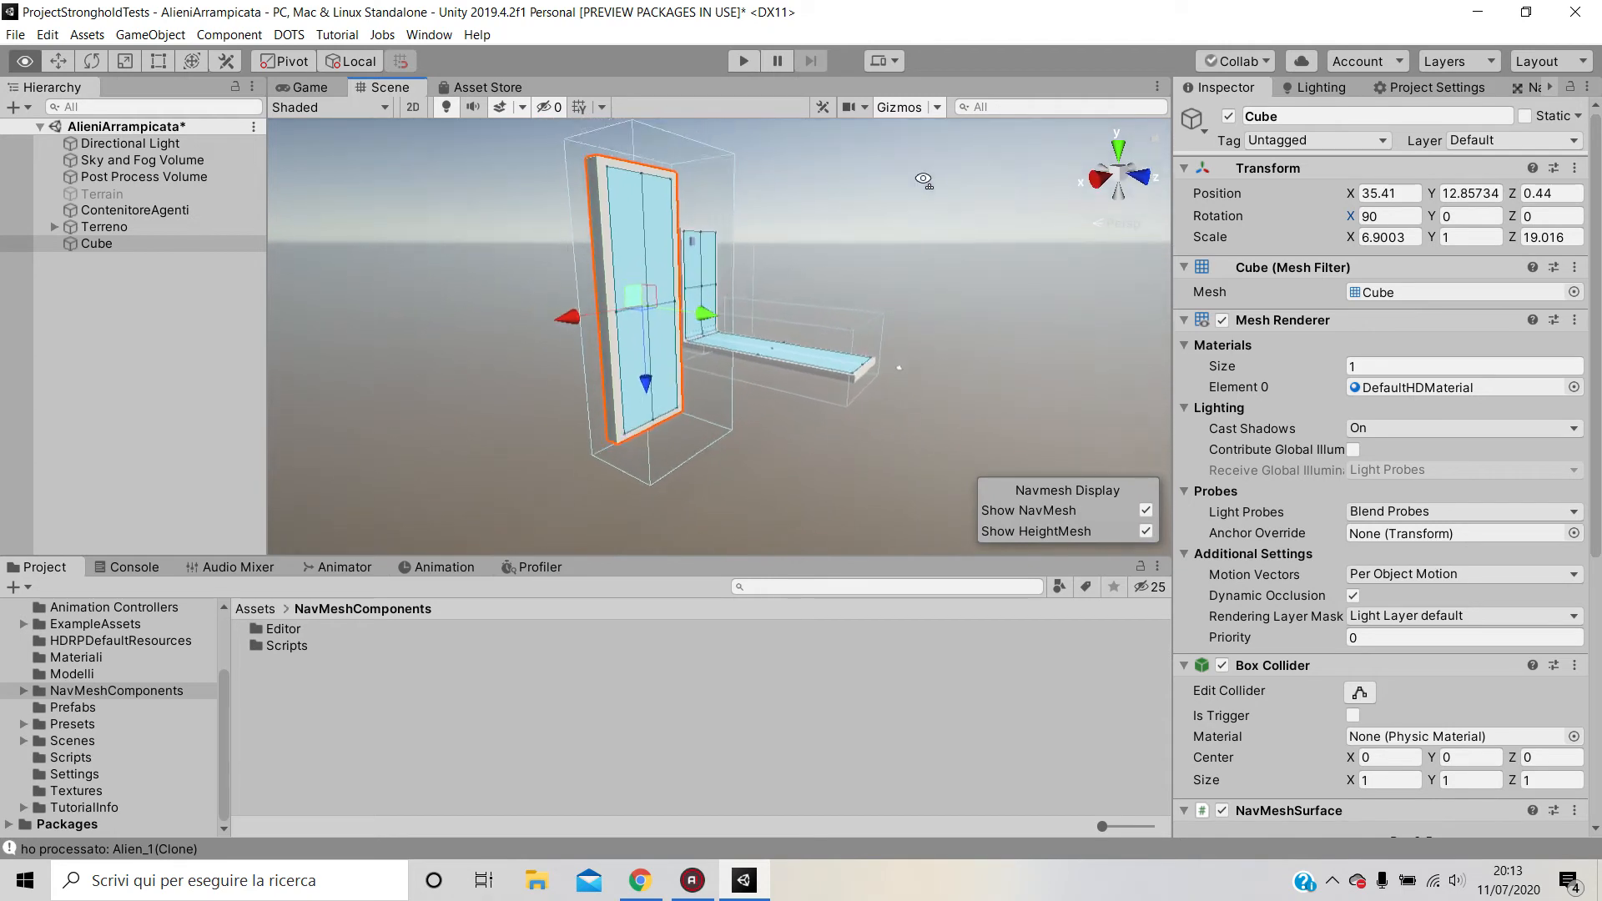
{"action": "left_click", "coordinate": [96, 243]}
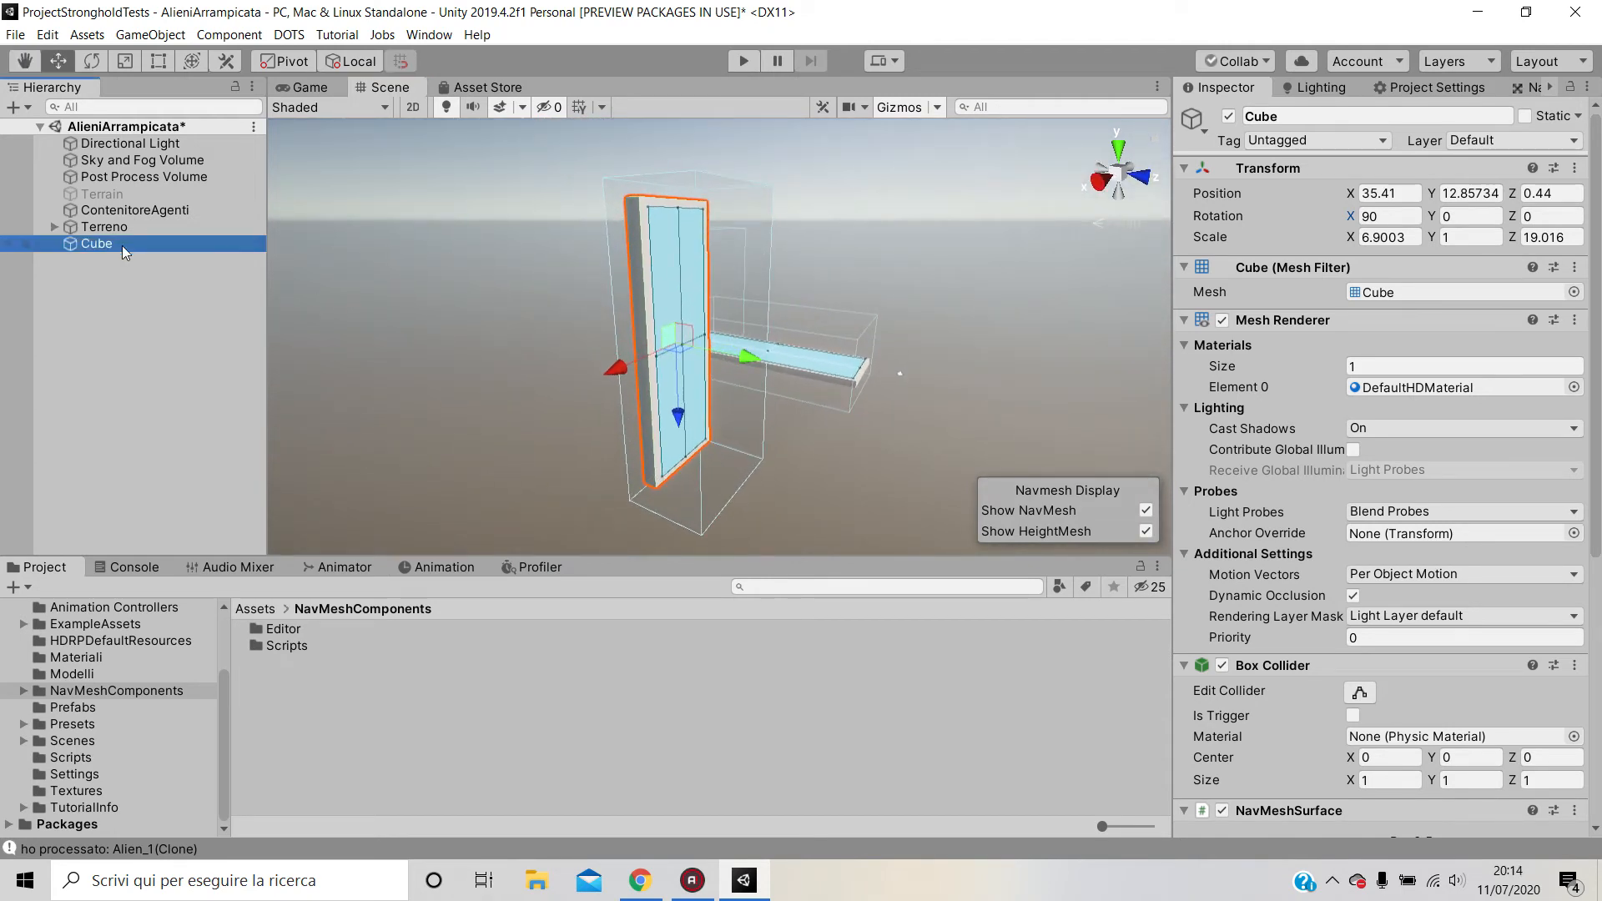
- Duplicate the wall as flat Cube (1) at rotation 0, bake it, and move it to the wall's base
{"action": "key", "text": "ctrl+d"}
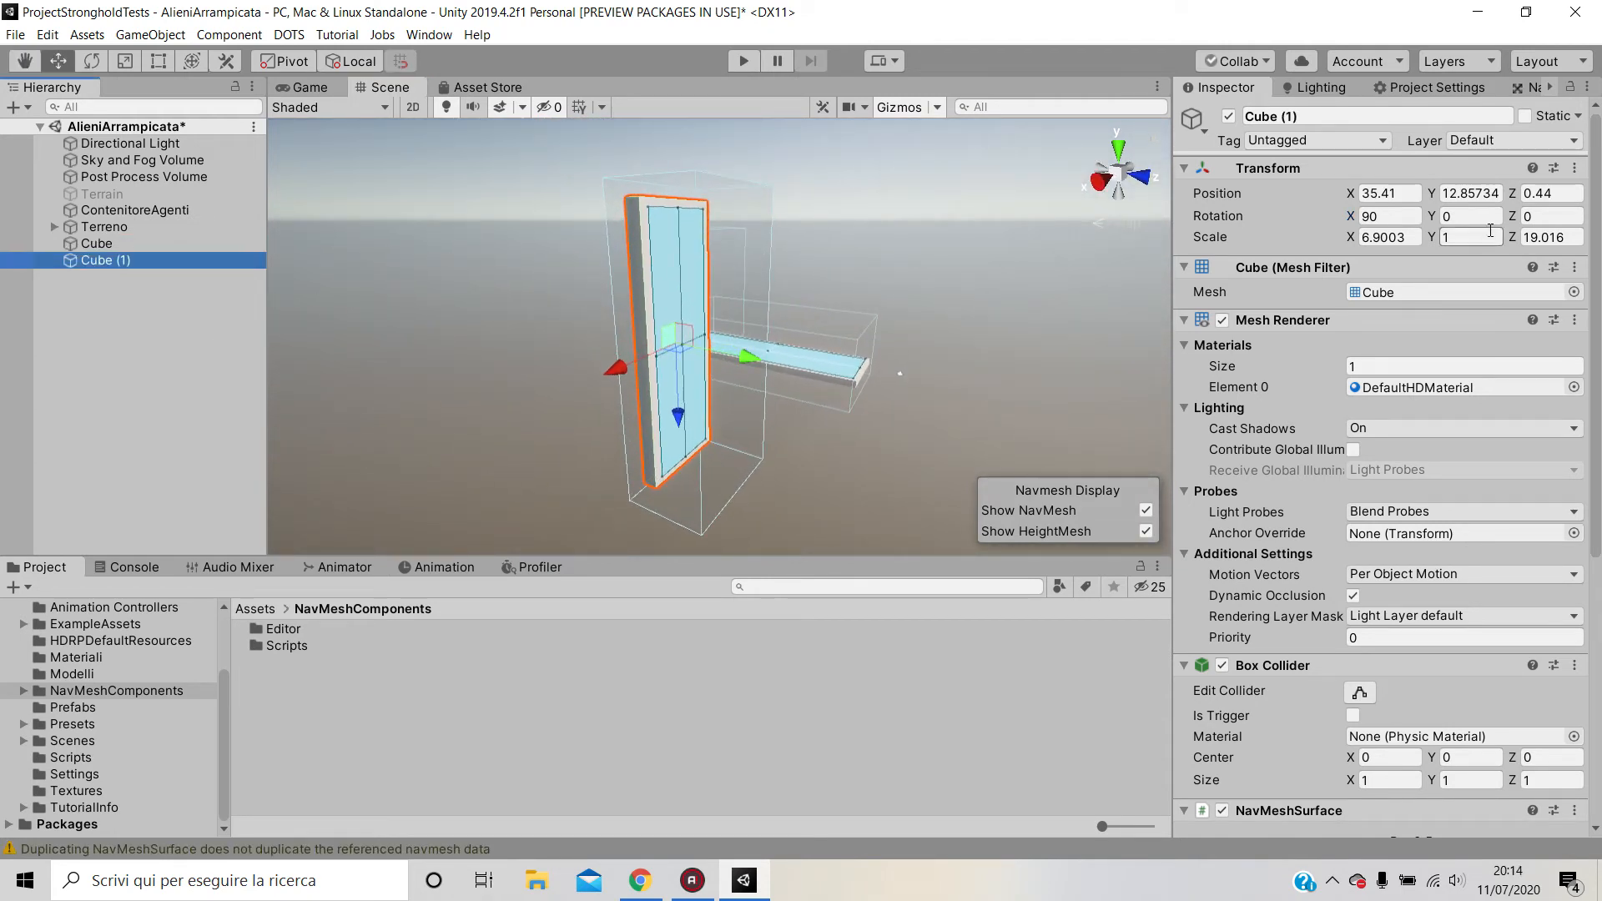
{"action": "type", "text": "0"}
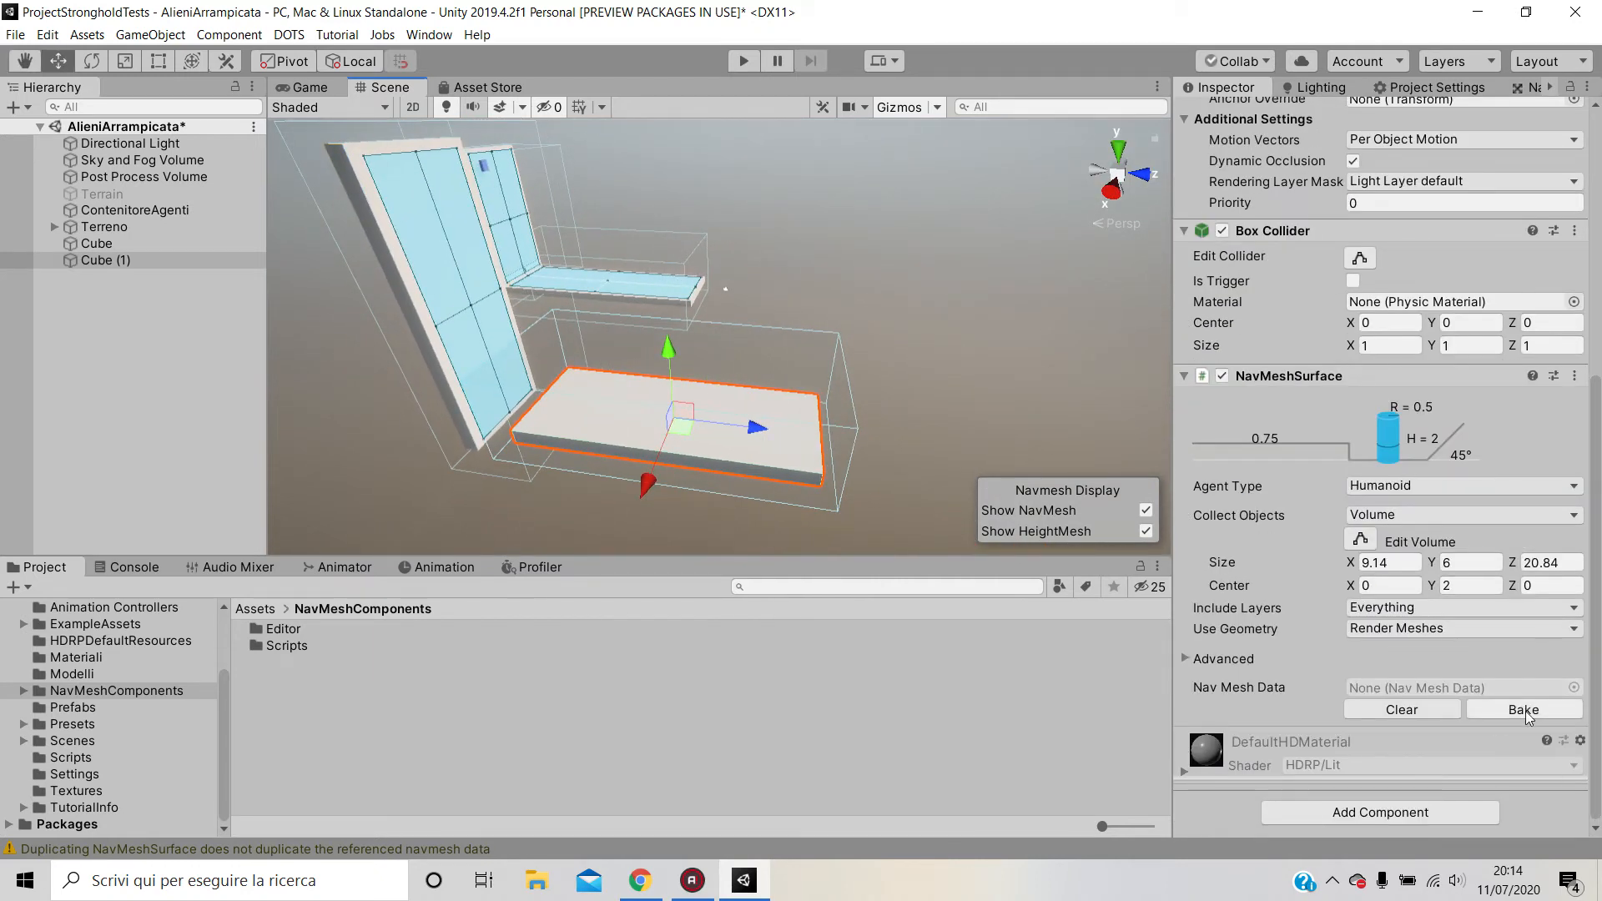
{"action": "left_click", "coordinate": [1524, 709]}
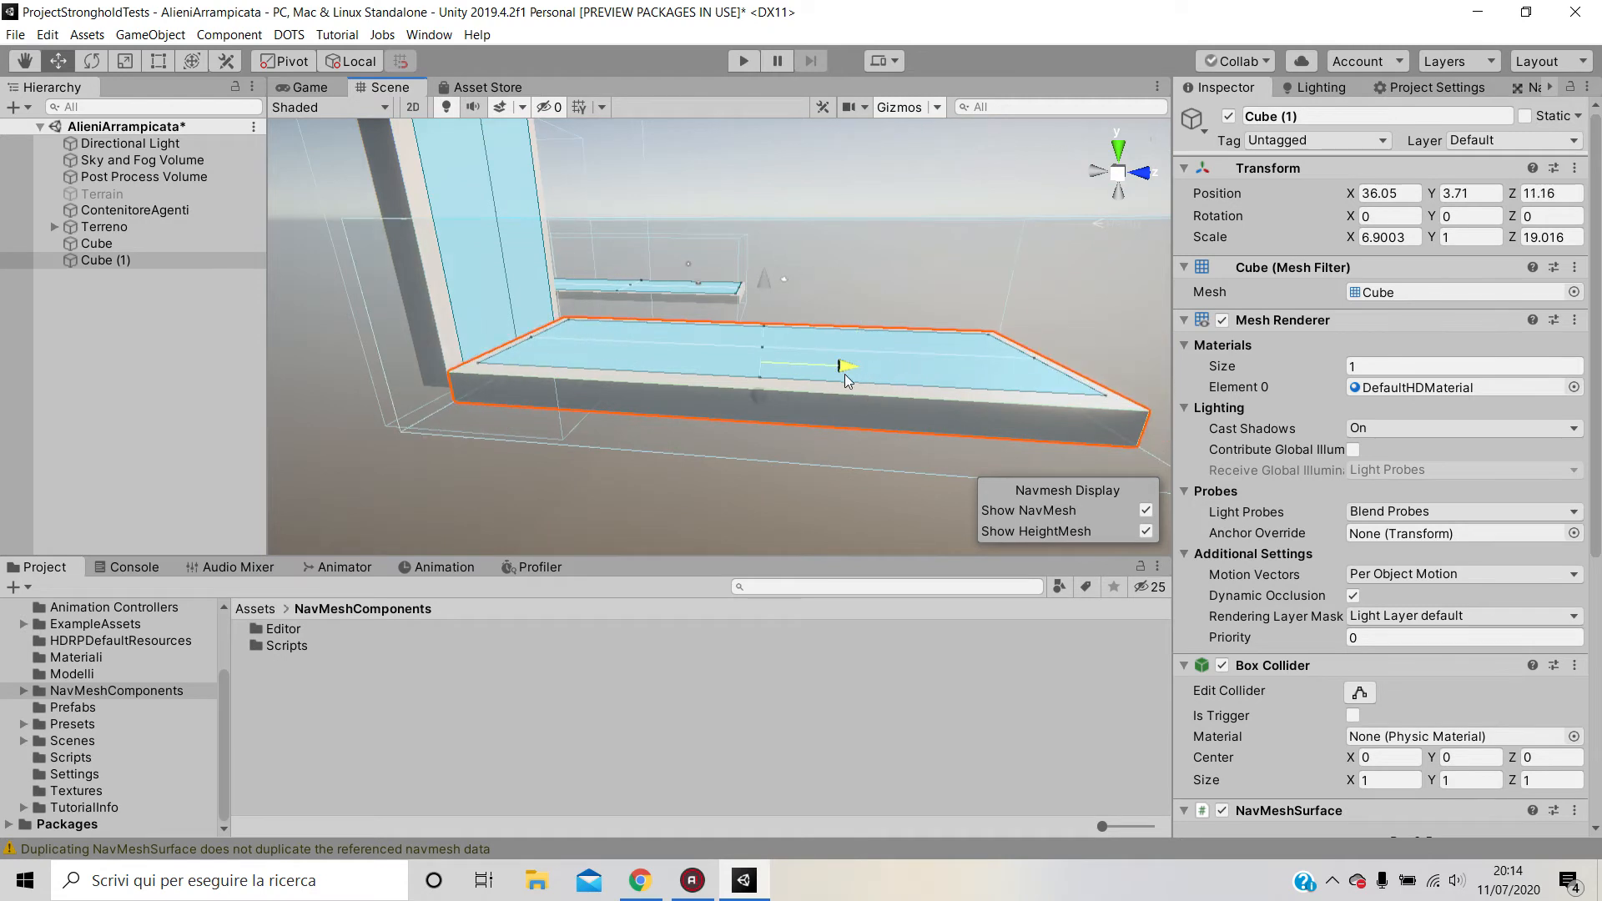
{"action": "left_click_drag", "start_coordinate": [848, 365], "coordinate": [734, 296]}
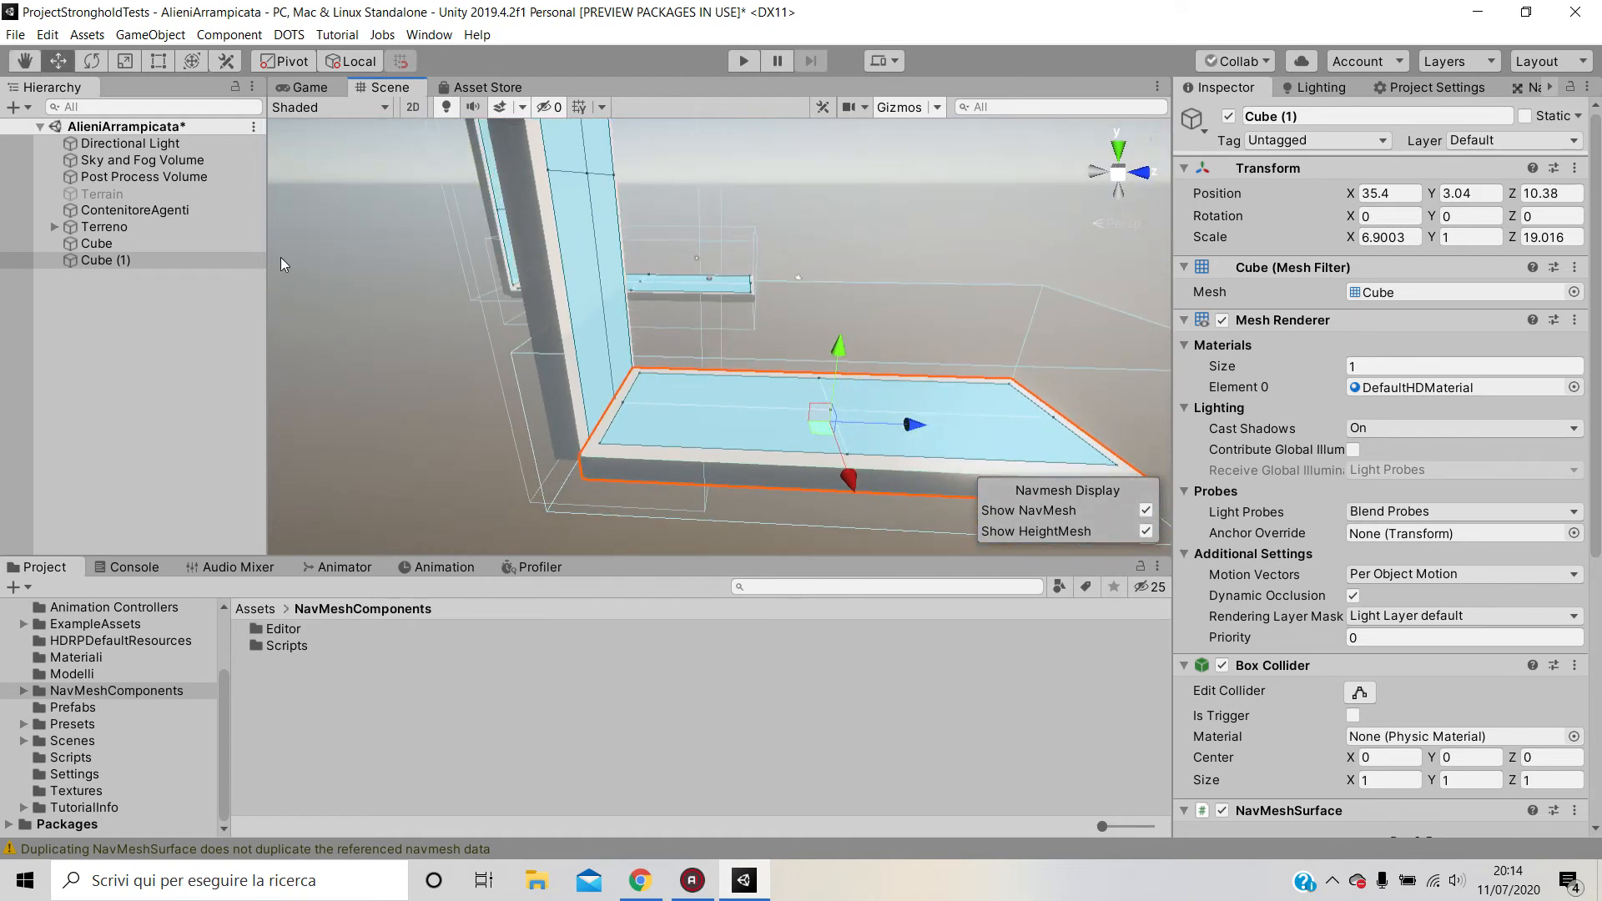
- Switch selection between Cube (1) and the wall Cube, ending on the wall Cube
{"action": "left_click", "coordinate": [105, 261]}
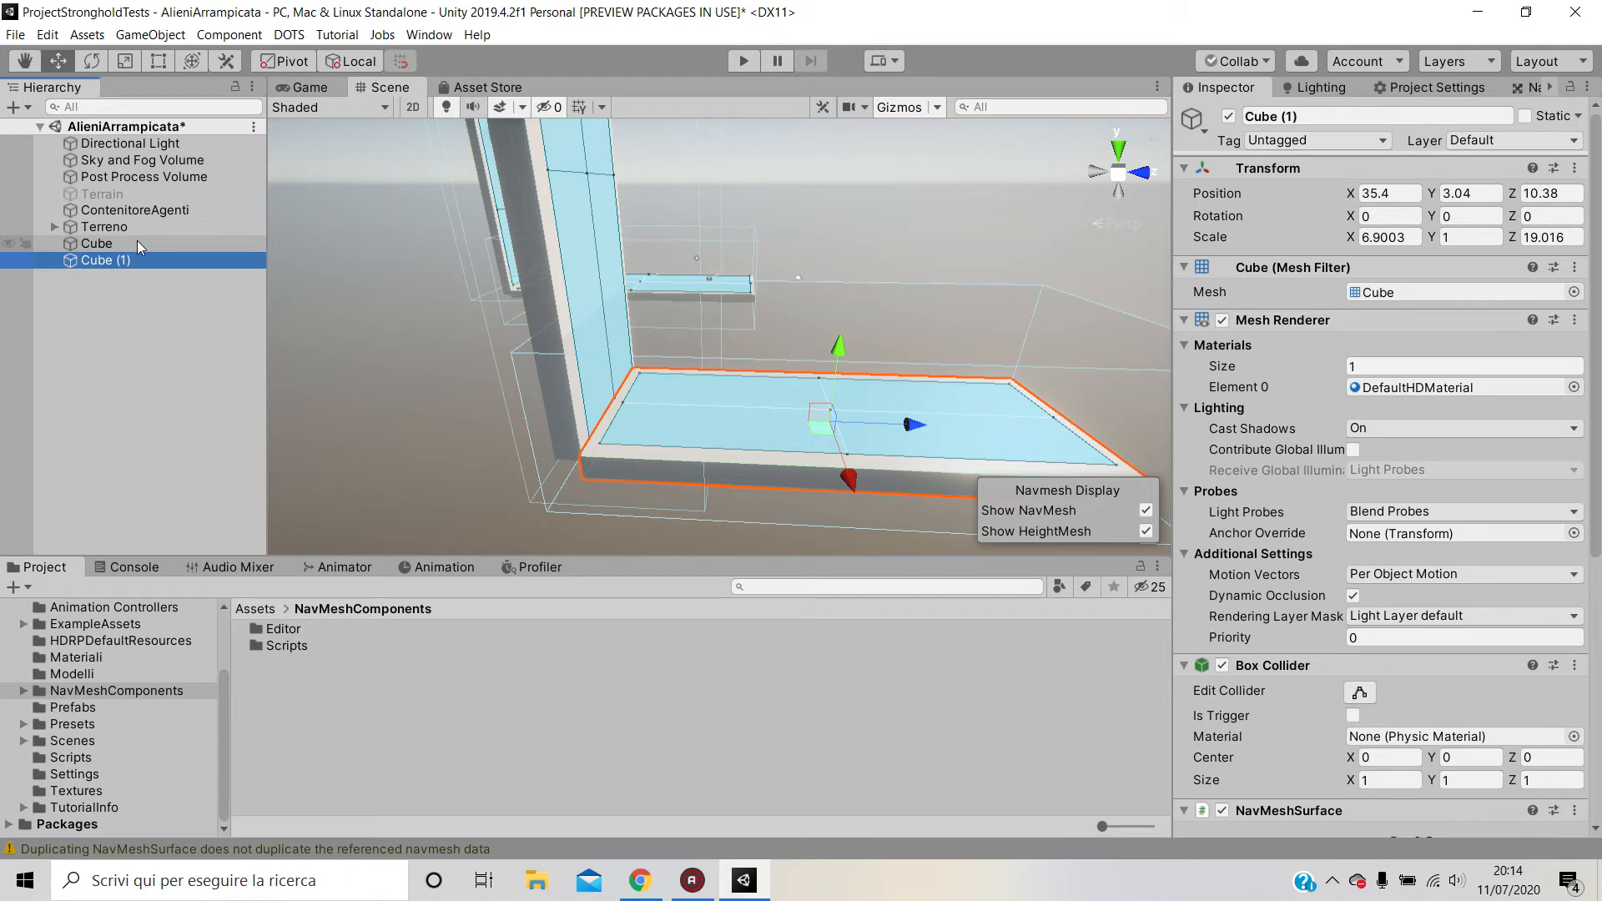
{"action": "left_click", "coordinate": [96, 243]}
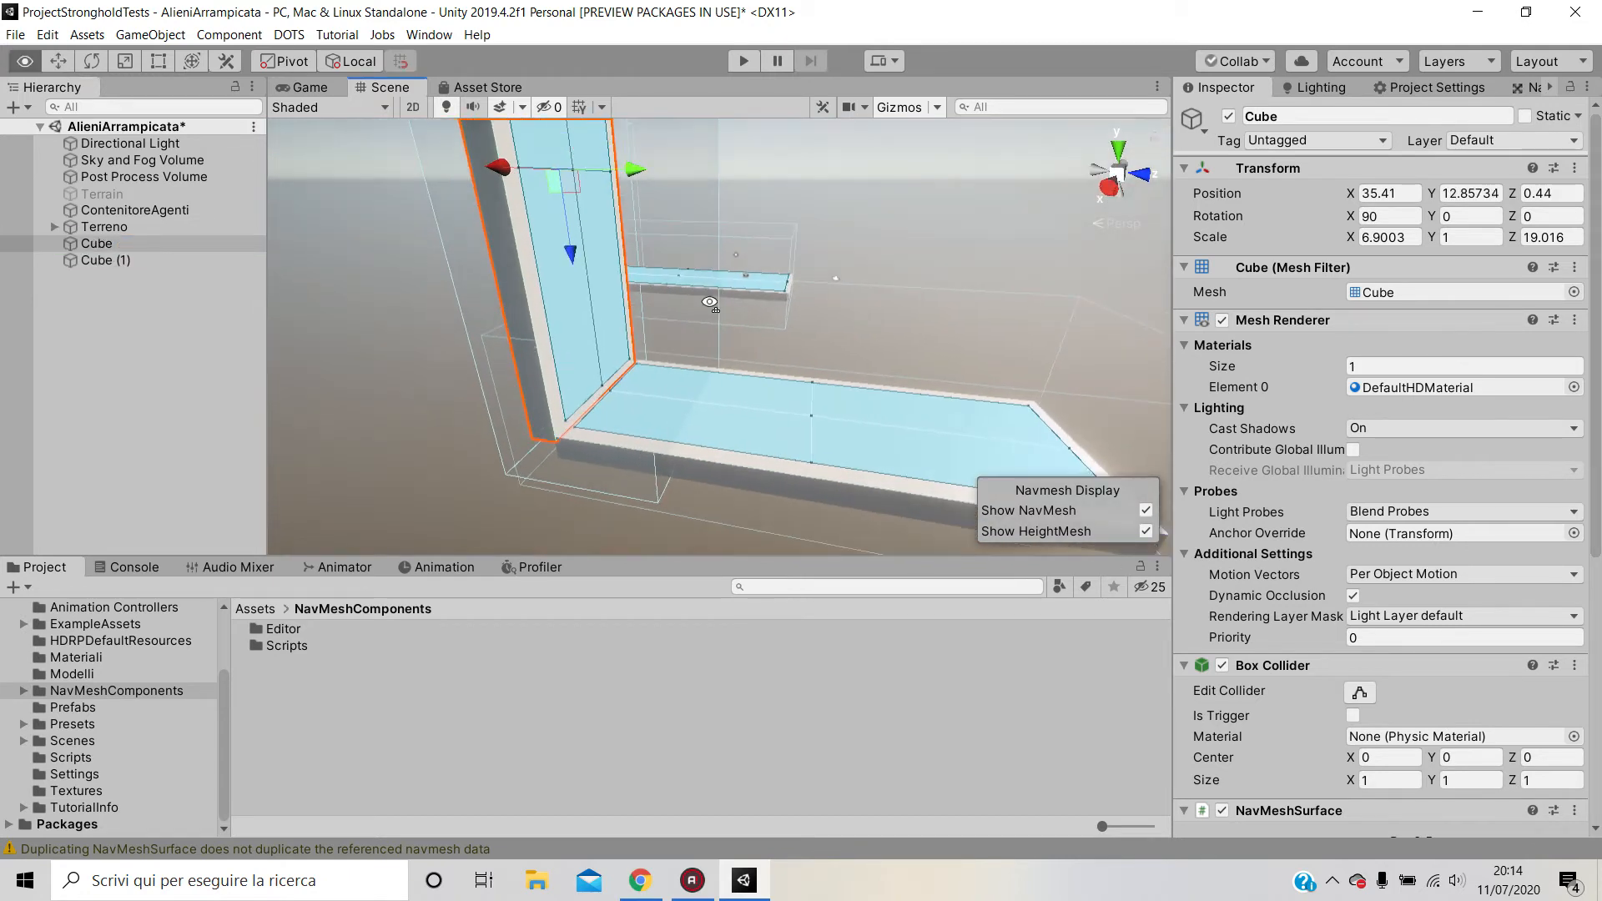
{"action": "left_click", "coordinate": [104, 260]}
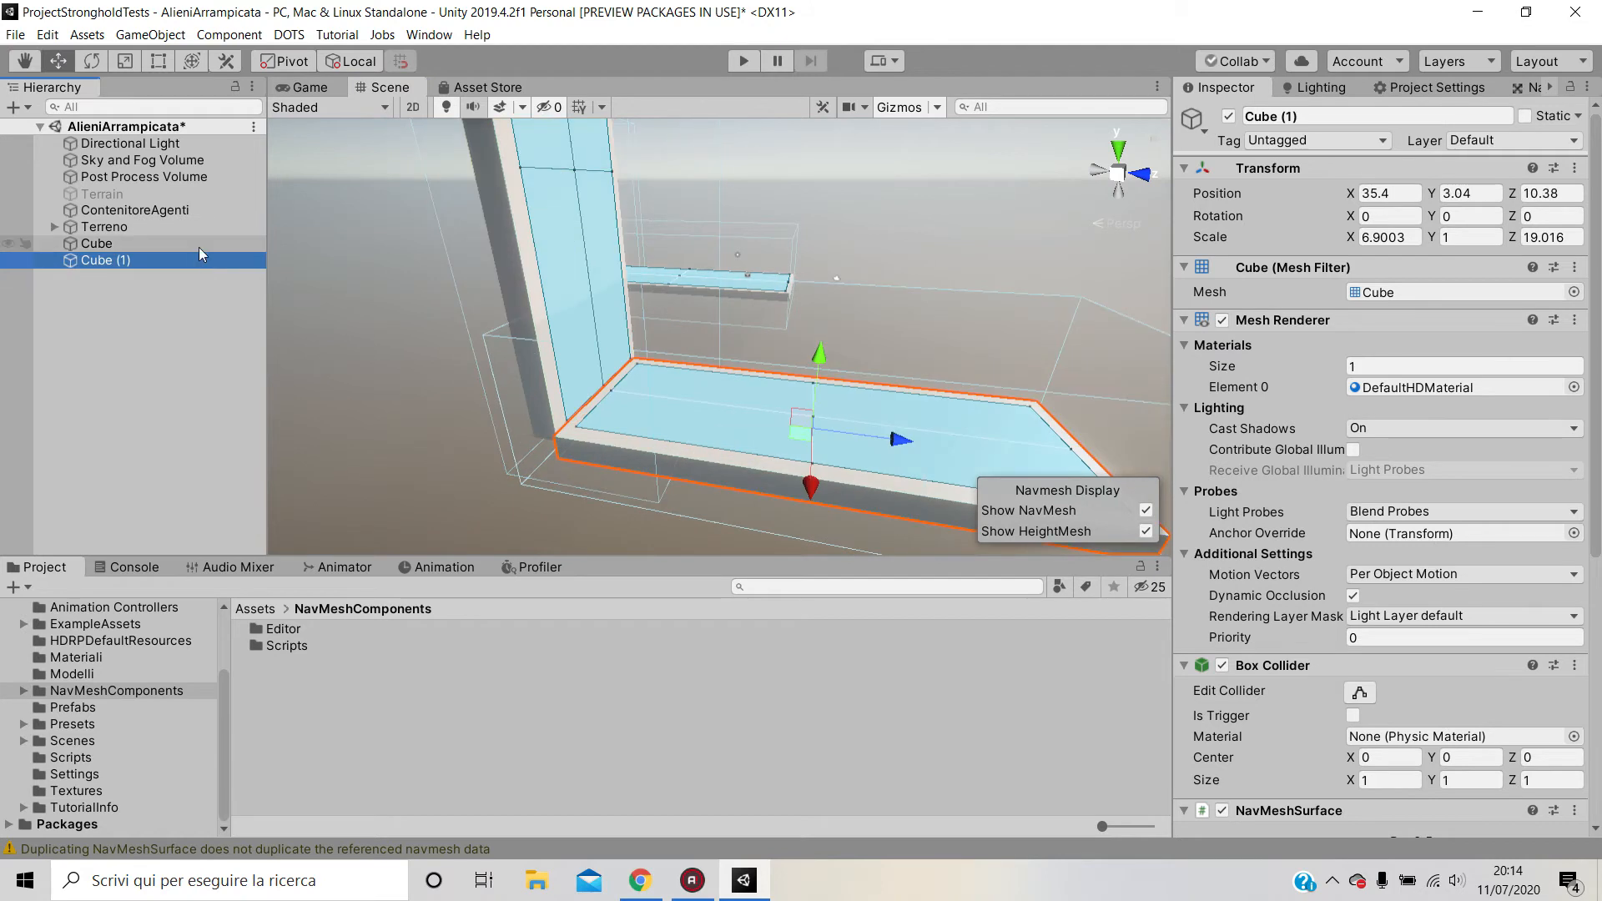
{"action": "left_click", "coordinate": [98, 242]}
{"action": "type", "text": "navm"}
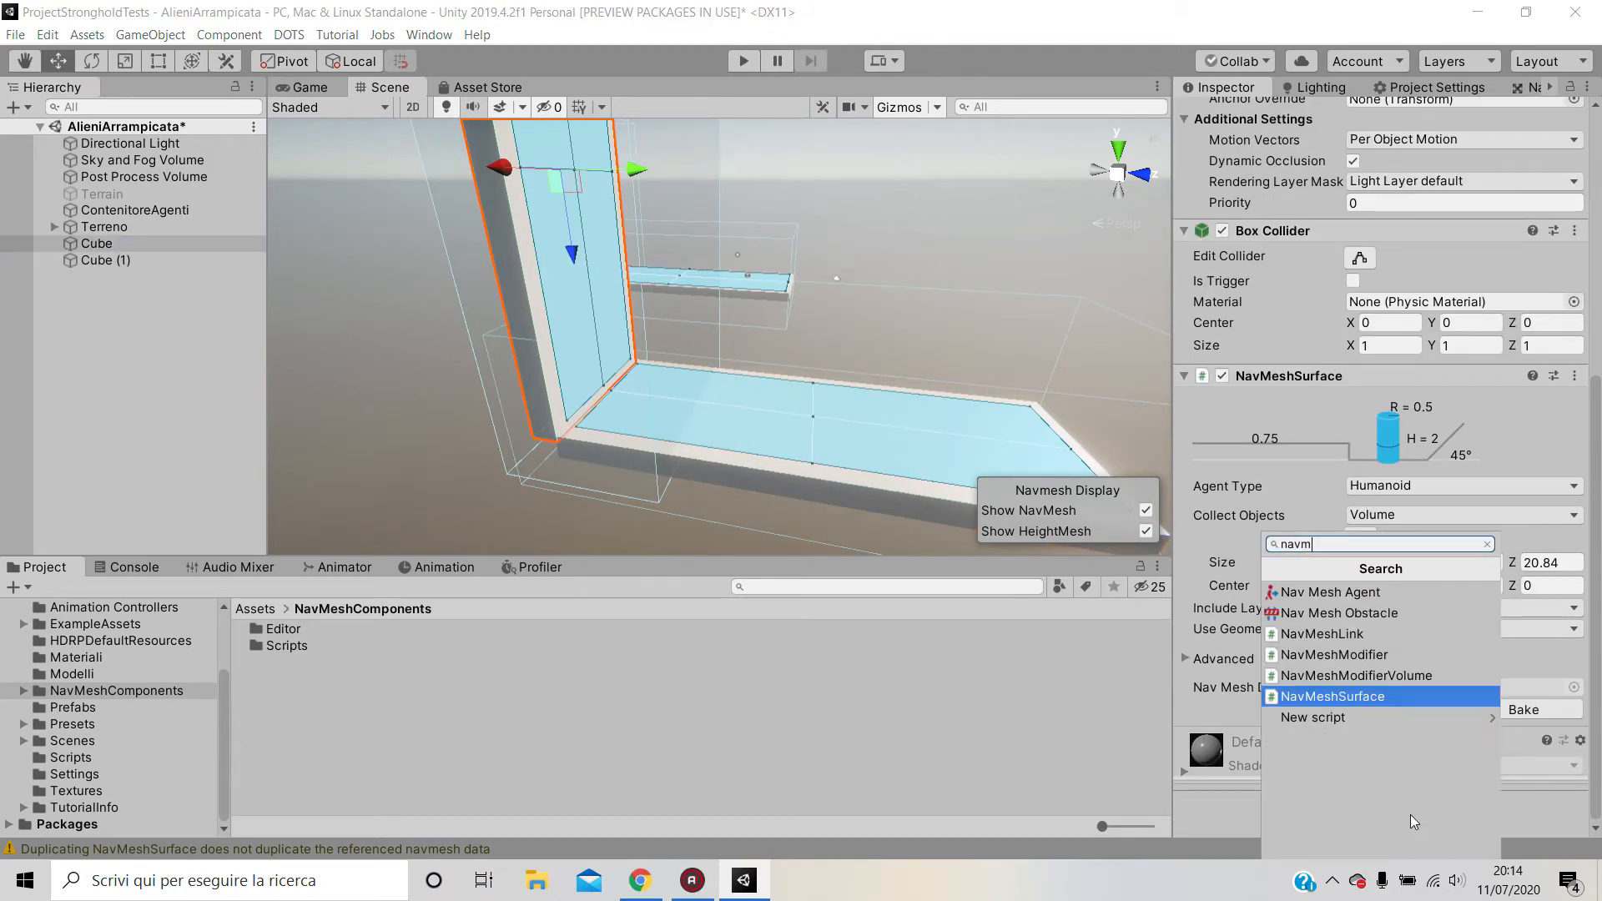
- Add a NavMeshLink component to the upright wall Cube
{"action": "left_click", "coordinate": [1332, 696]}
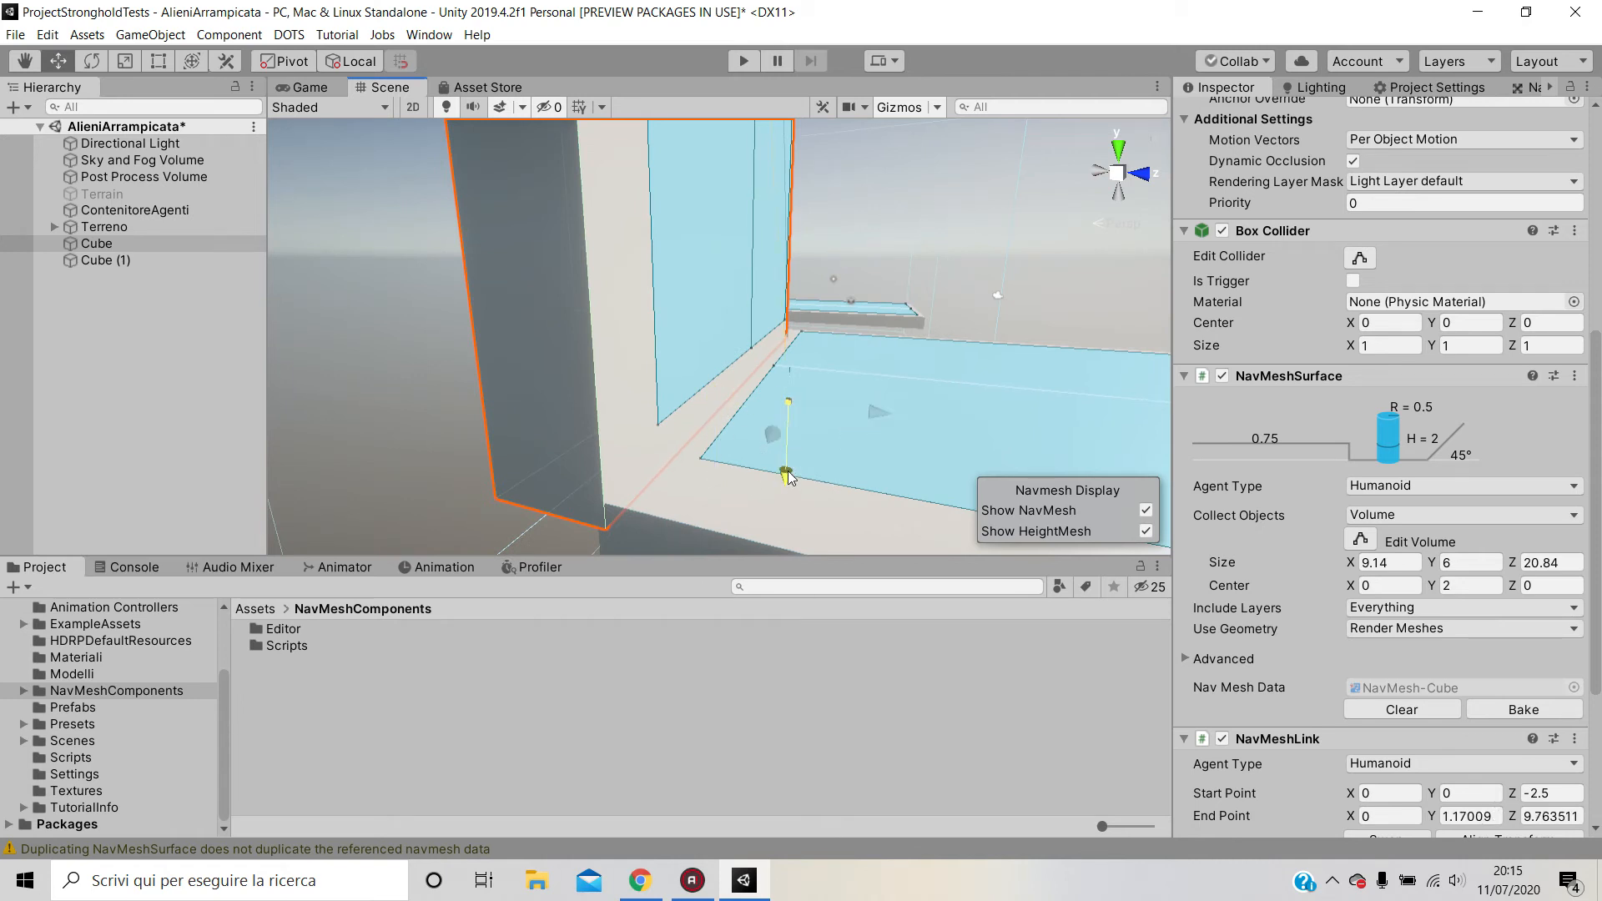
- Drag the NavMeshLink start point onto the floor near the wall corner, about 0.42 up
{"action": "left_click_drag", "start_coordinate": [787, 475], "coordinate": [787, 455]}
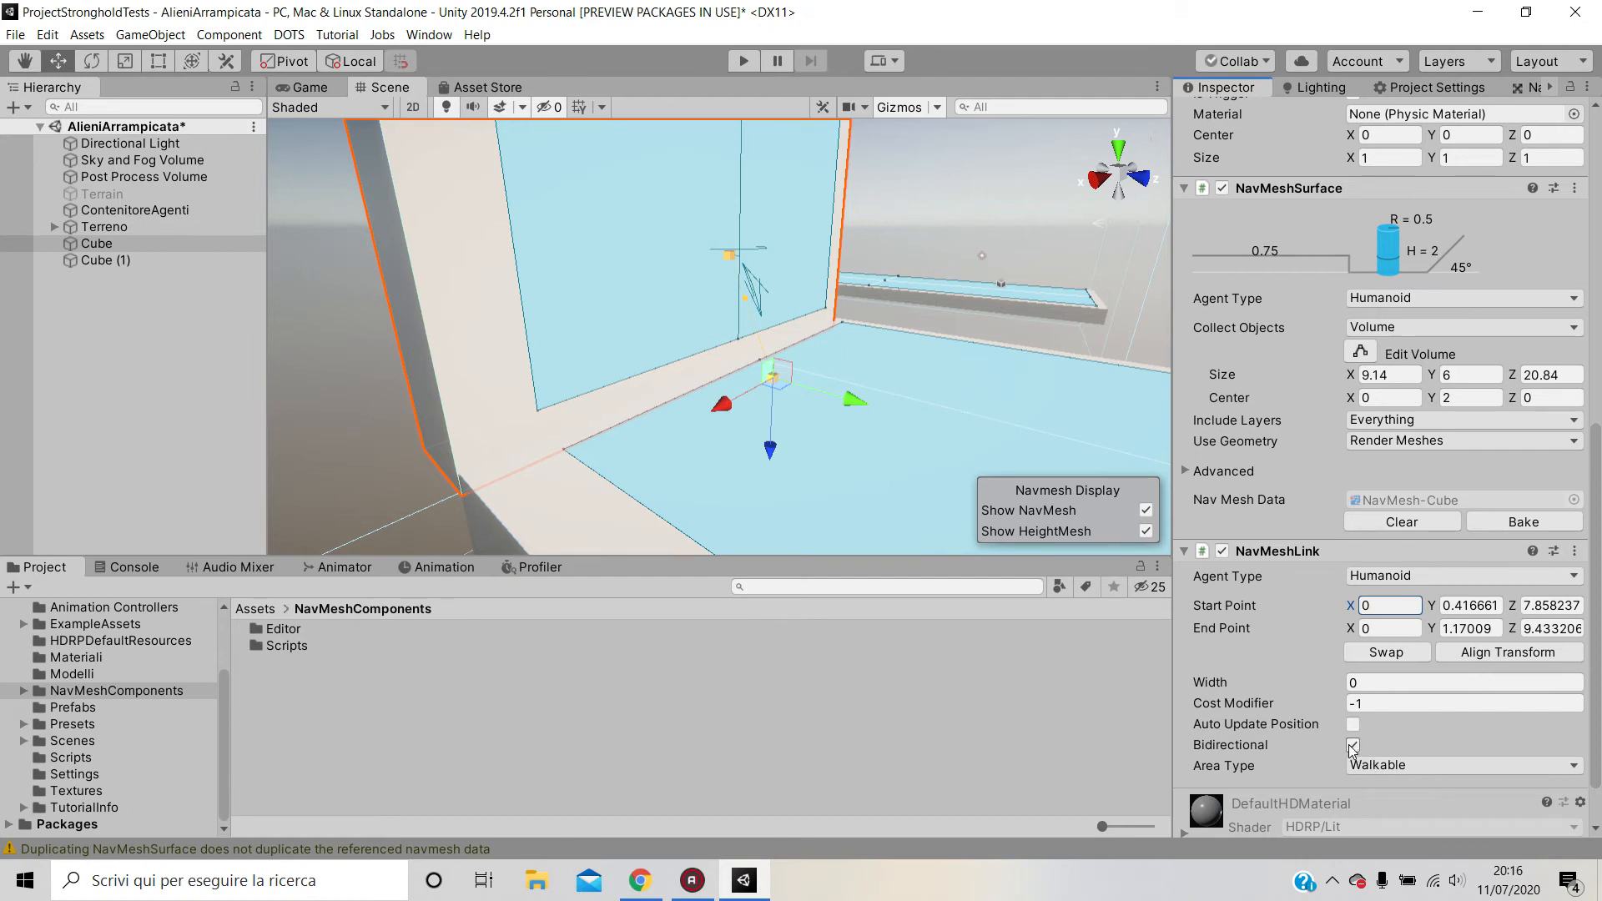
- Toggle the link's Bidirectional setting off and back on, with end point 3.24 up and width 5.81
{"action": "left_click", "coordinate": [1352, 745]}
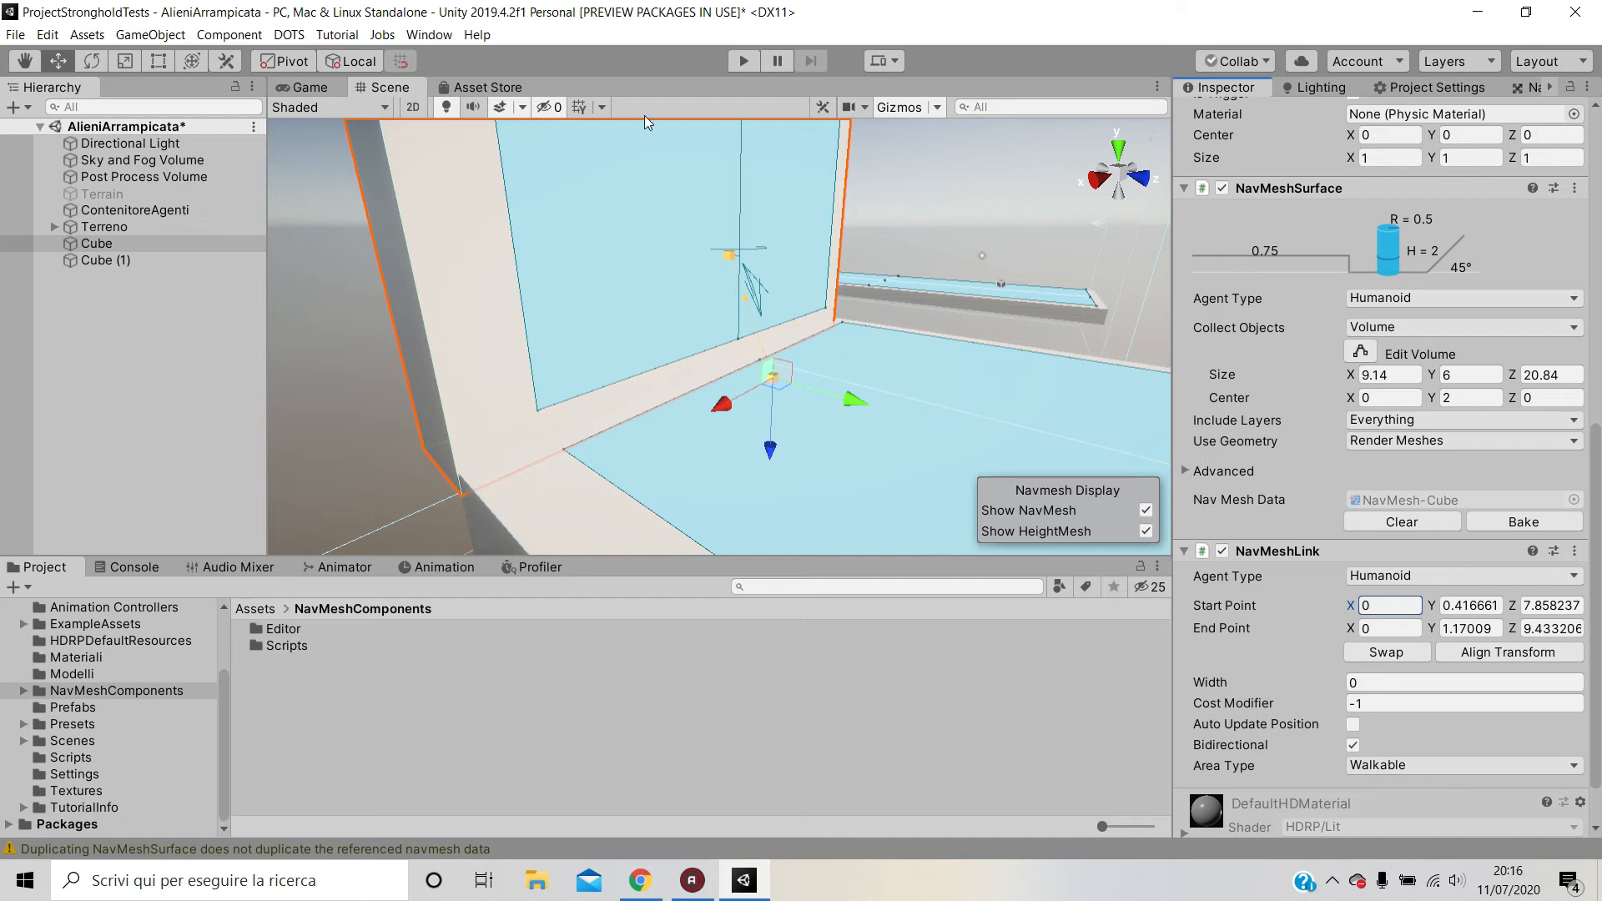
{"action": "mouse_move", "coordinate": [705, 337]}
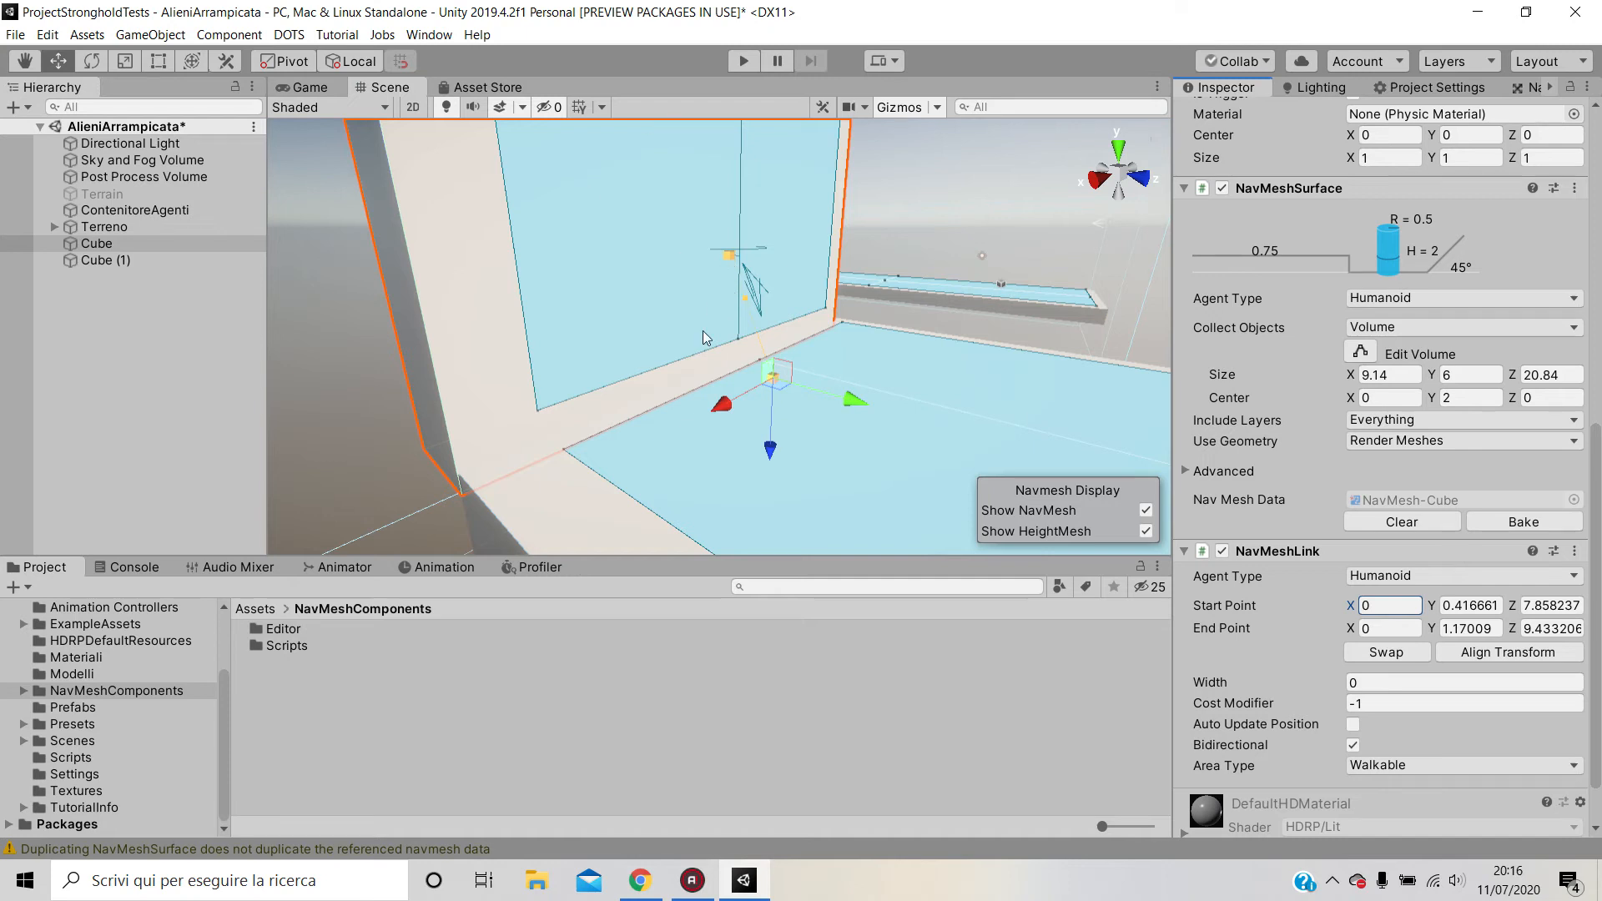
{"action": "left_click", "coordinate": [1353, 745]}
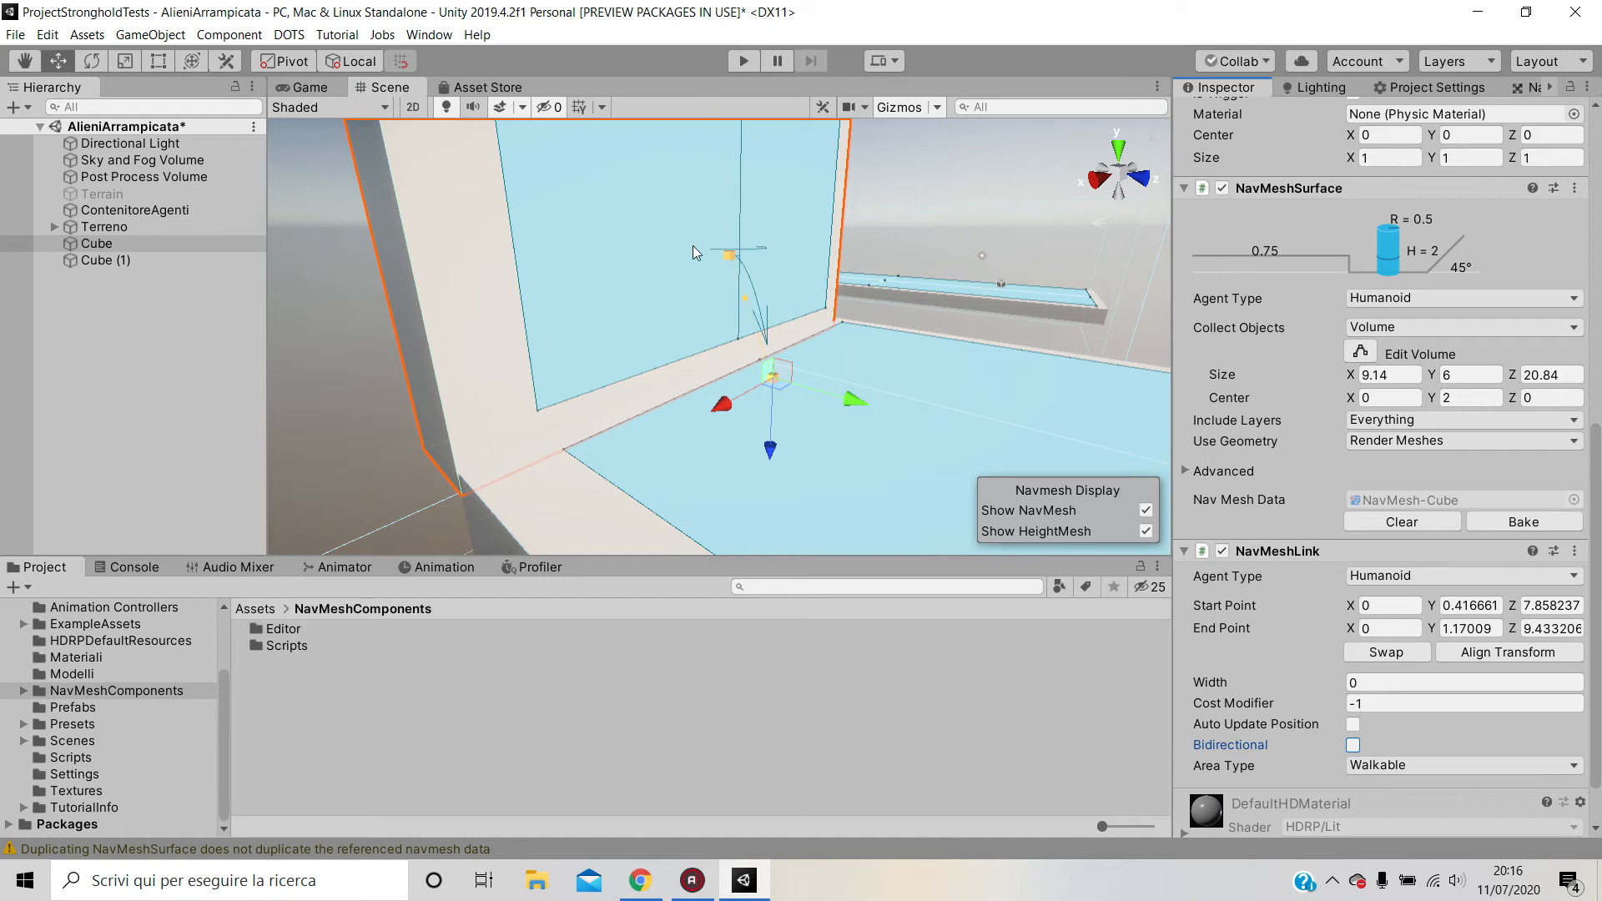
{"action": "mouse_move", "coordinate": [755, 224]}
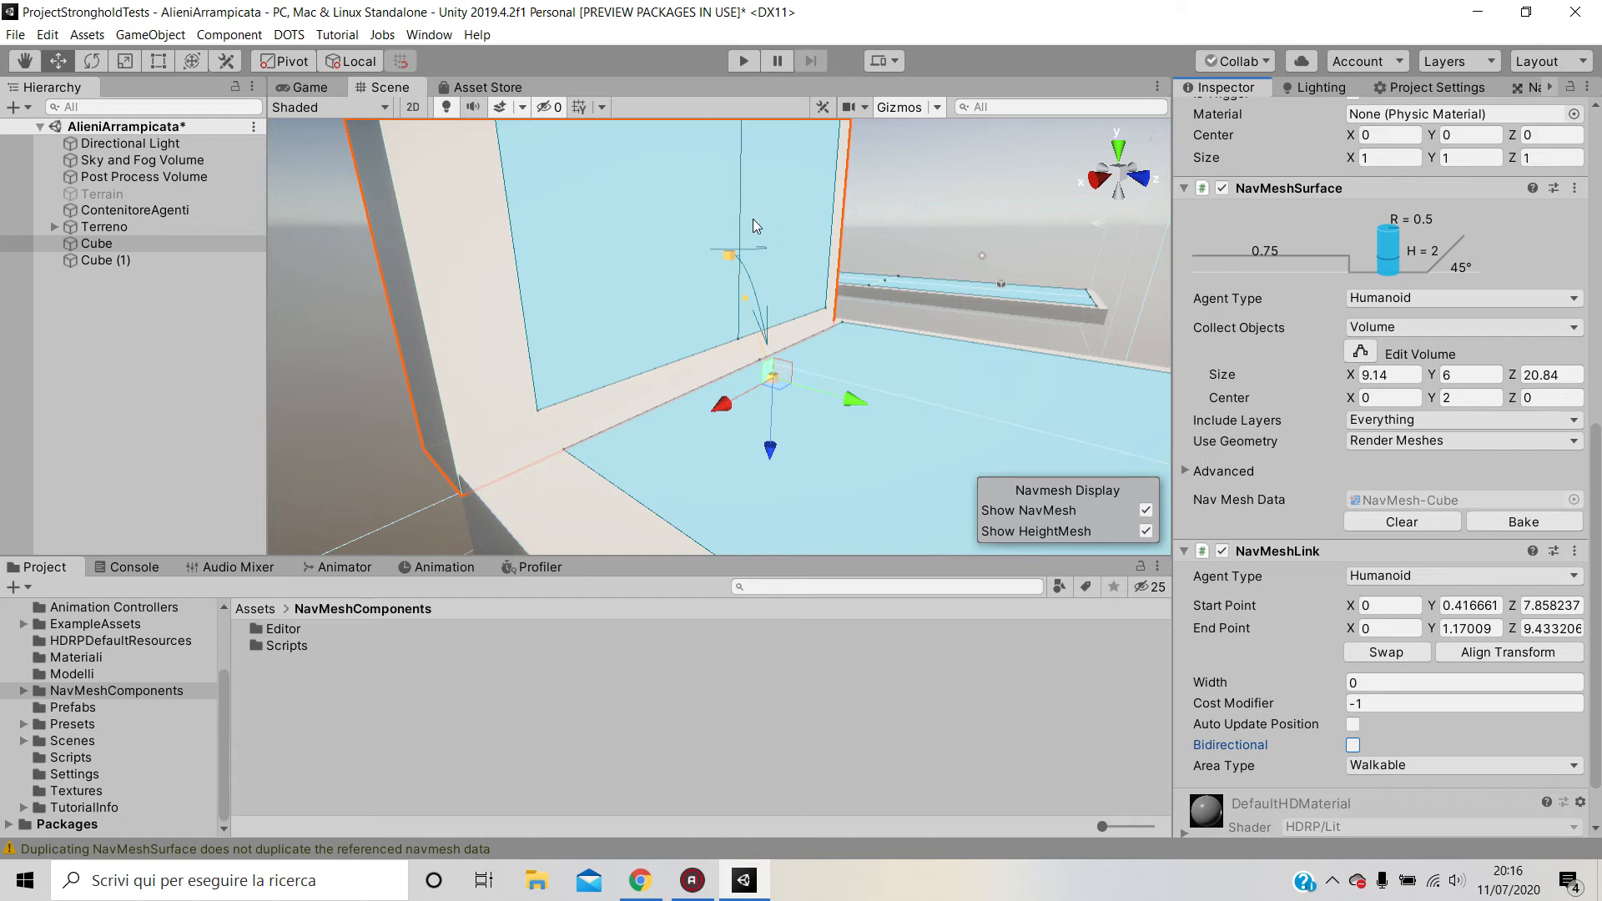
{"action": "mouse_move", "coordinate": [742, 258]}
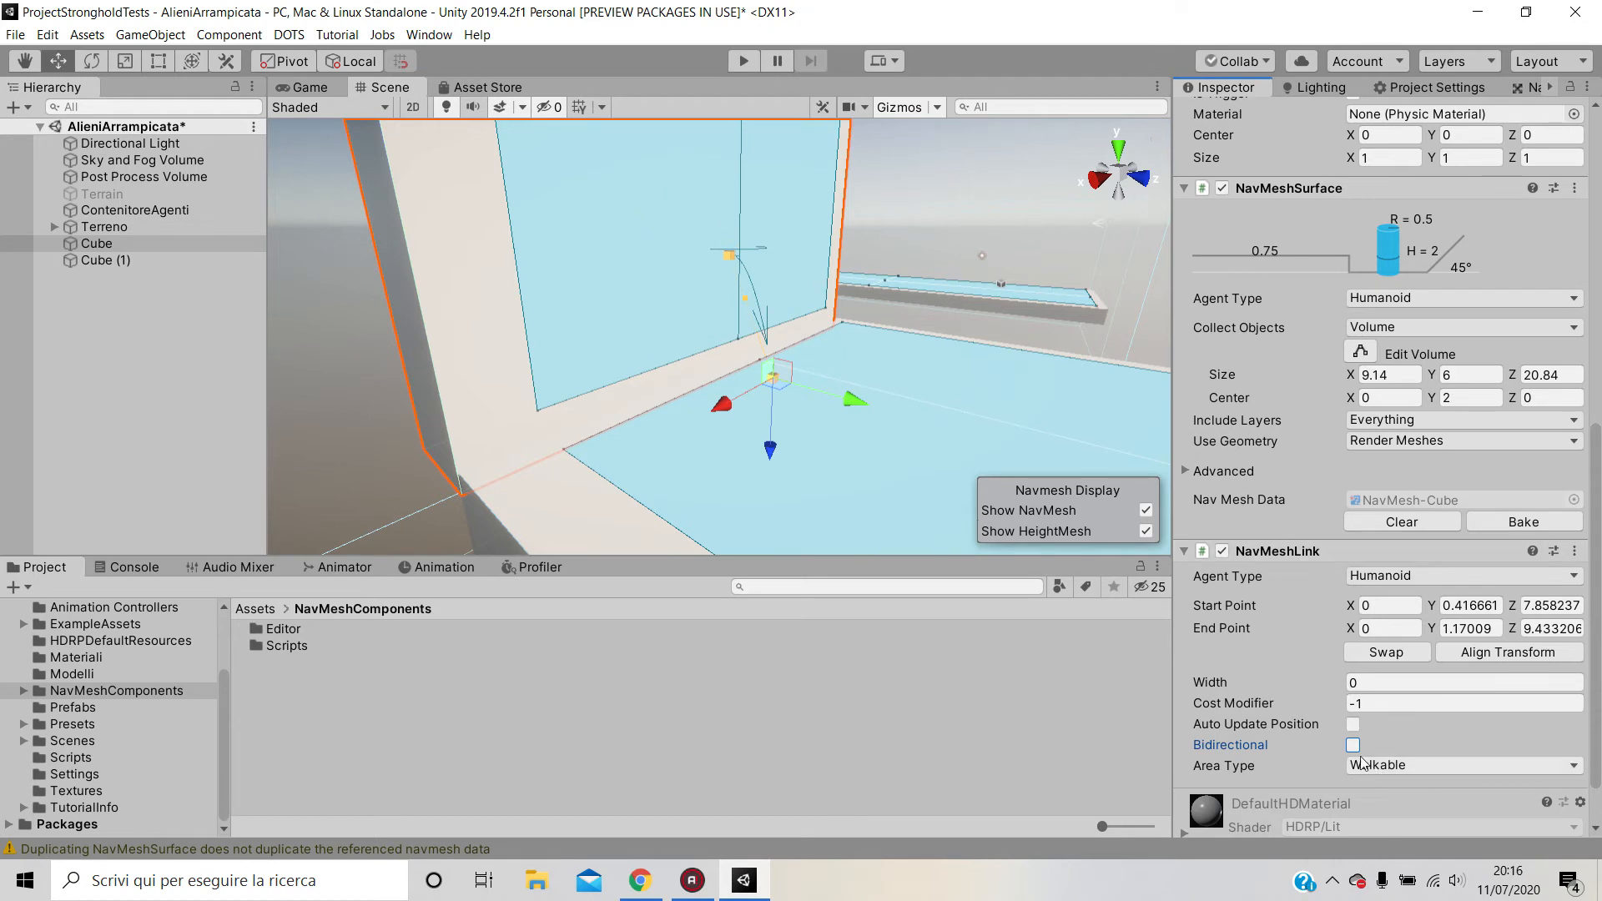
{"action": "left_click", "coordinate": [1353, 745]}
{"action": "type", "text": "5.81"}
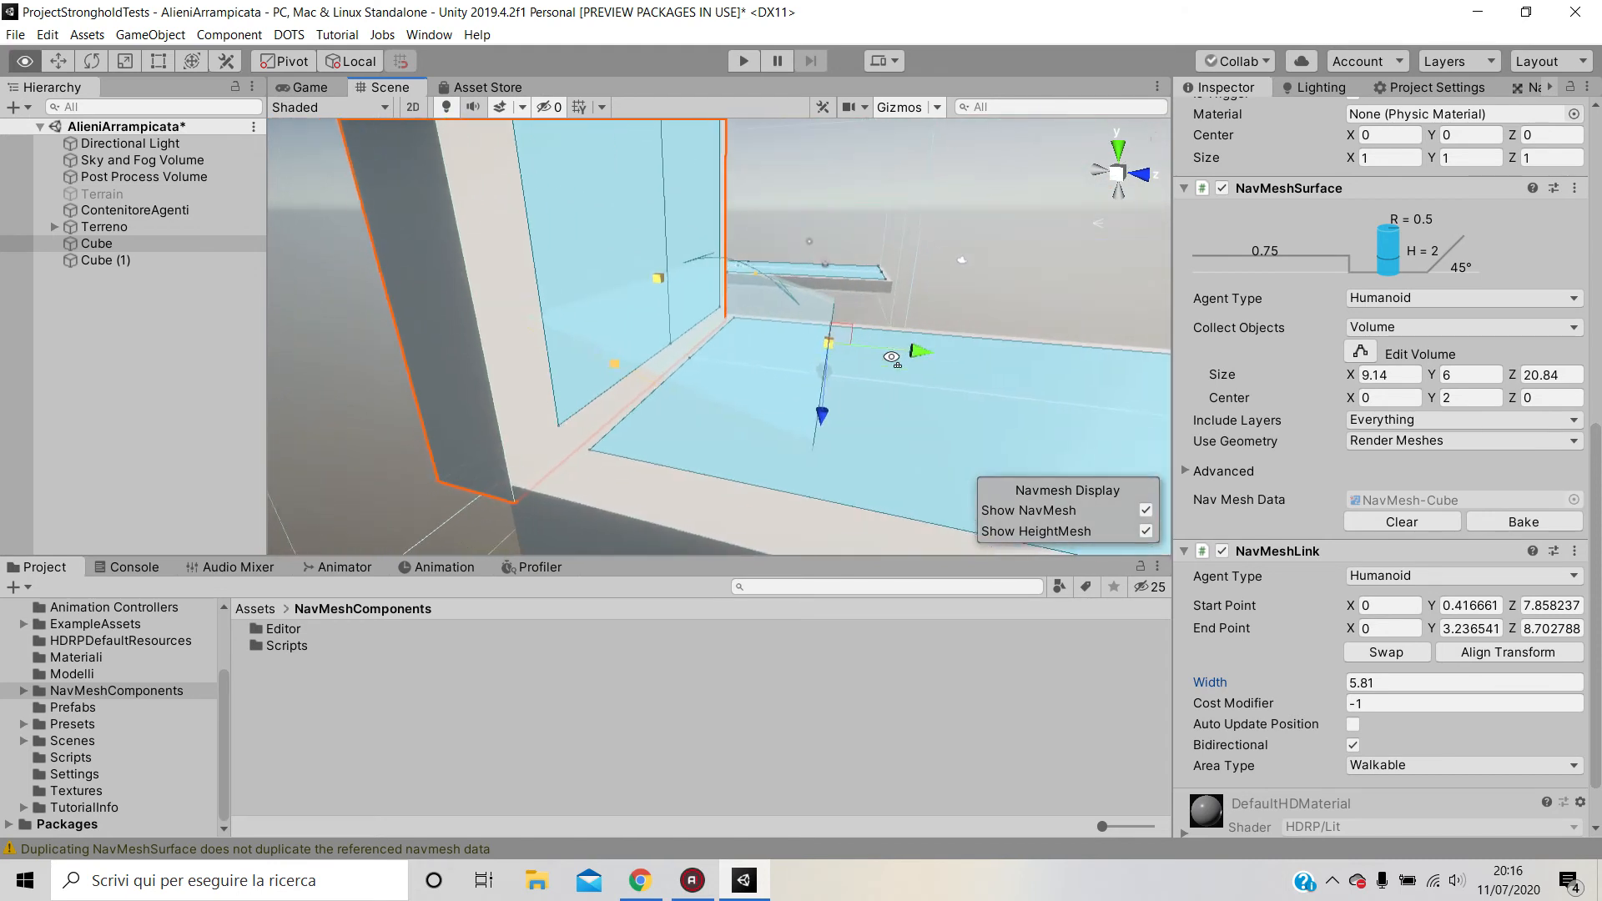
- Reposition the NavMeshLink end point up the wall to about 3.89 high and 9.42 deep
{"action": "left_click_drag", "start_coordinate": [889, 359], "coordinate": [551, 324]}
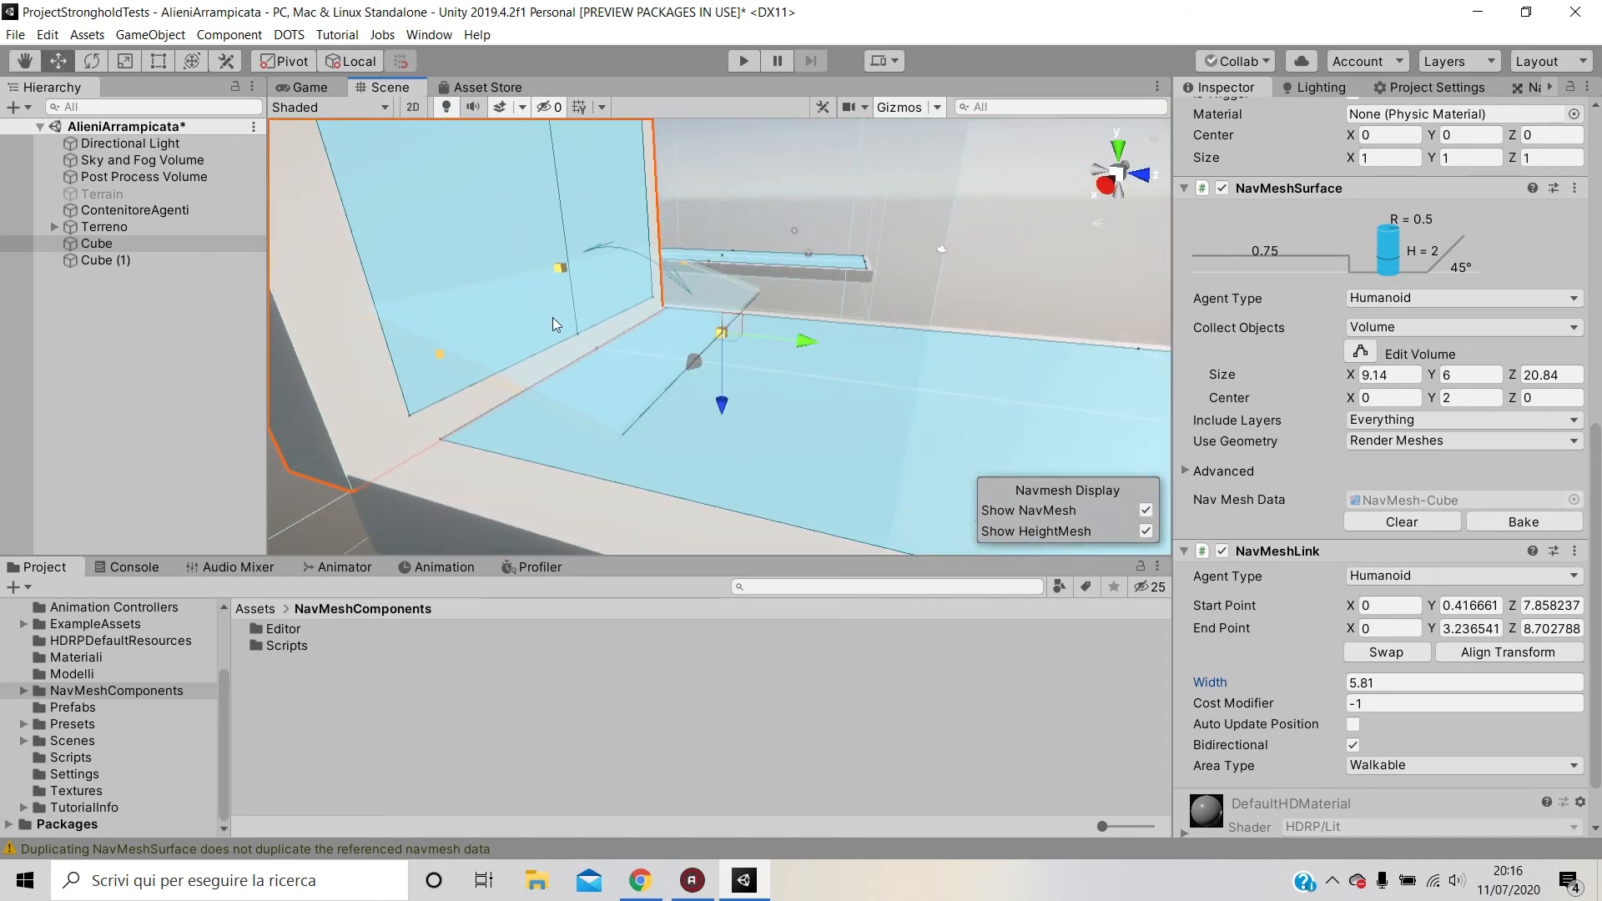
{"action": "mouse_move", "coordinate": [751, 373]}
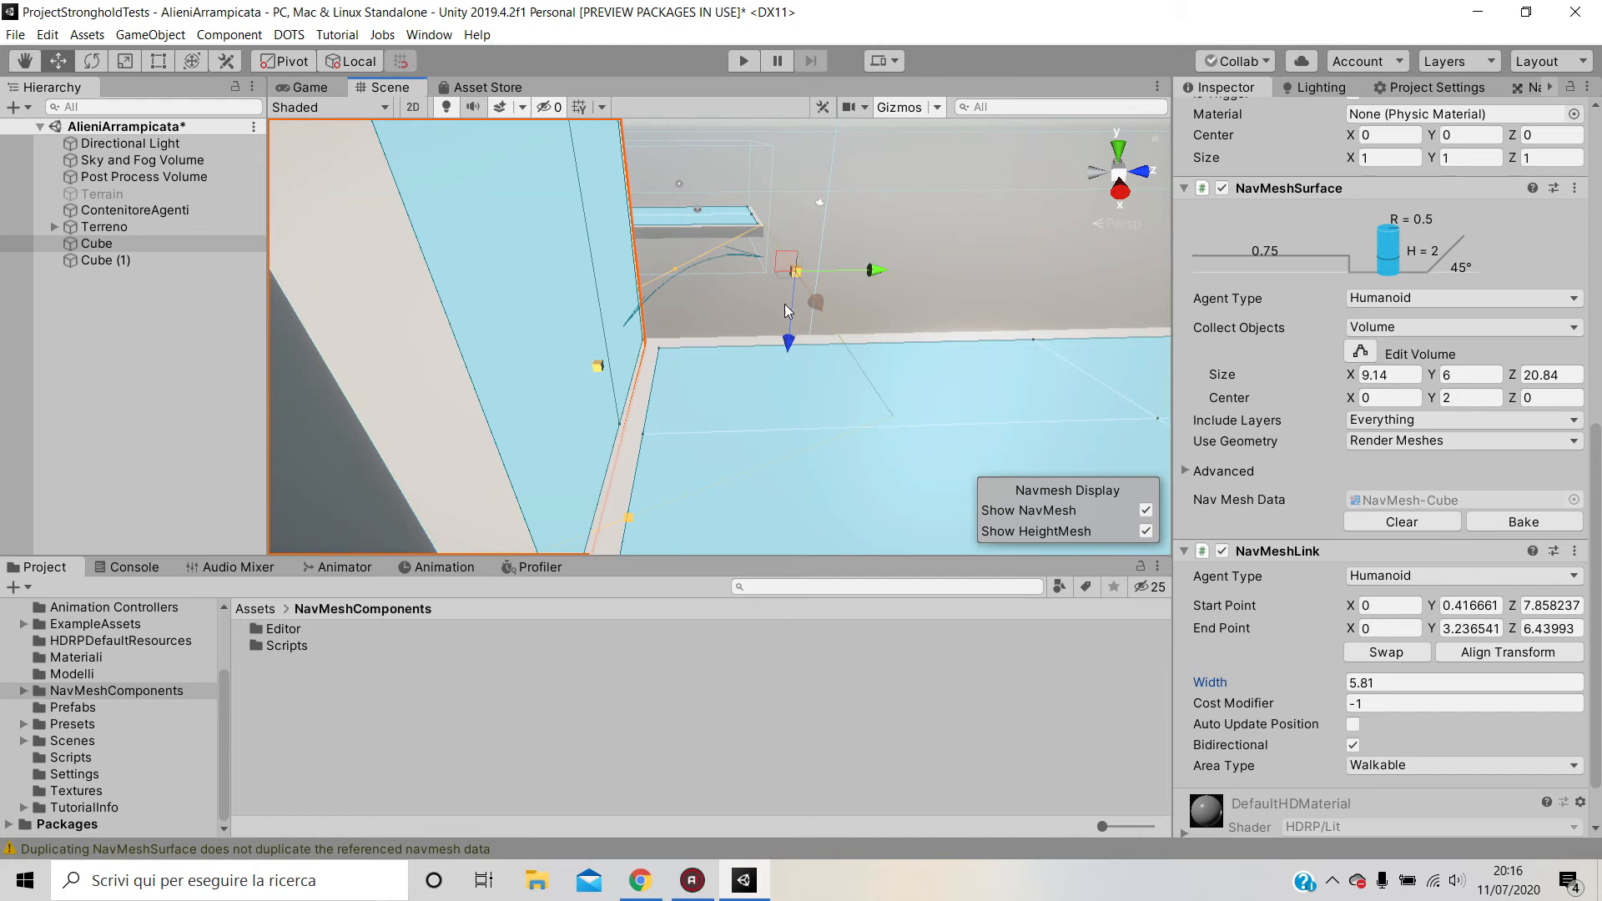
{"action": "mouse_move", "coordinate": [550, 324]}
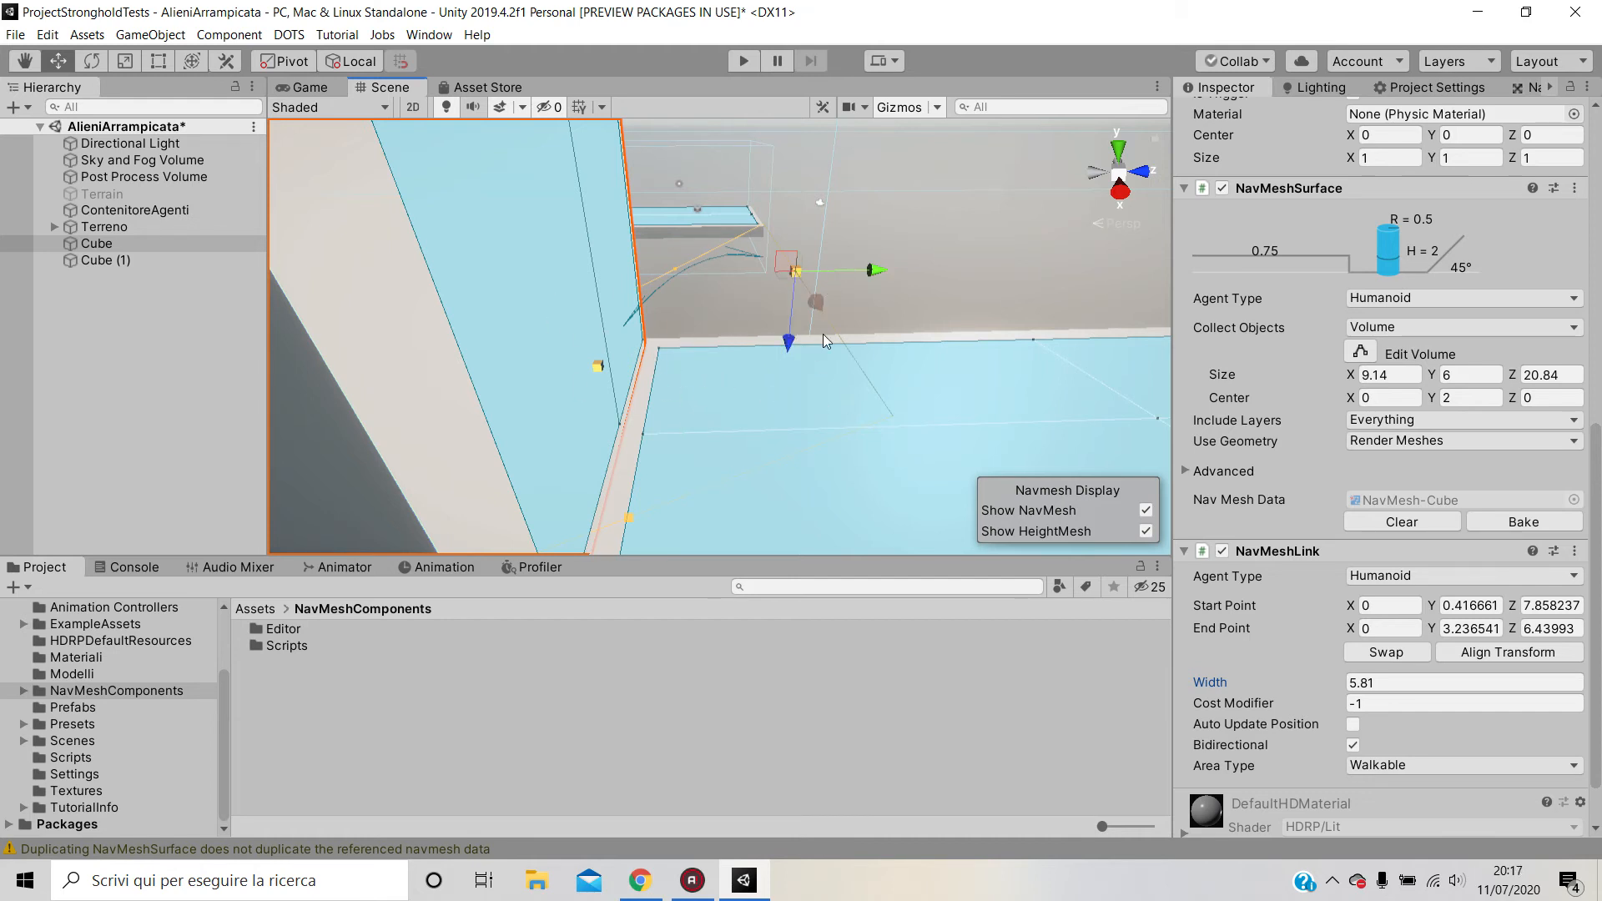
{"action": "left_click_drag", "start_coordinate": [788, 343], "coordinate": [785, 396]}
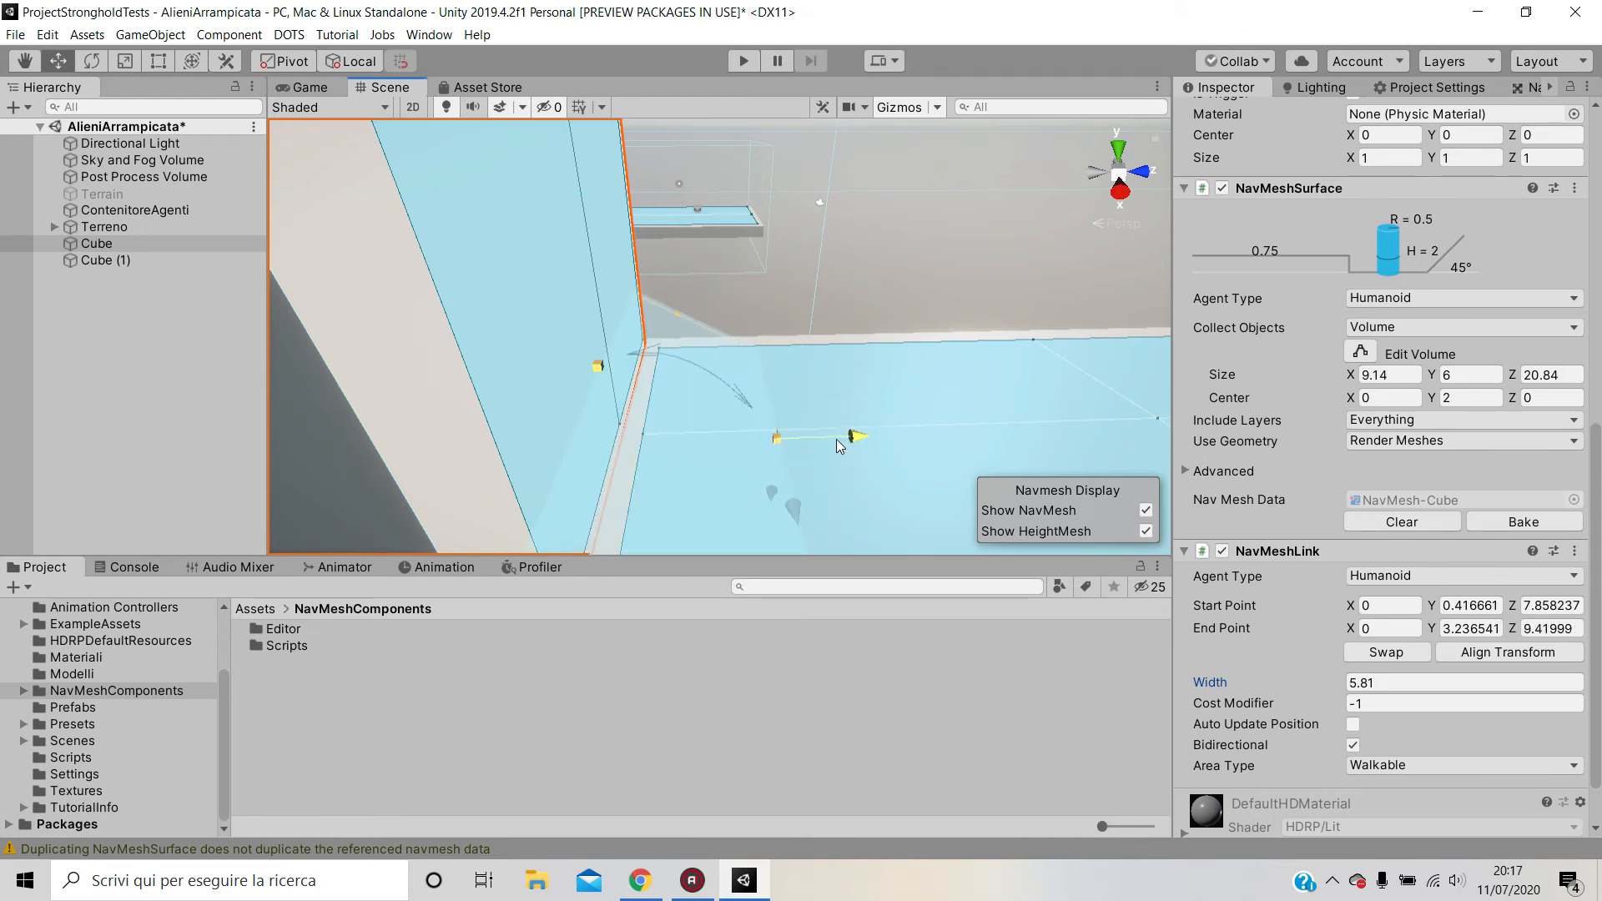
{"action": "left_click_drag", "start_coordinate": [859, 436], "coordinate": [761, 440]}
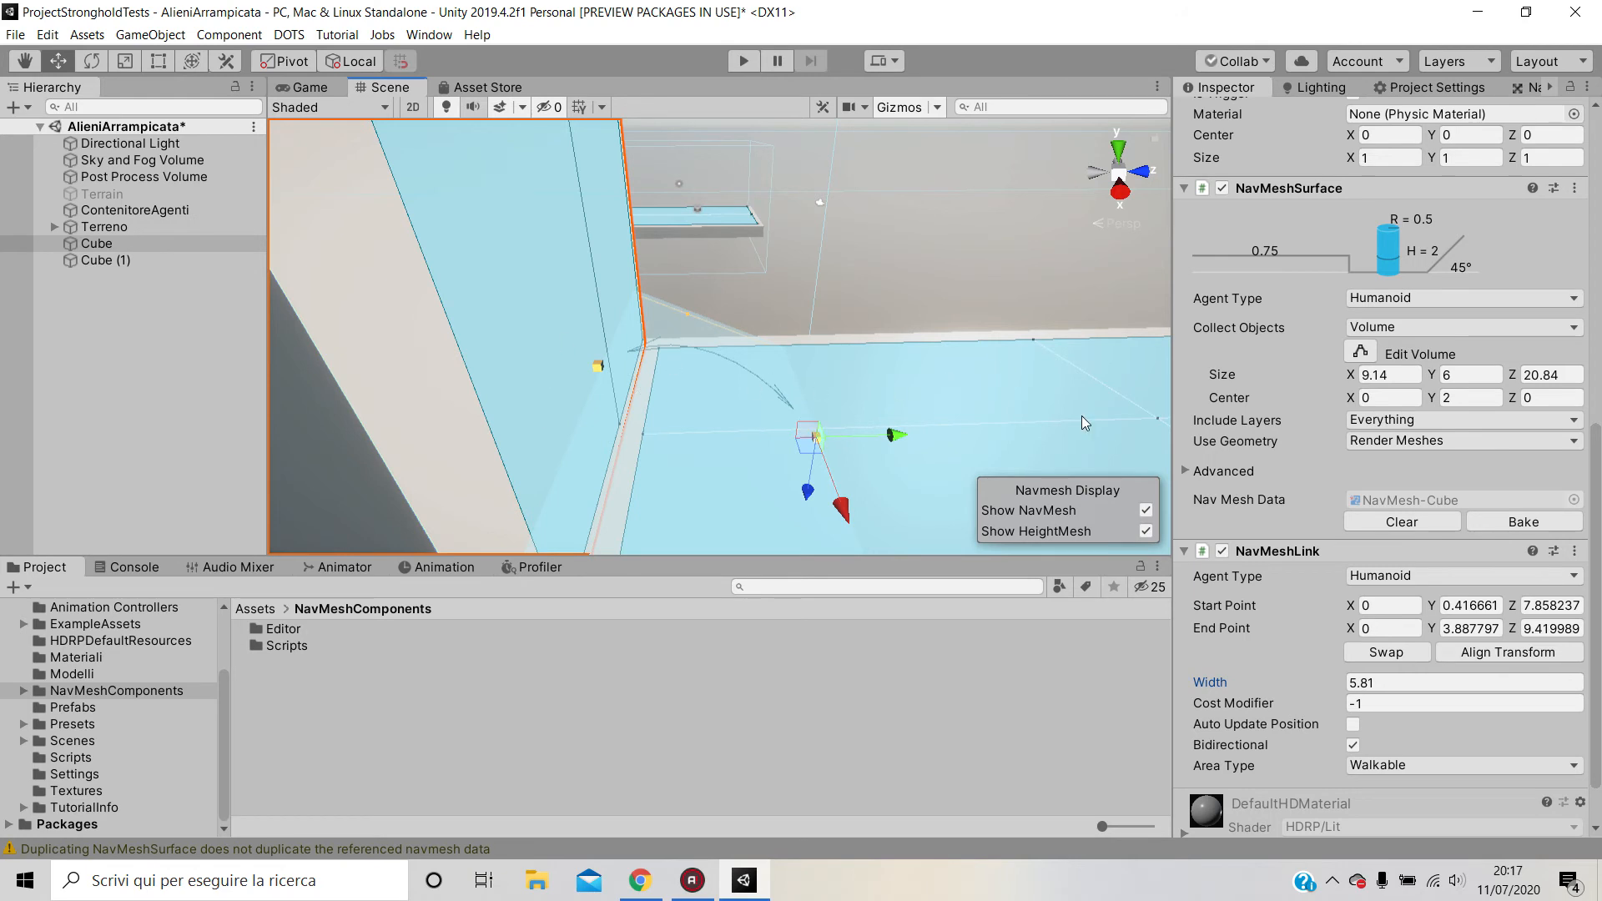
{"action": "mouse_move", "coordinate": [866, 399]}
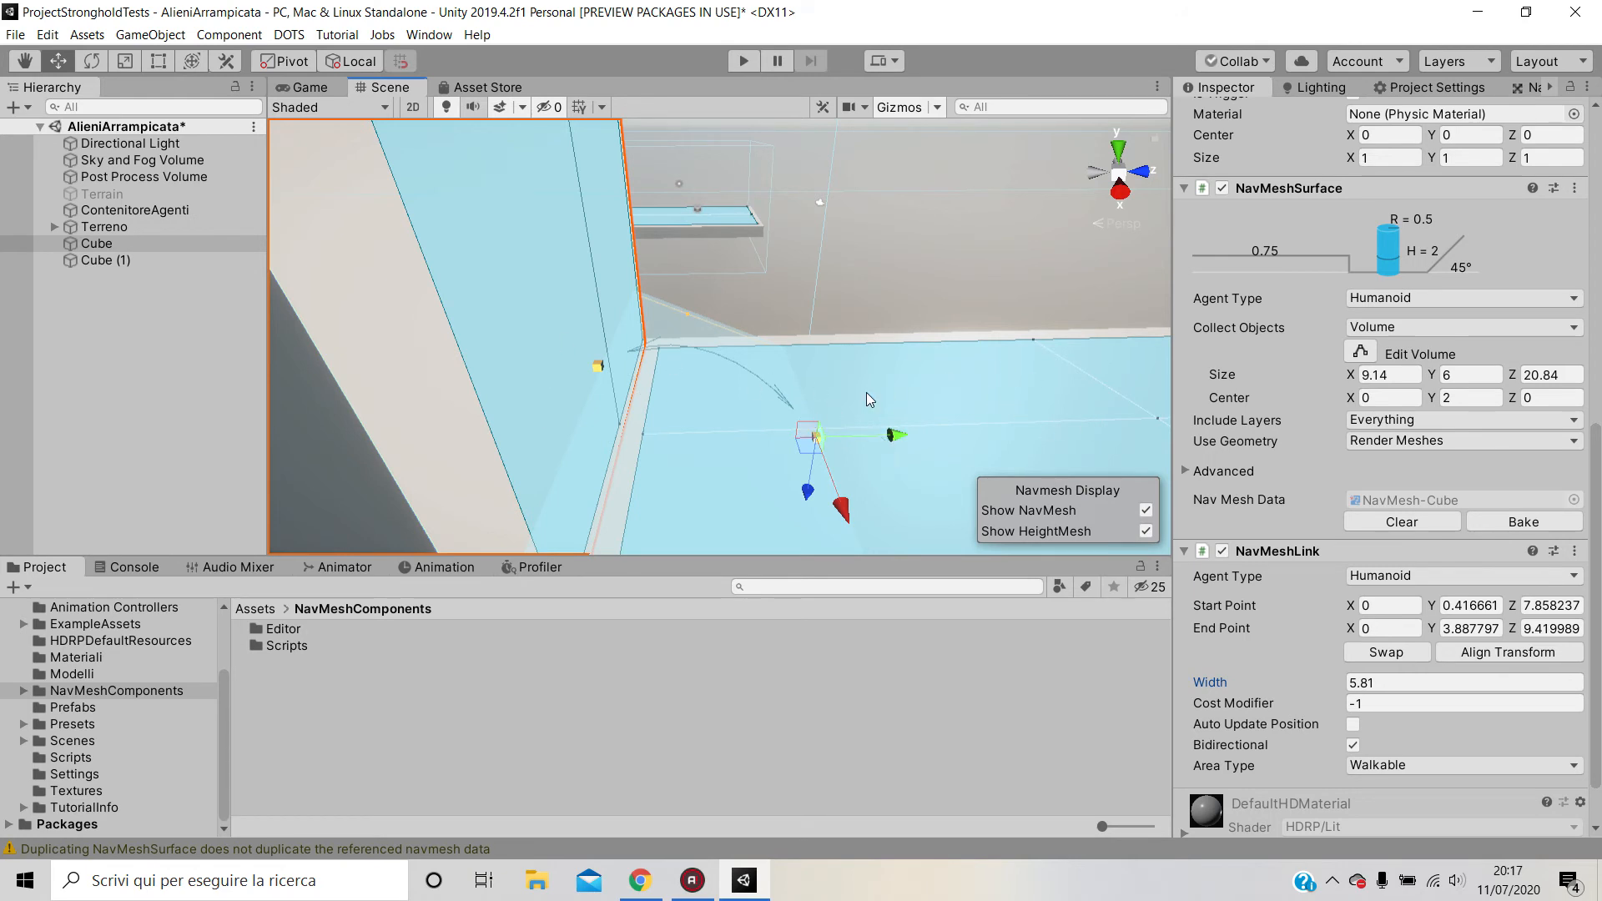
{"action": "mouse_move", "coordinate": [872, 452]}
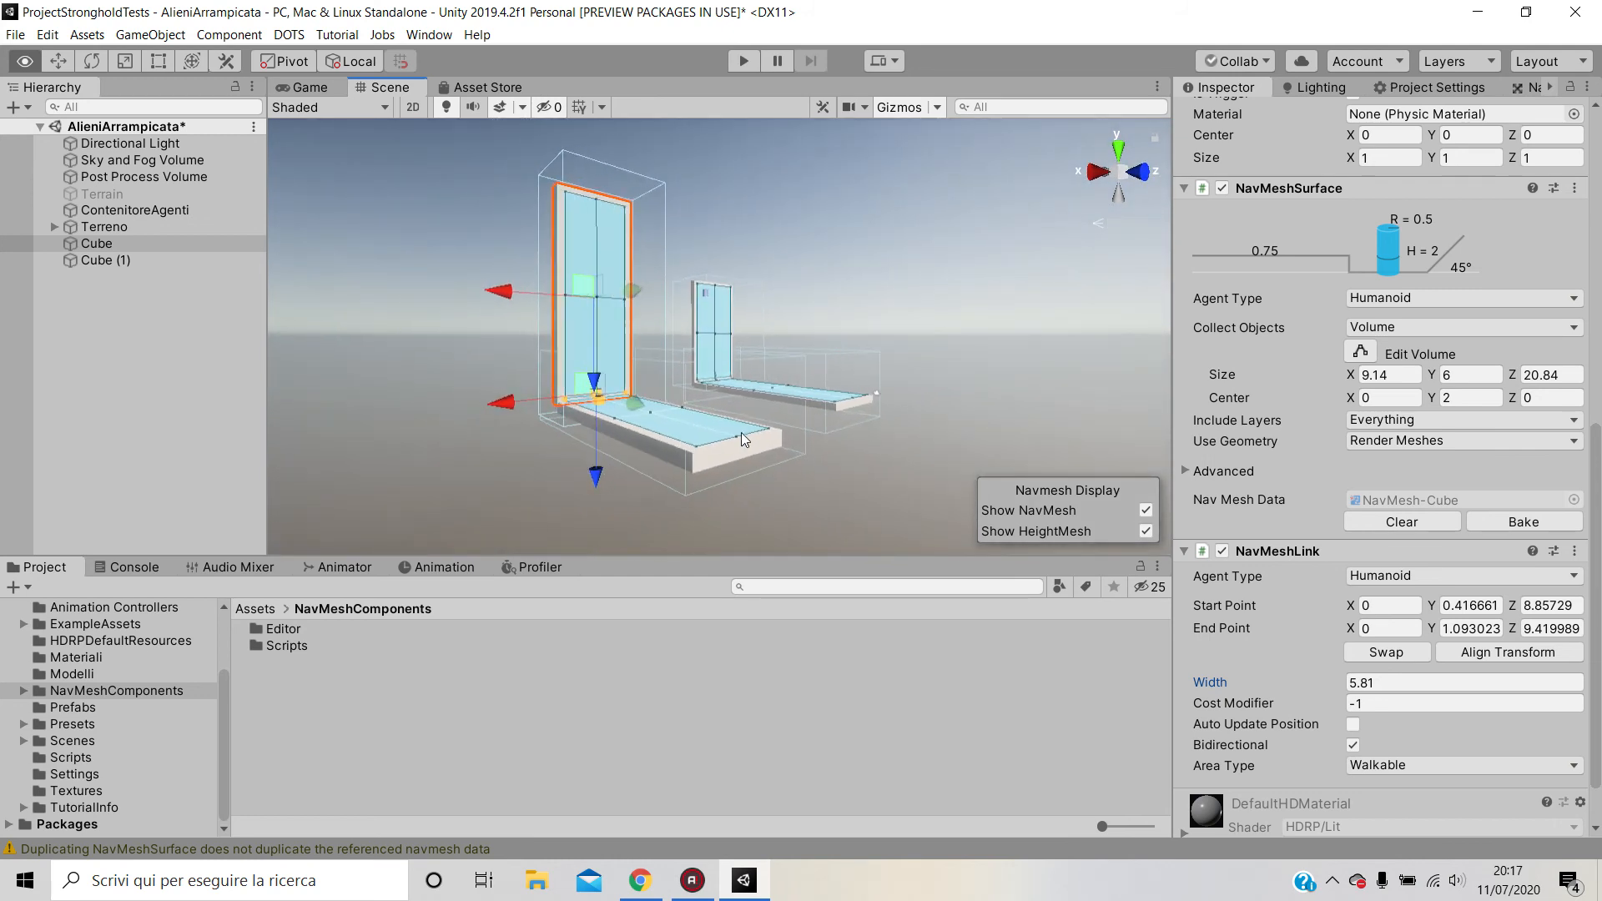
{"action": "left_click_drag", "start_coordinate": [746, 440], "coordinate": [674, 480]}
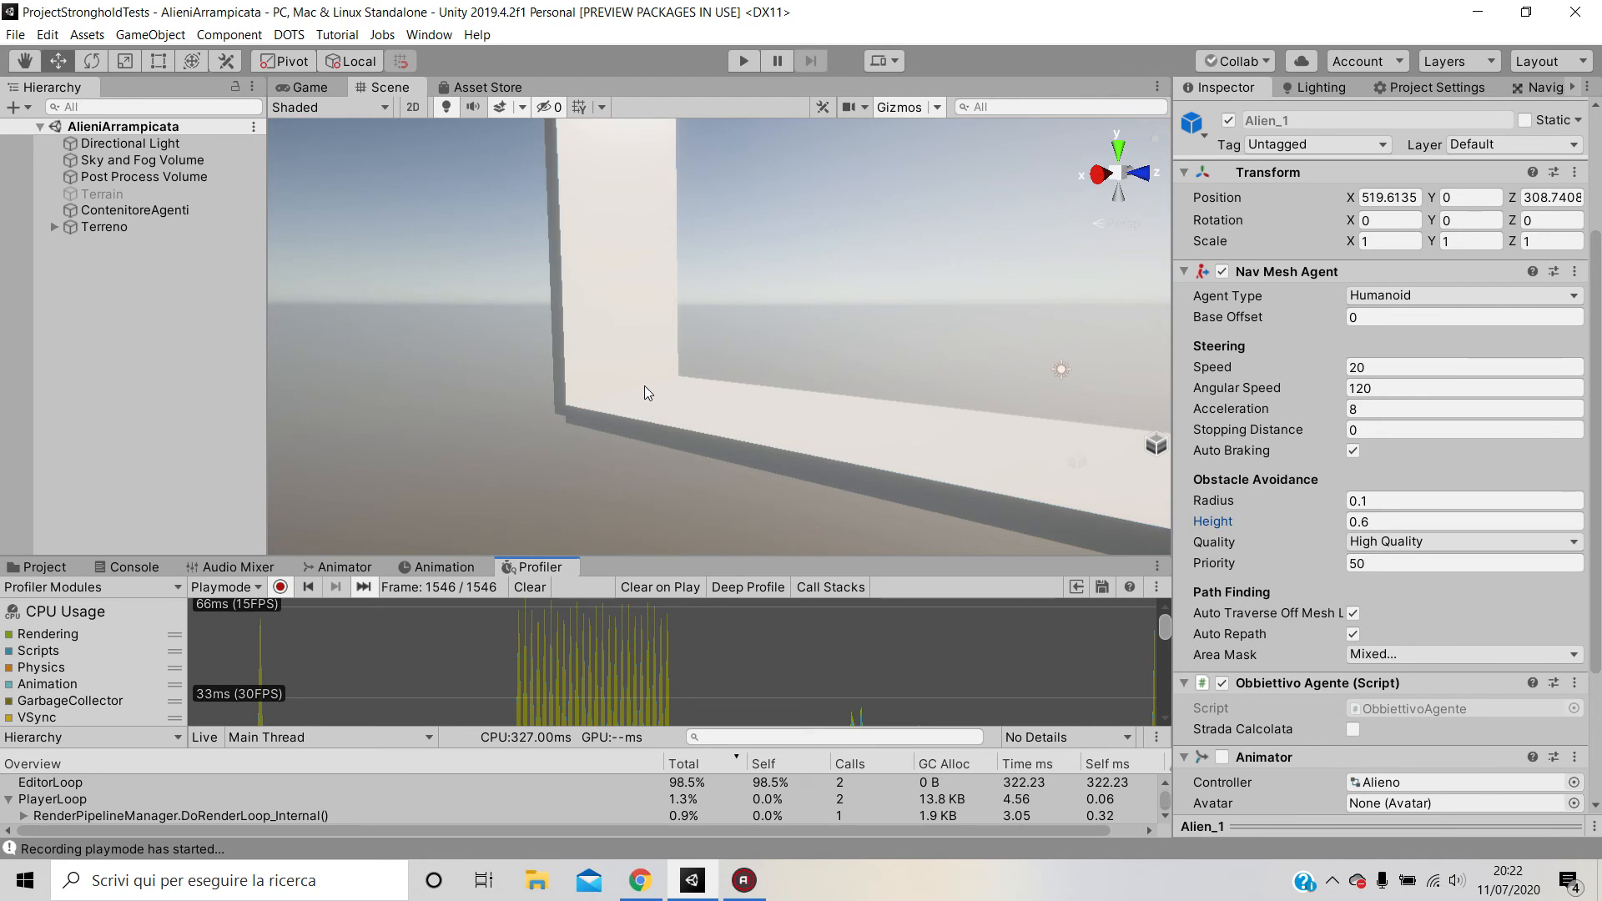
{"action": "mouse_move", "coordinate": [782, 99]}
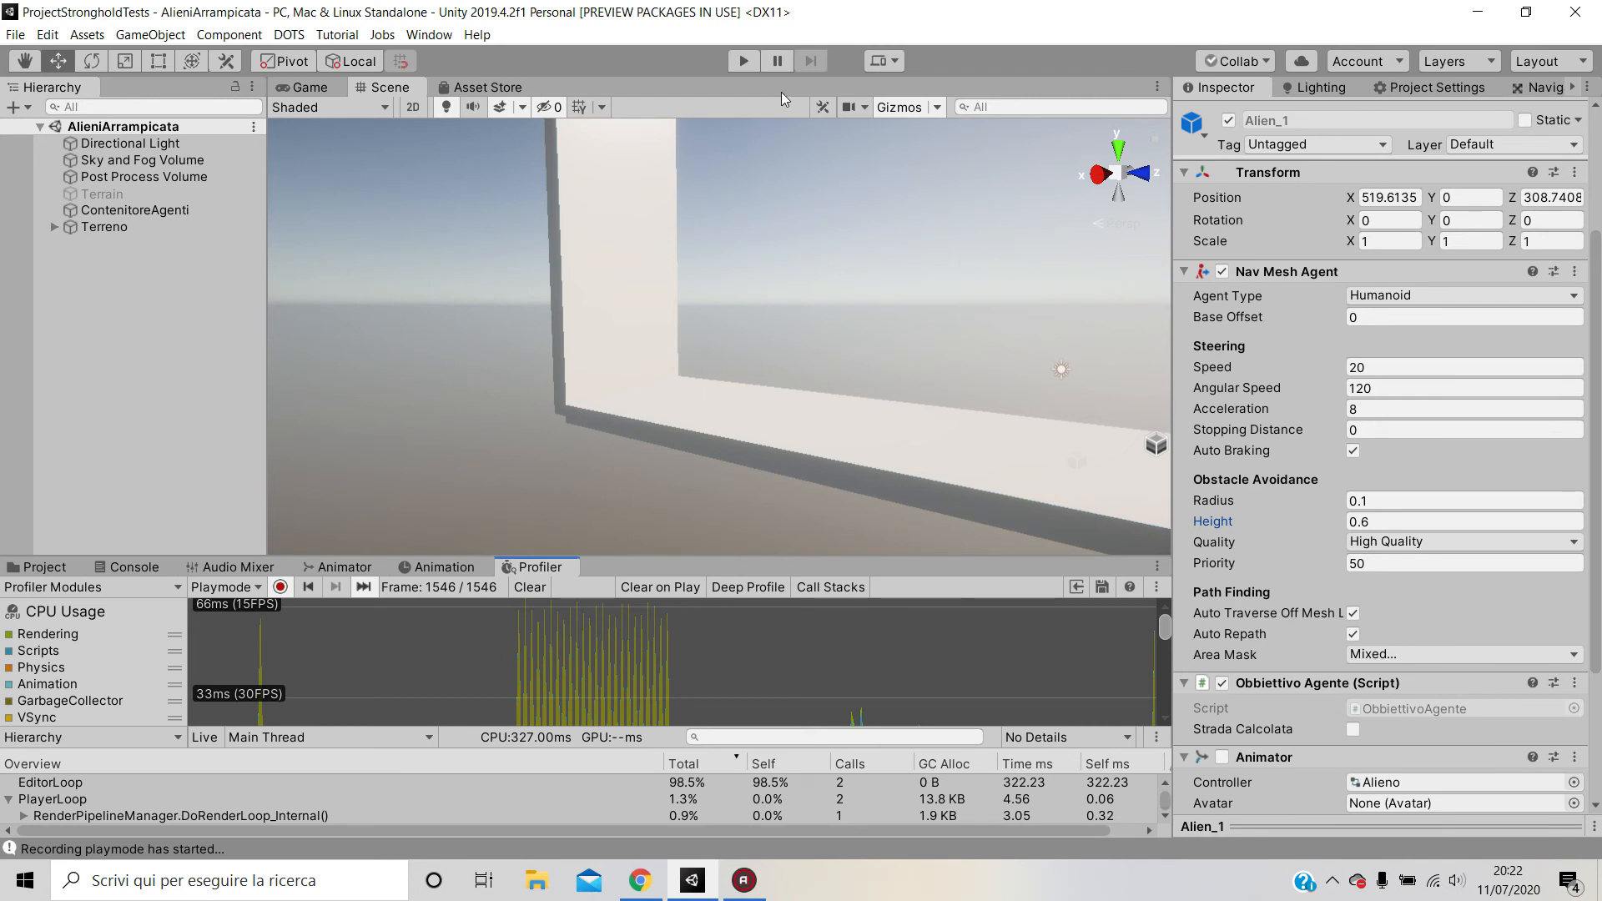
{"action": "mouse_move", "coordinate": [743, 60]}
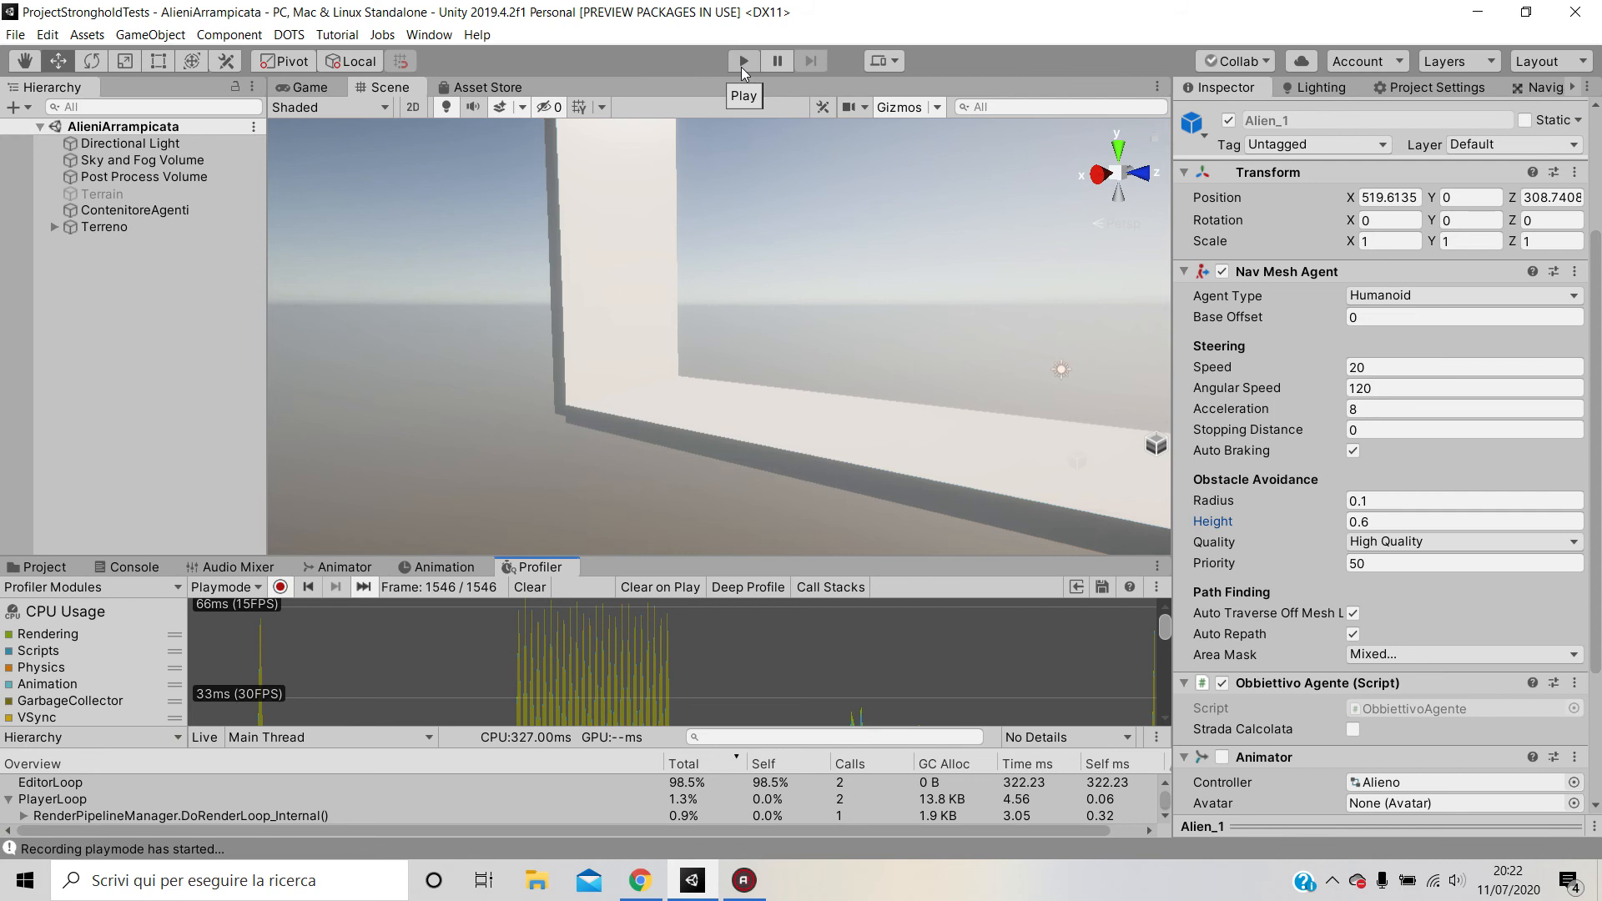
- Enter Play mode and orbit the Scene view to follow the alien from behind
{"action": "left_click", "coordinate": [777, 60]}
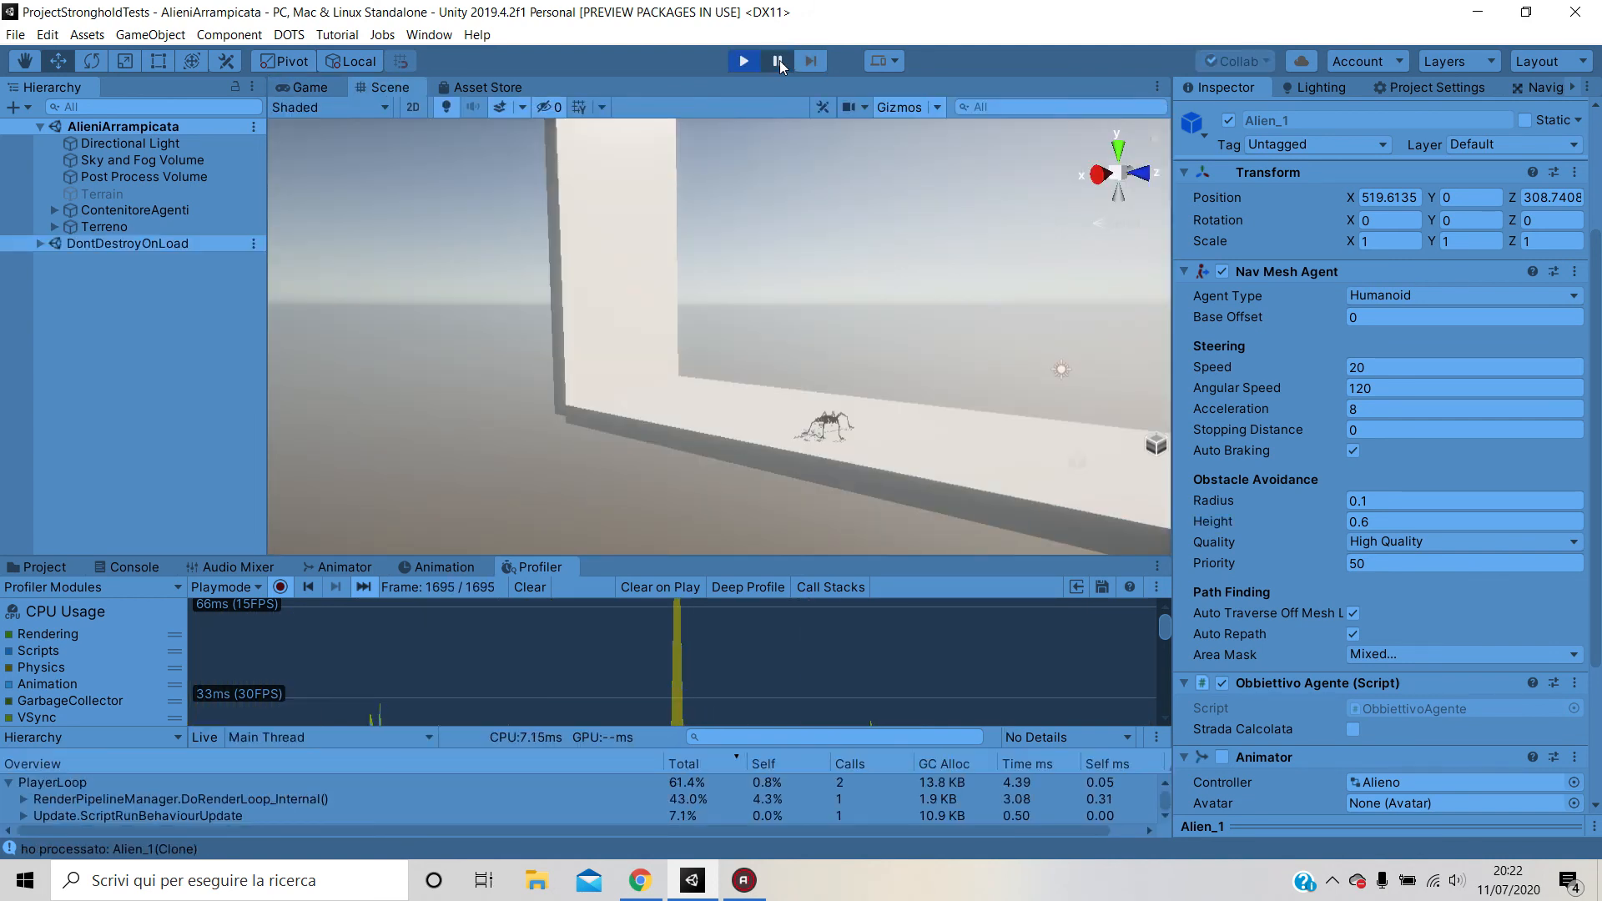
{"action": "left_click", "coordinate": [778, 60]}
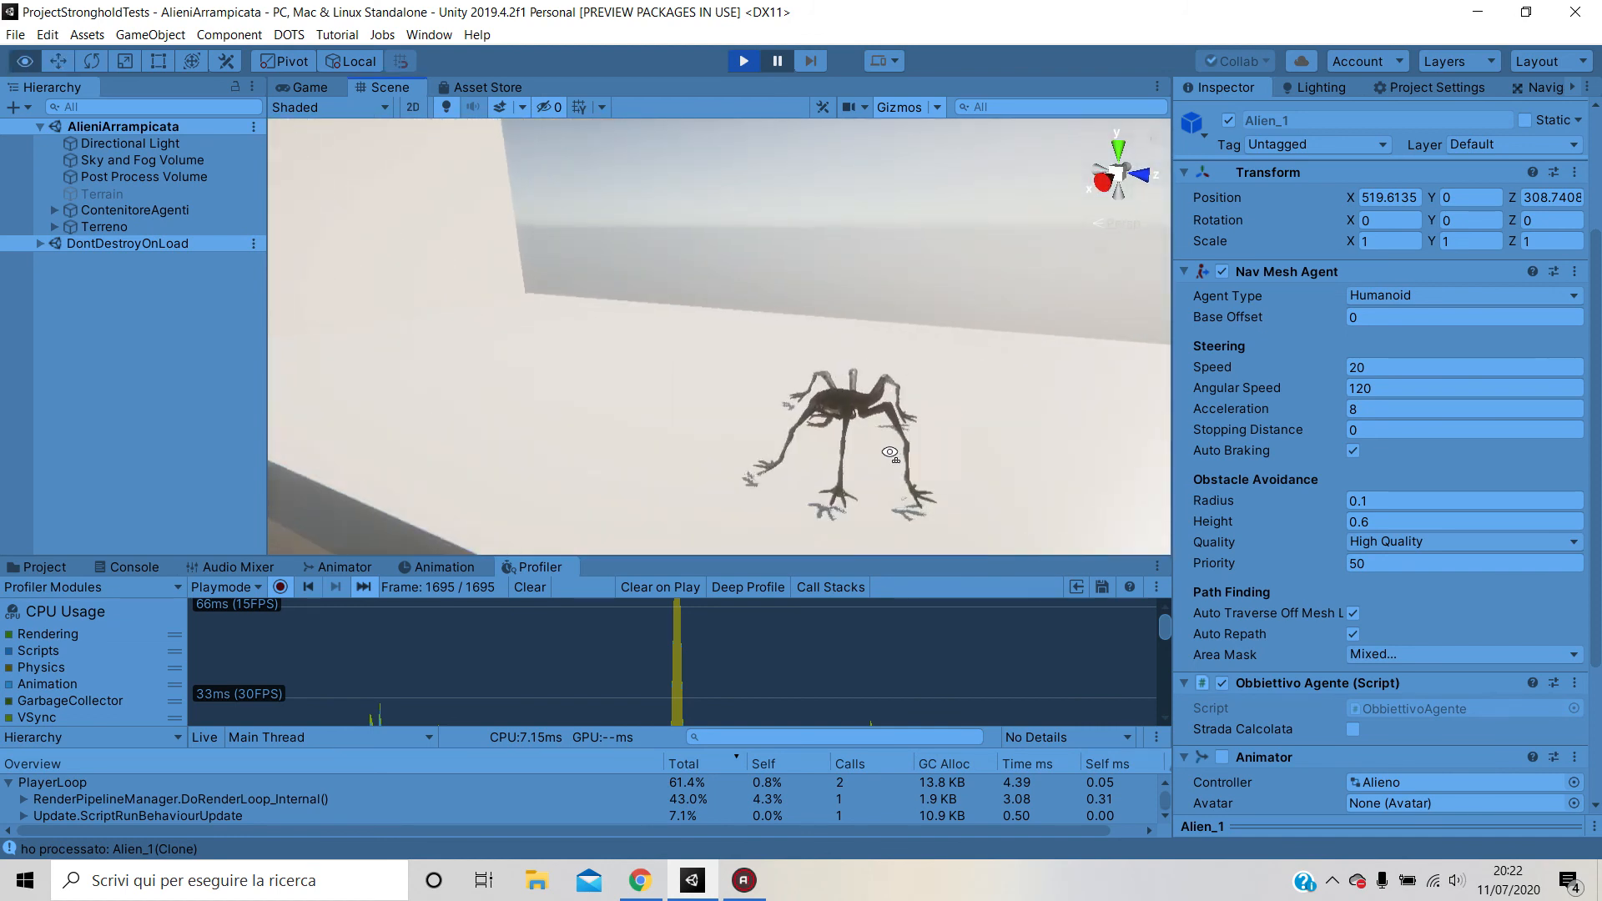
{"action": "left_click_drag", "start_coordinate": [889, 451], "coordinate": [468, 208]}
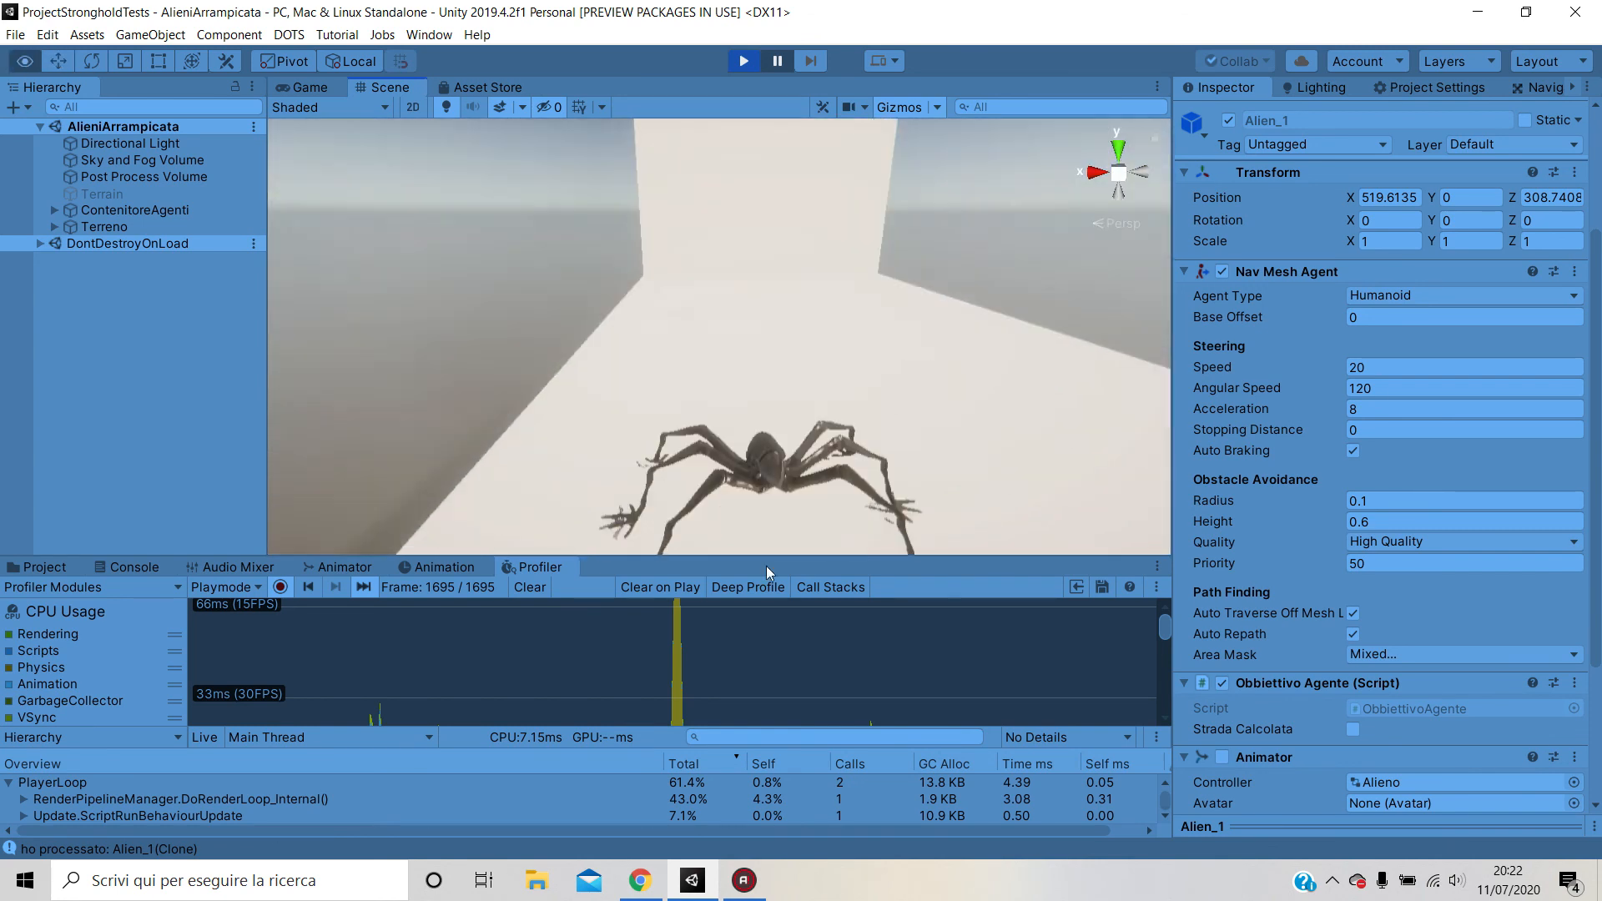
{"action": "left_click", "coordinate": [777, 60]}
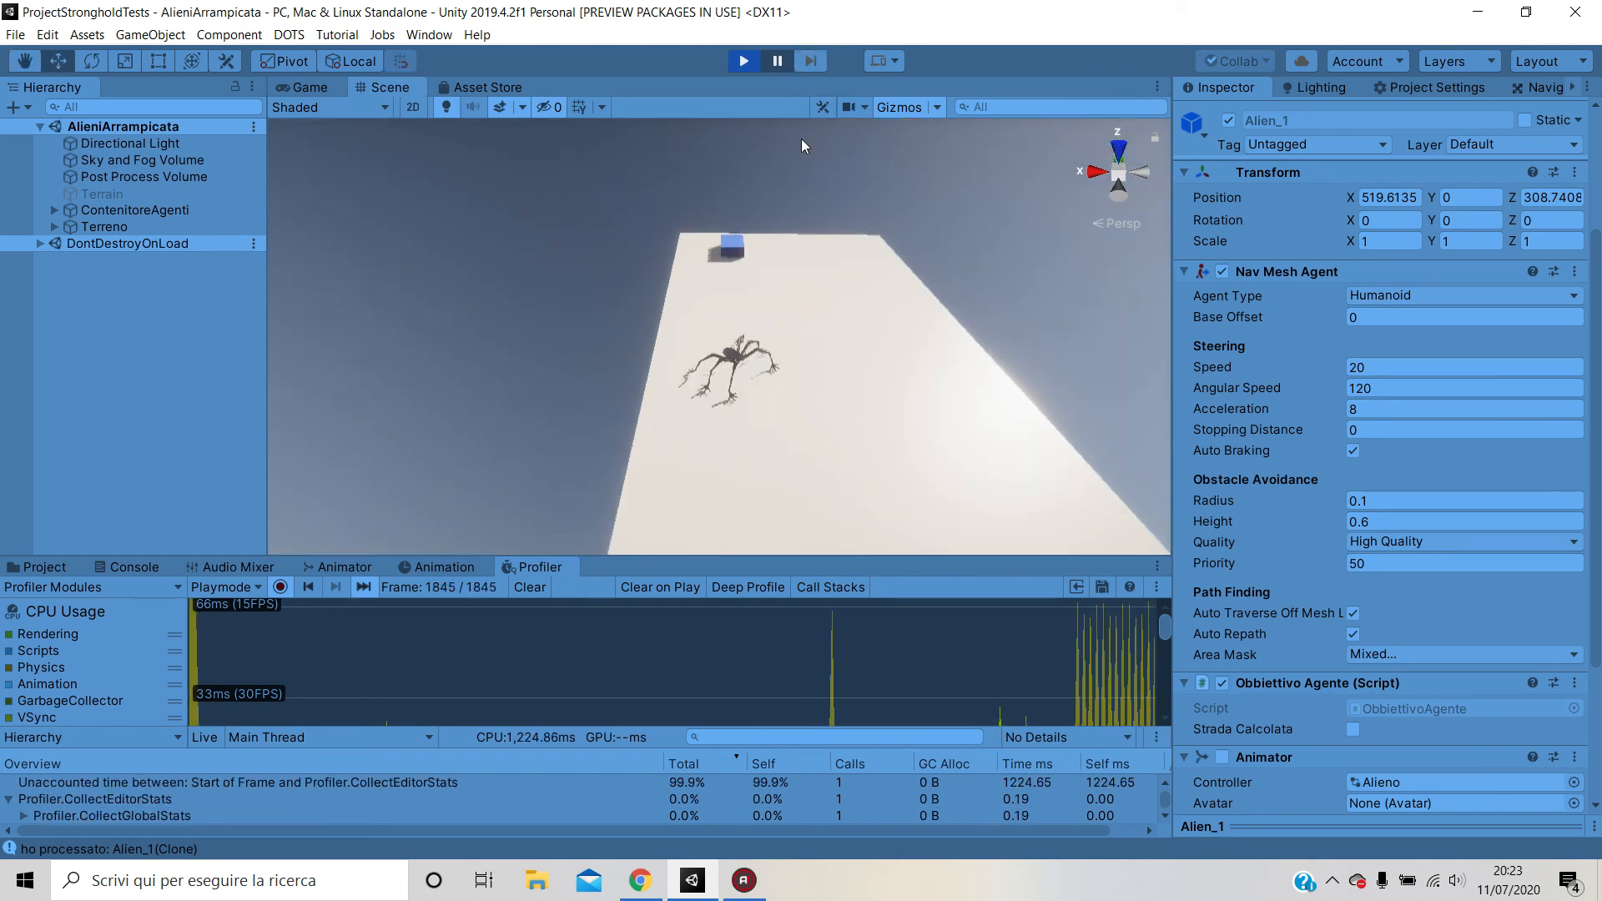
- Watch the alien climb onto the wall, then stop Play mode
{"action": "left_click_drag", "start_coordinate": [803, 146], "coordinate": [867, 375]}
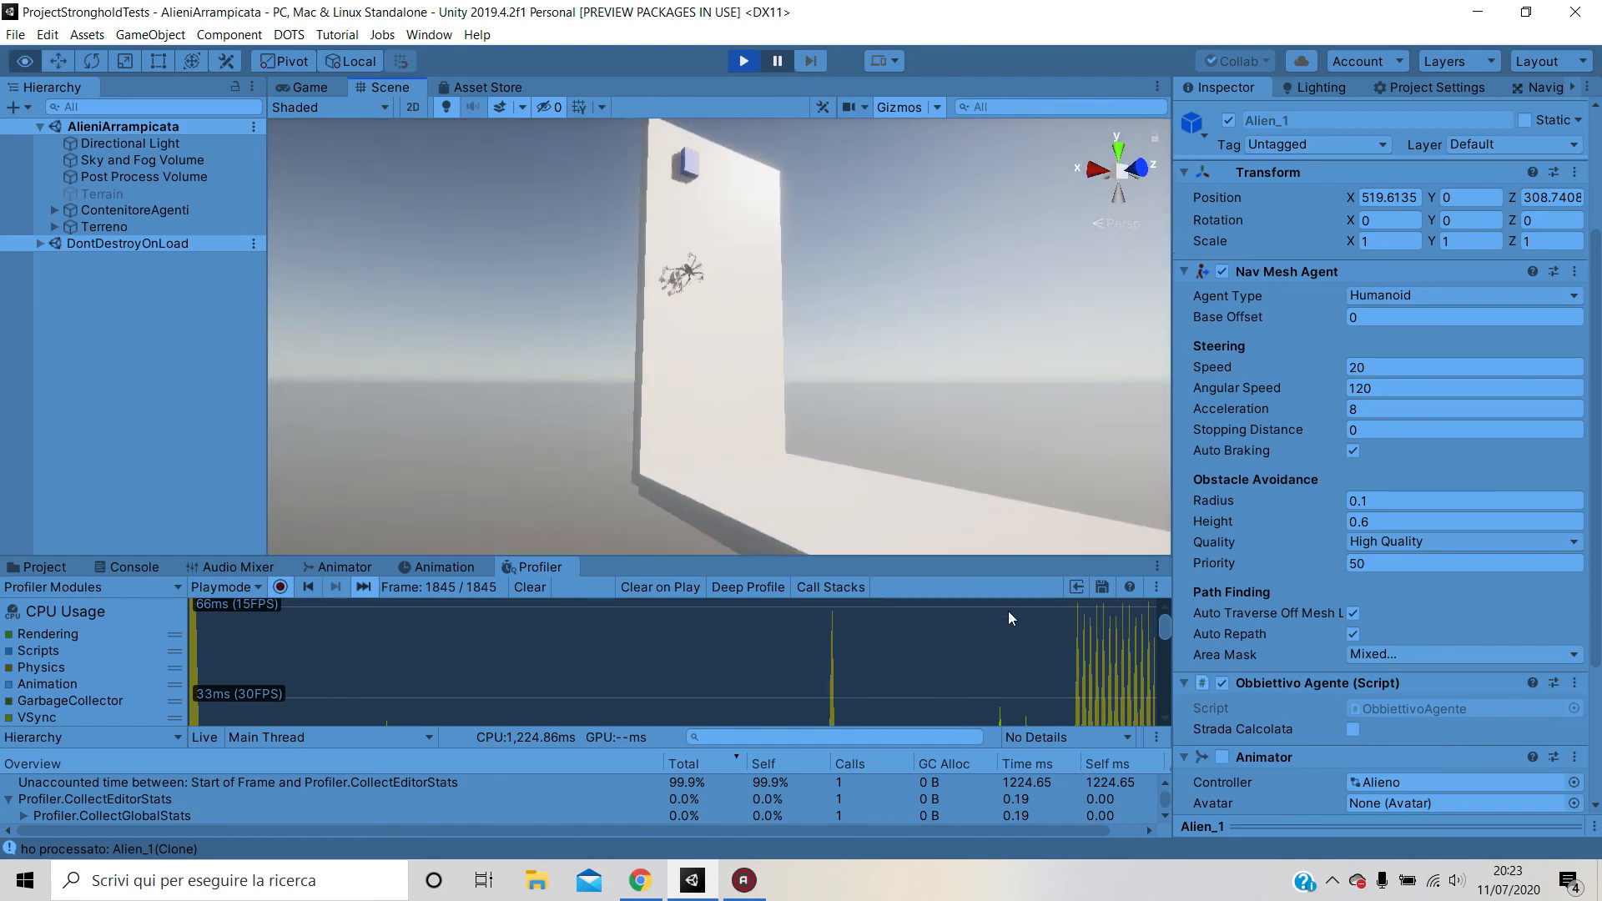
{"action": "left_click", "coordinate": [776, 61]}
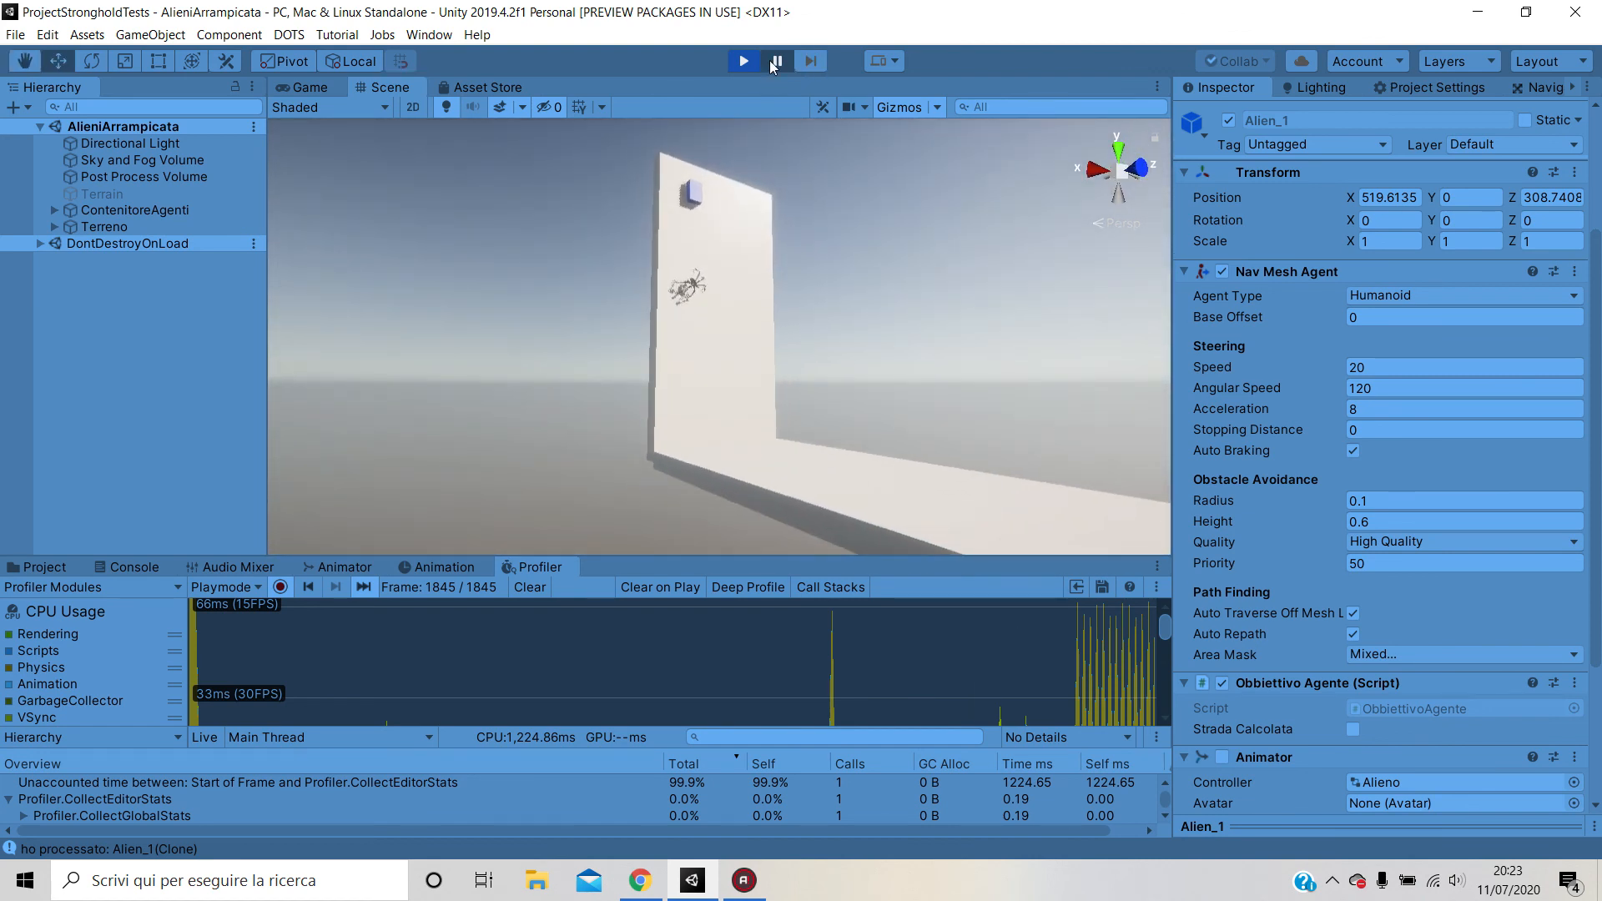
{"action": "left_click", "coordinate": [743, 60]}
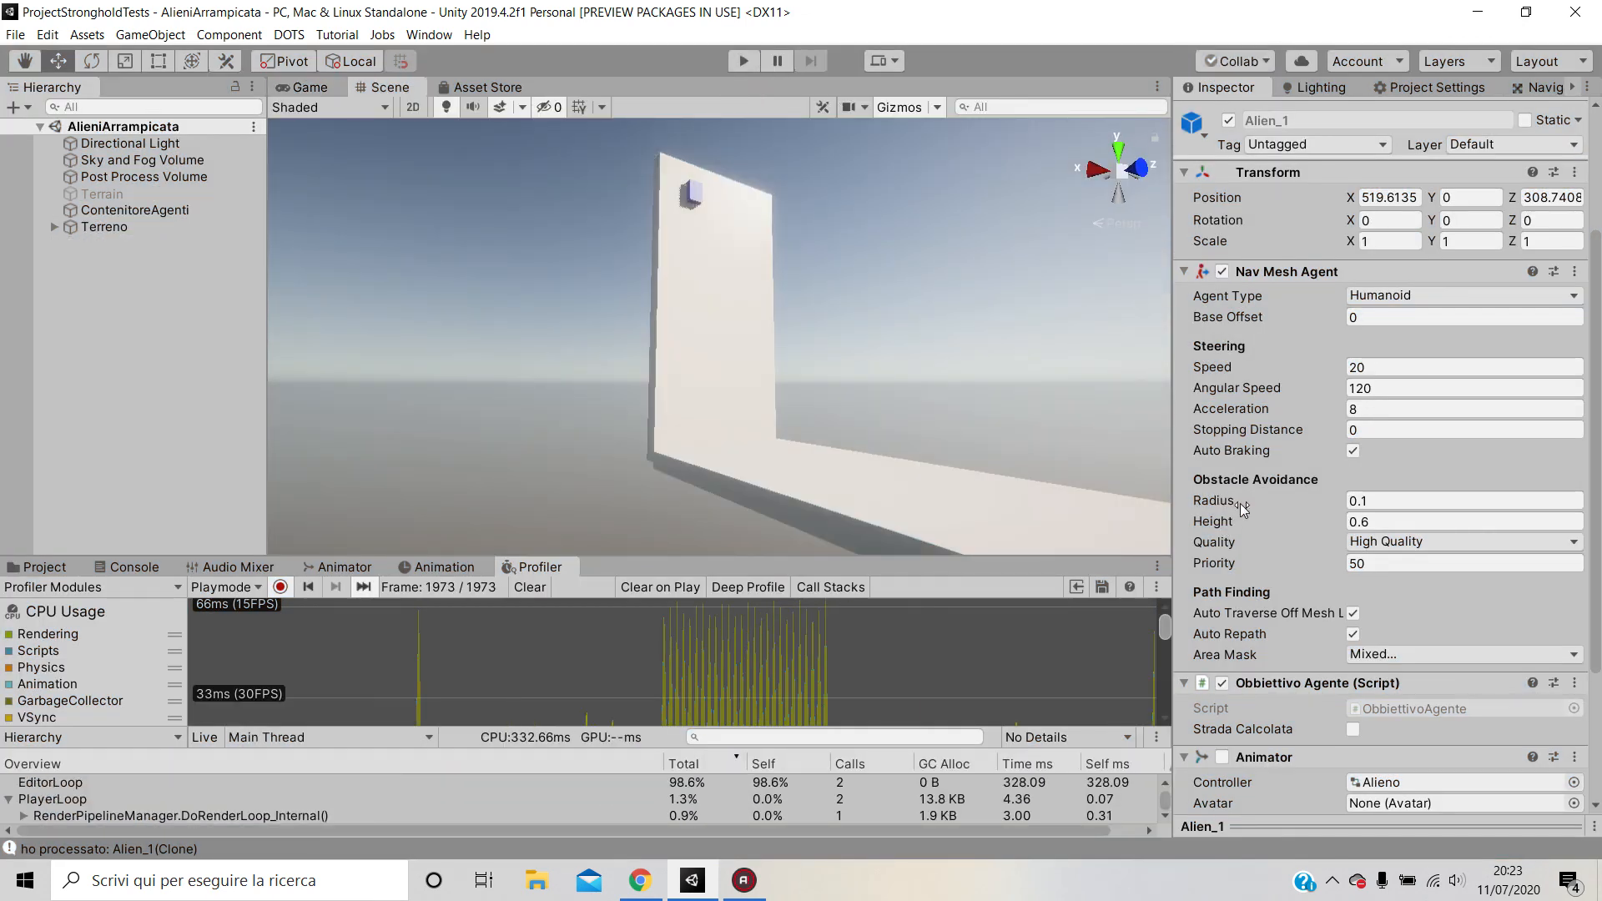
{"action": "left_click", "coordinate": [1463, 500]}
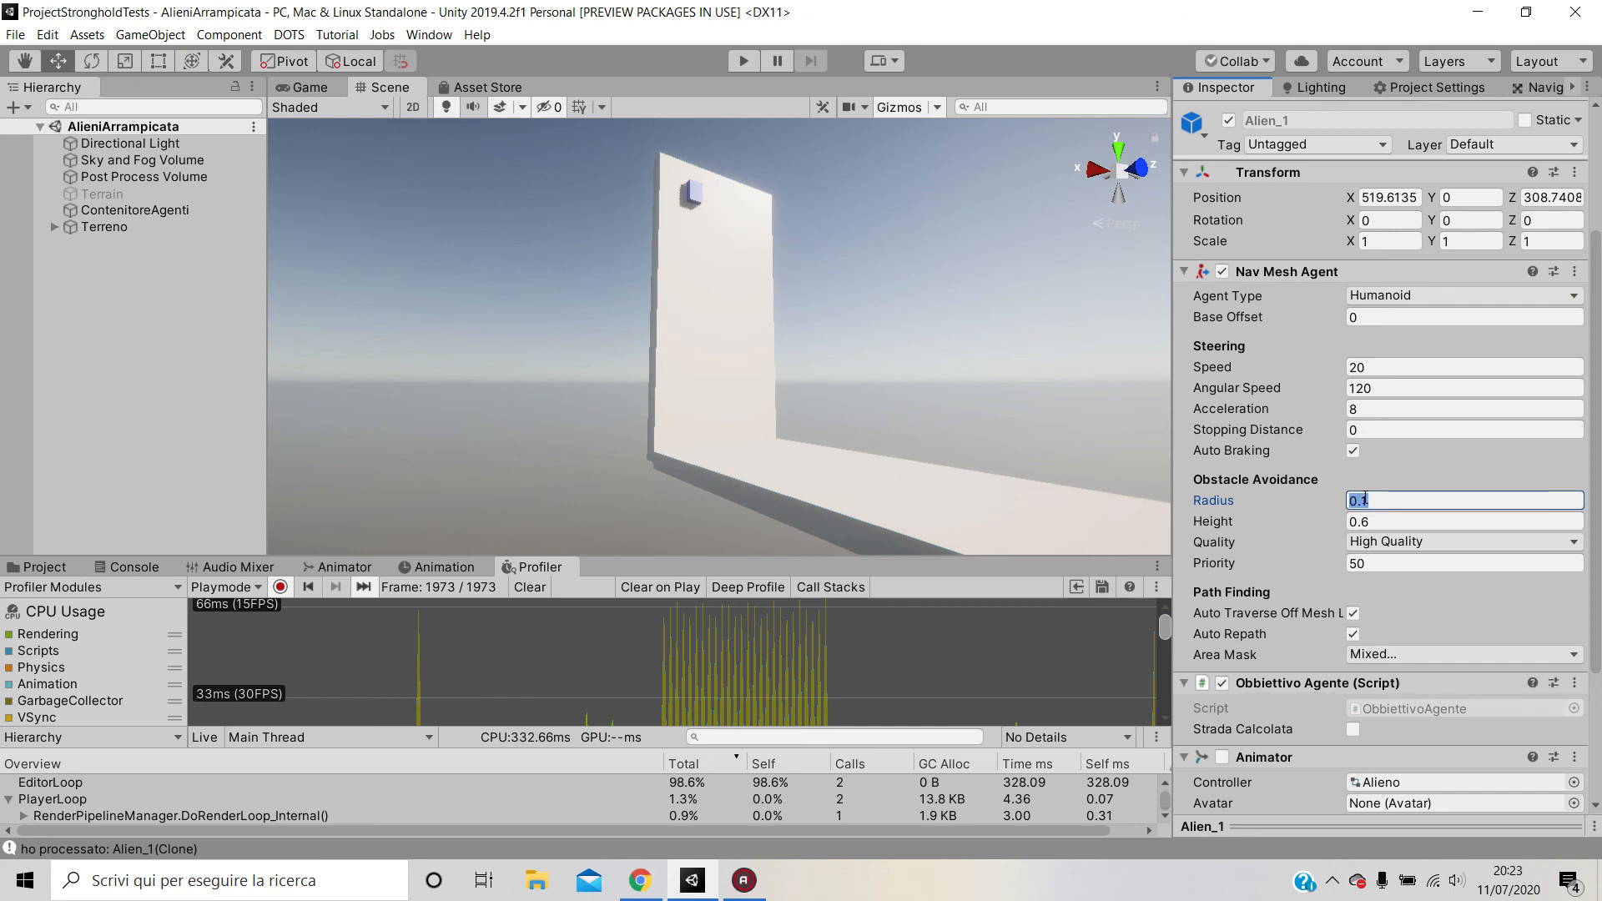
{"action": "mouse_move", "coordinate": [696, 190]}
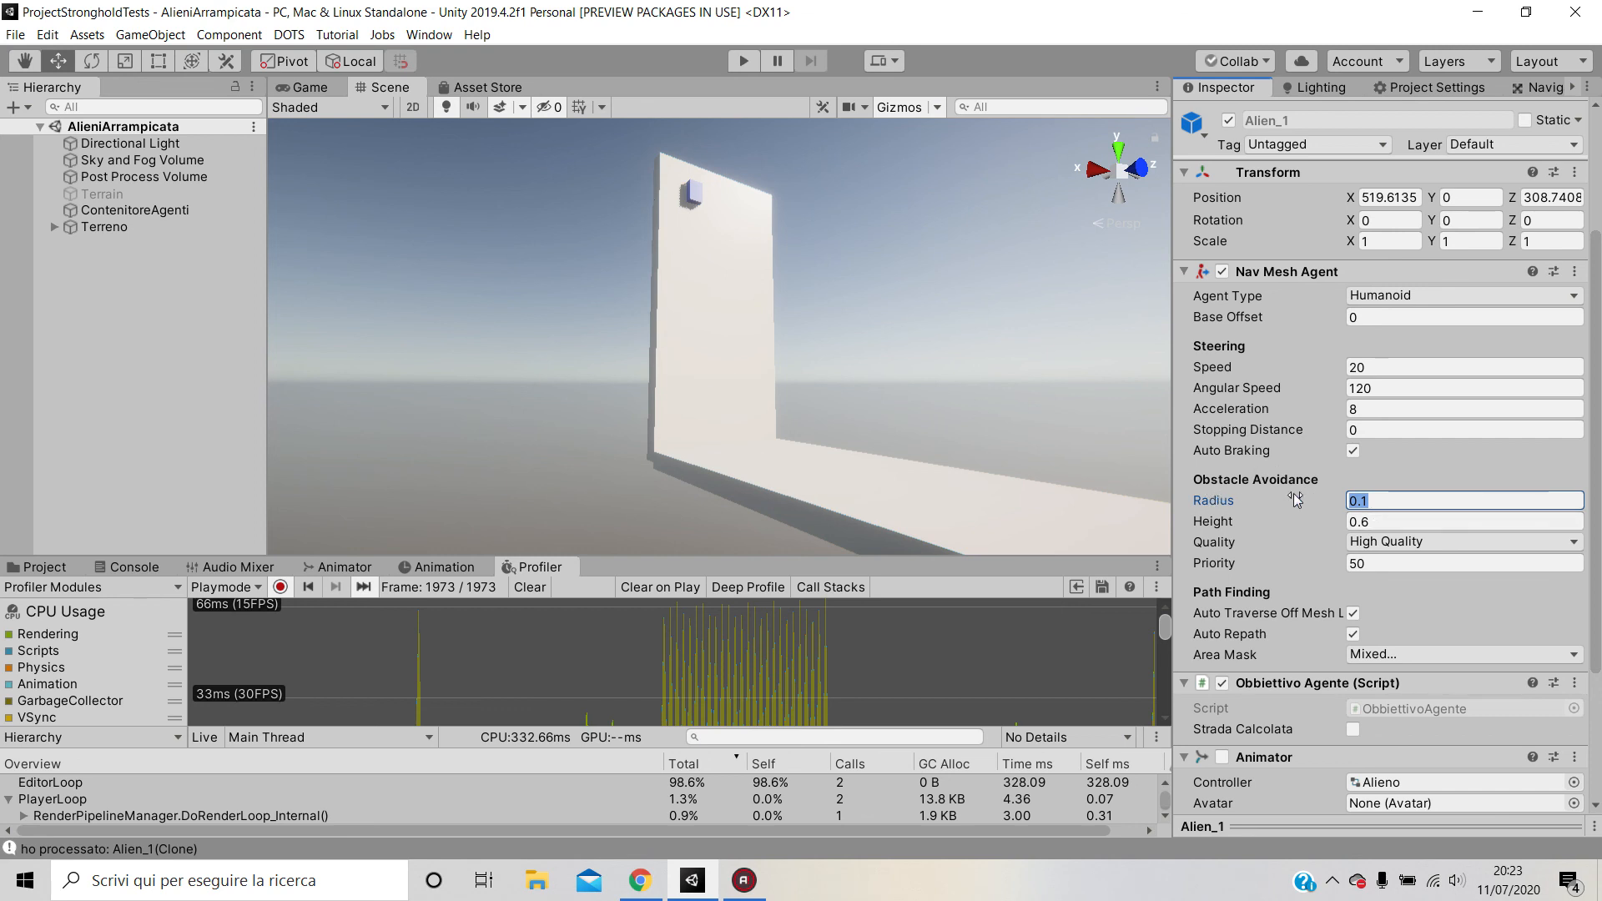
{"action": "mouse_move", "coordinate": [1219, 509]}
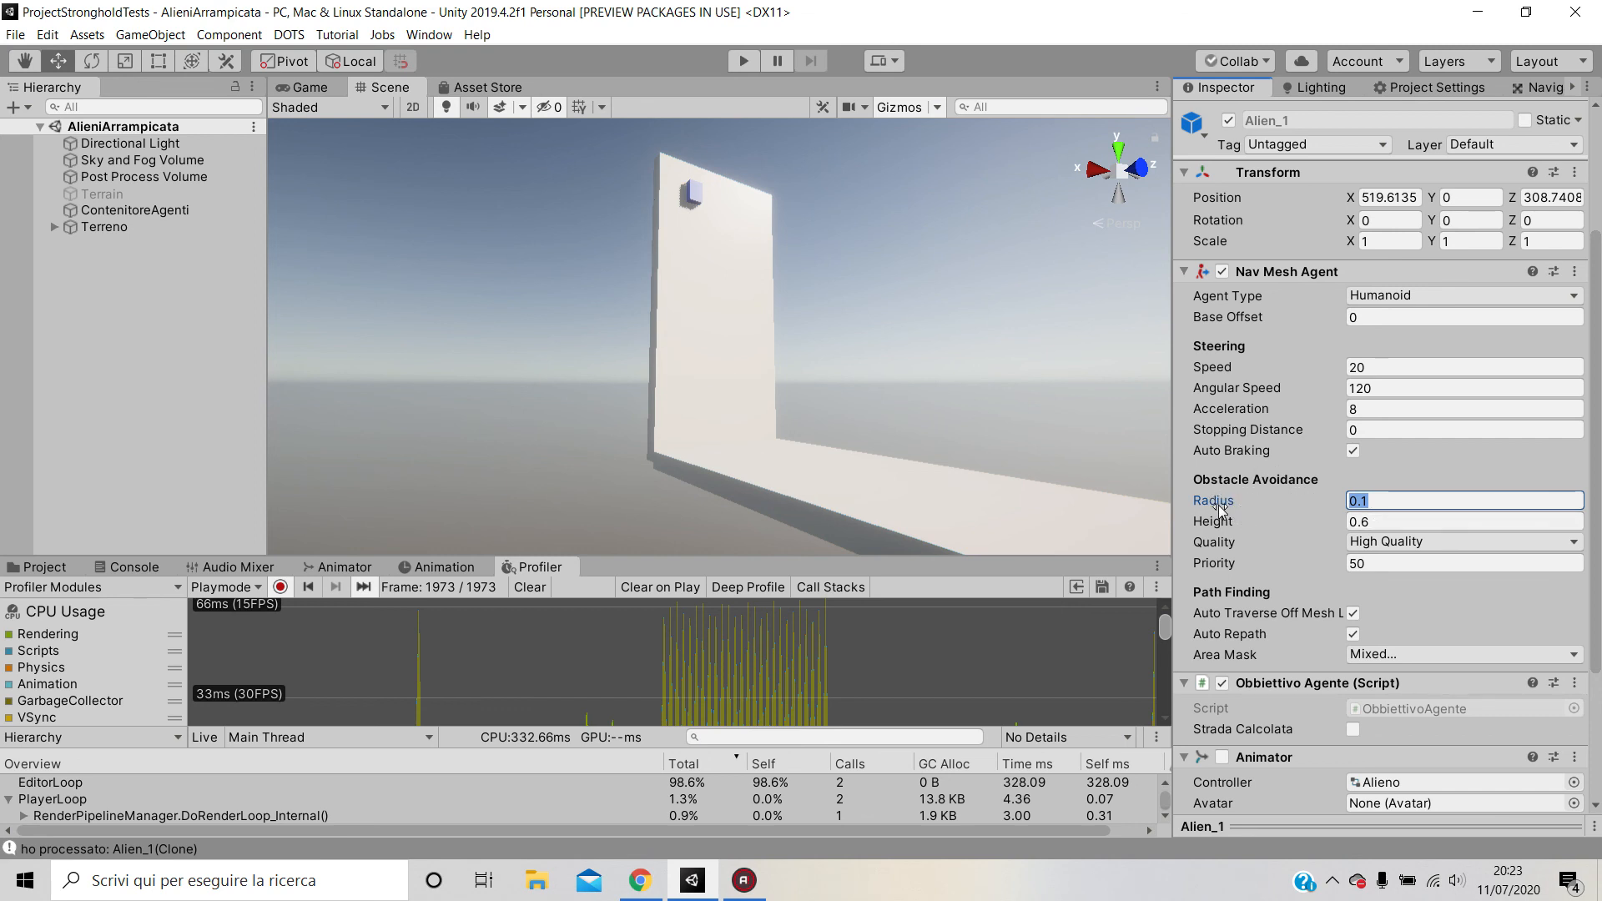
{"action": "mouse_move", "coordinate": [1335, 501]}
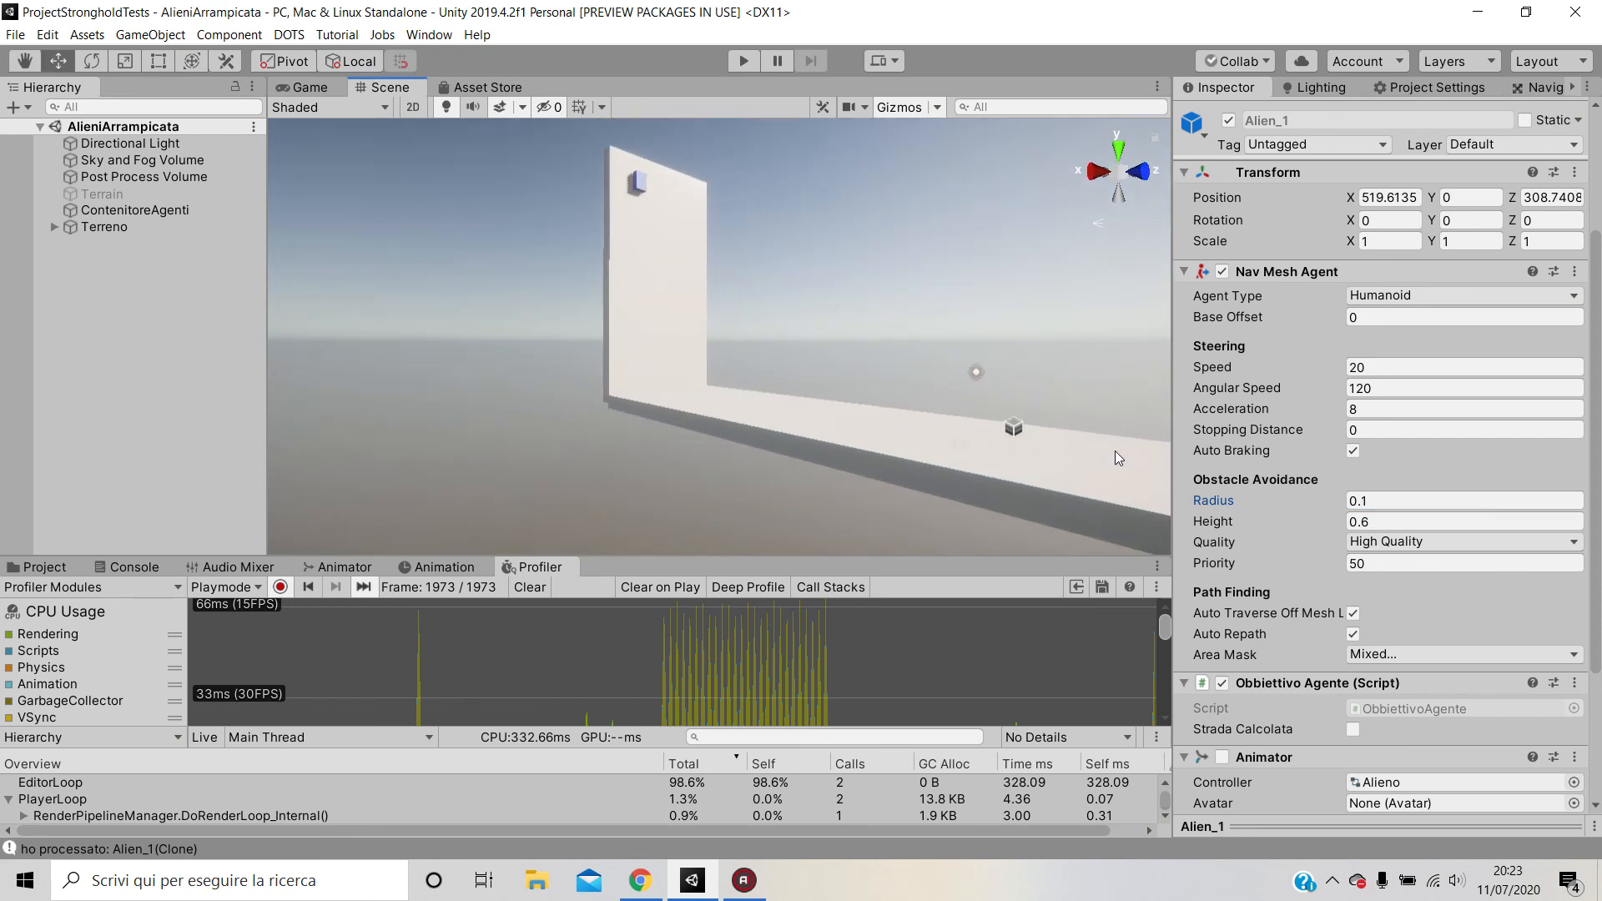
{"action": "mouse_move", "coordinate": [643, 380]}
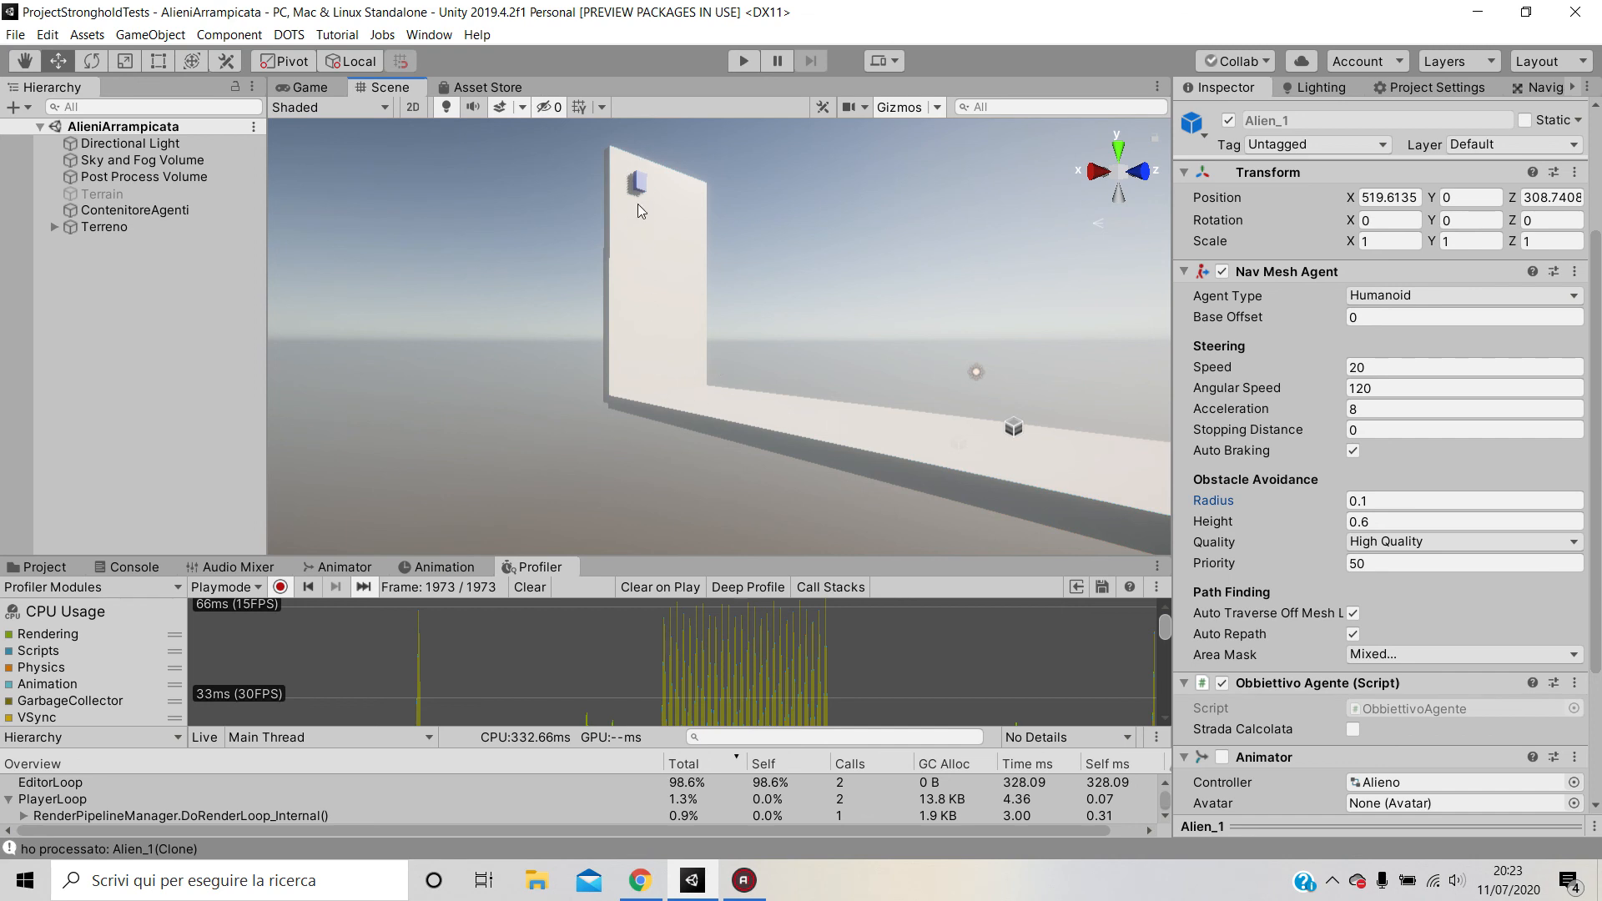
{"action": "mouse_move", "coordinate": [661, 395]}
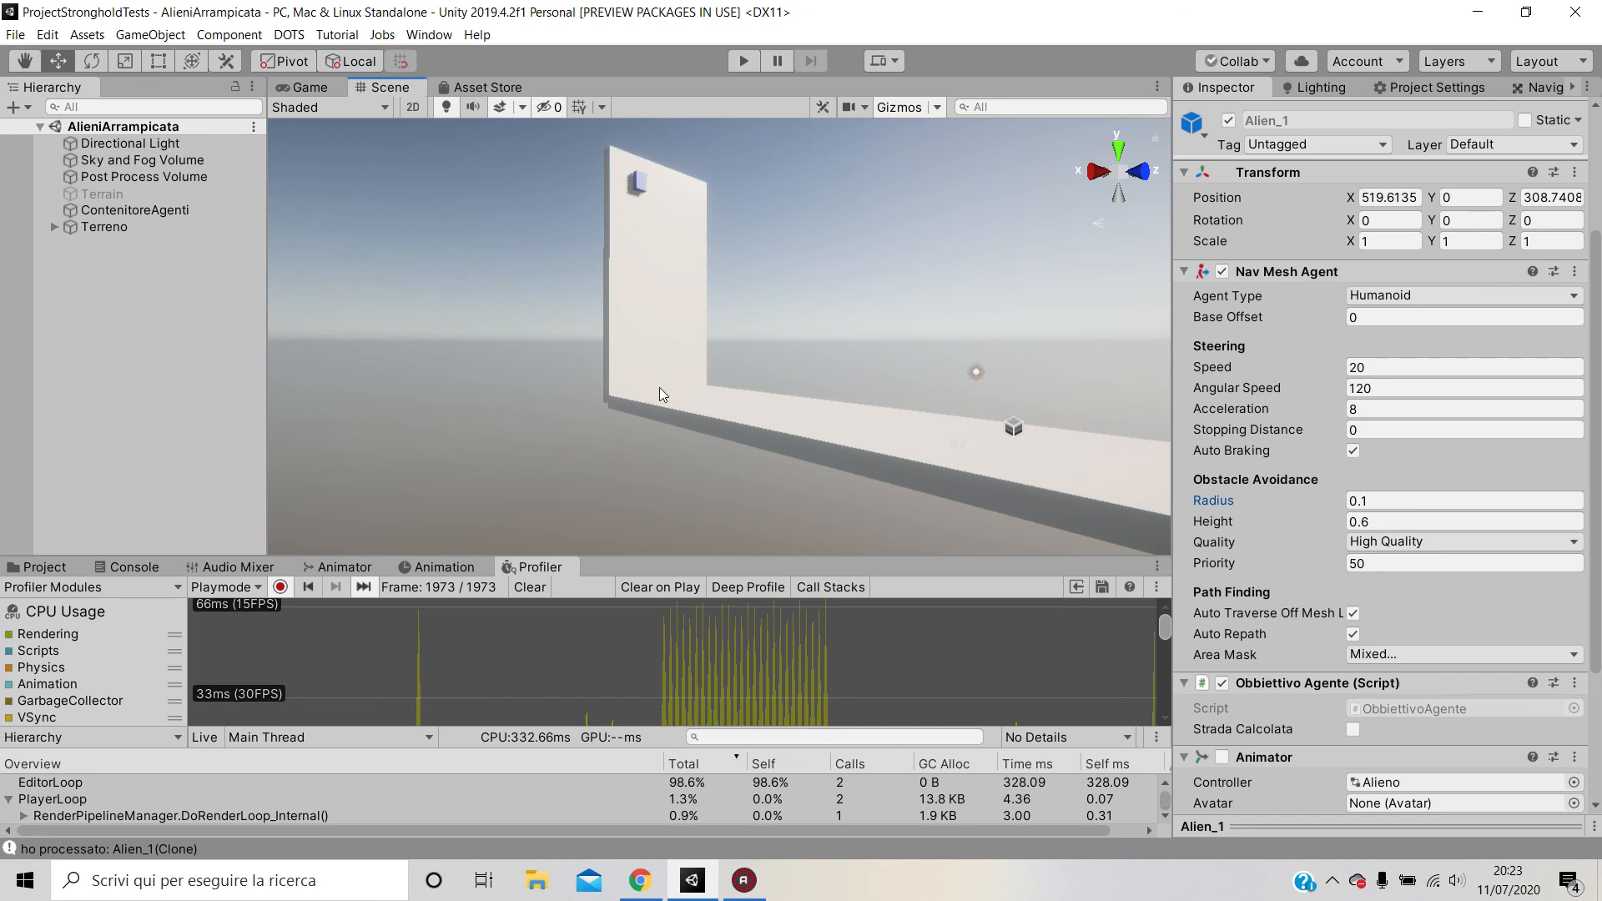
{"action": "mouse_move", "coordinate": [687, 405]}
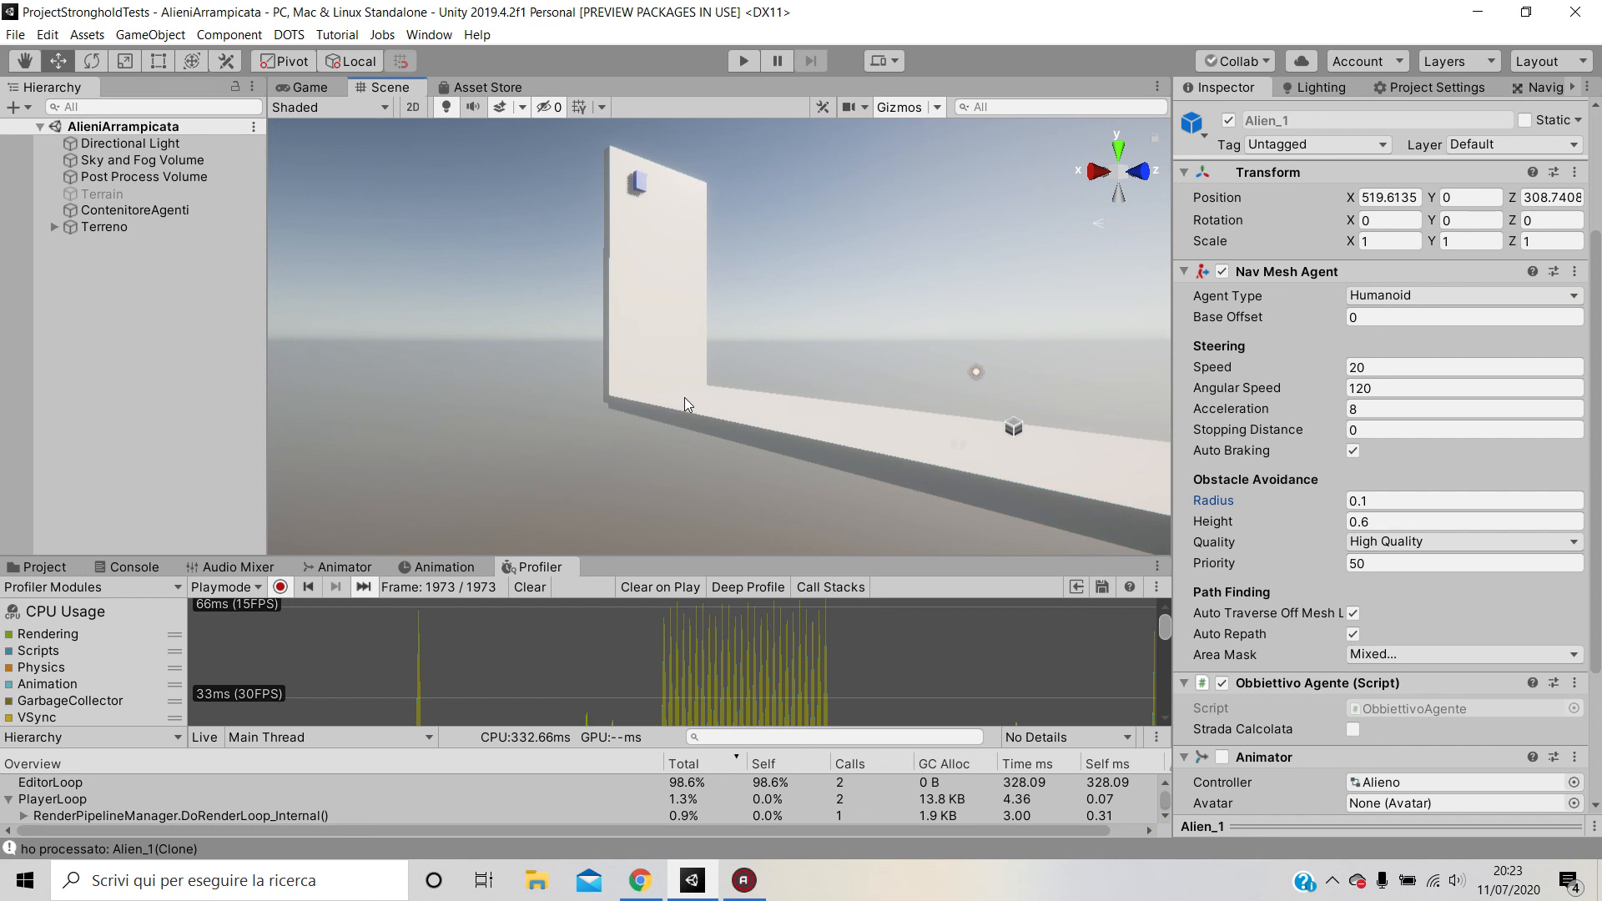
{"action": "mouse_move", "coordinate": [646, 361]}
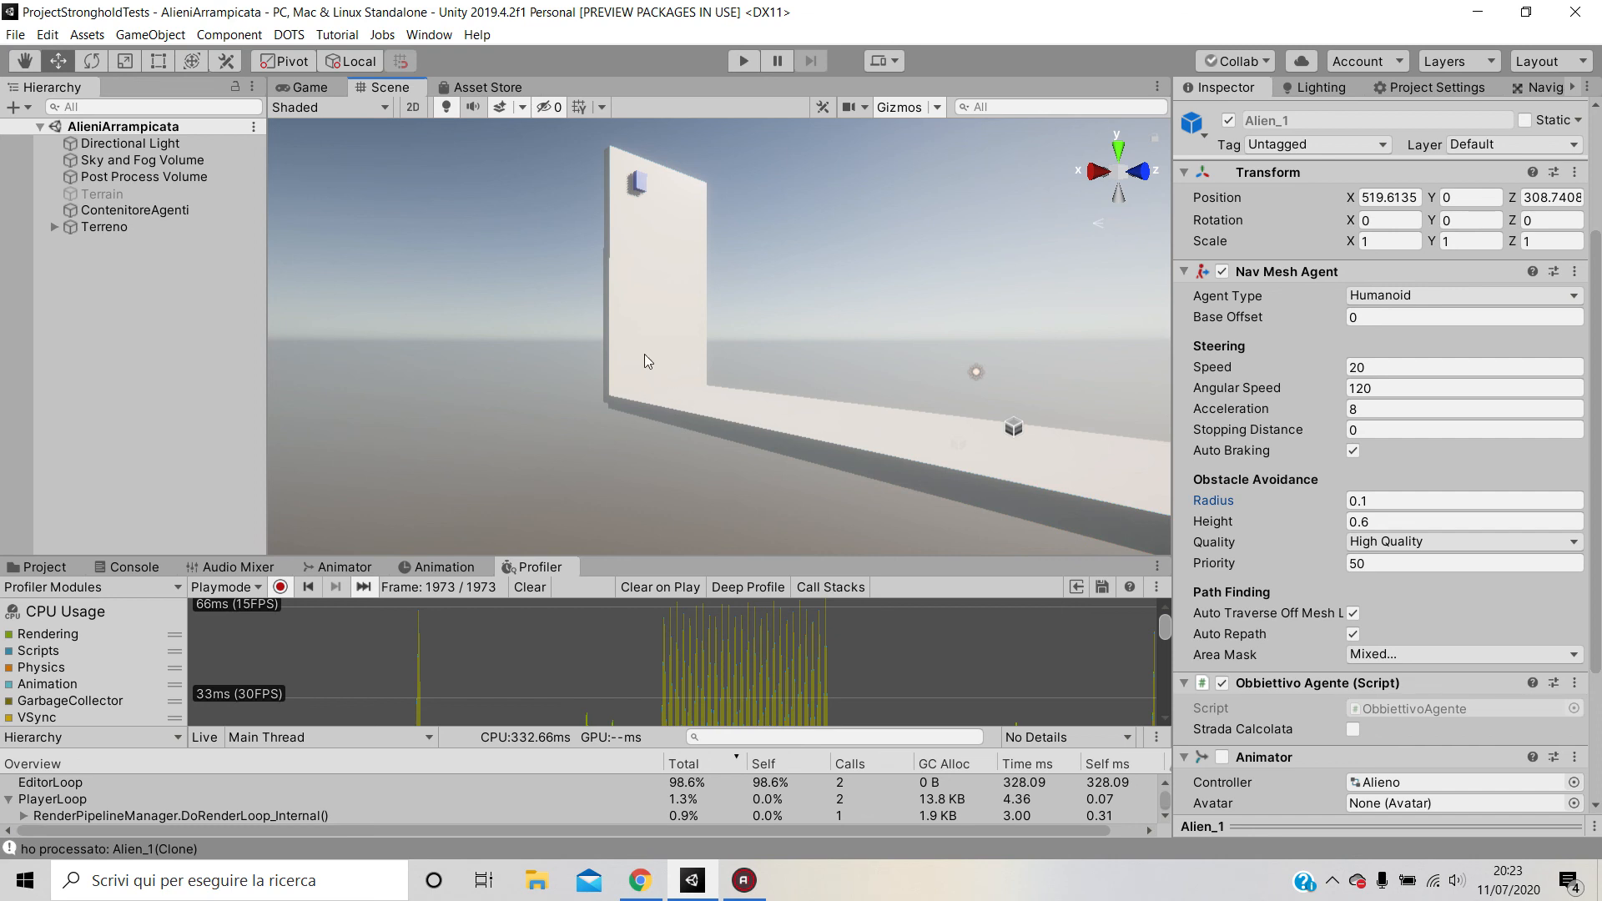